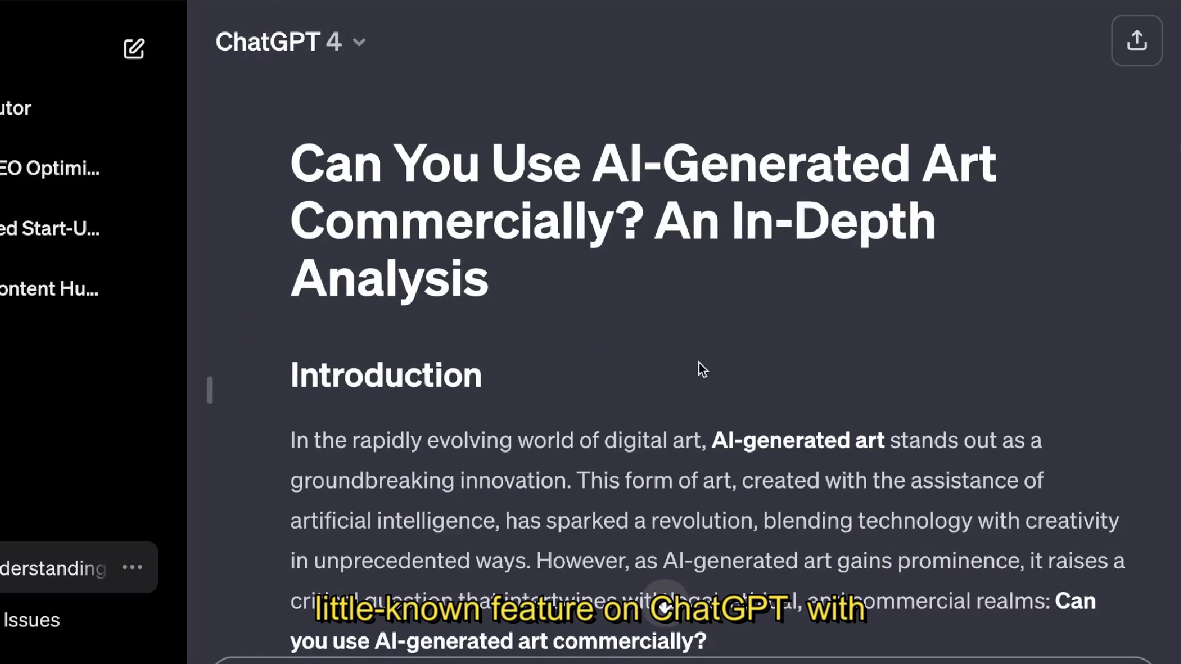
# Step: Go to RankIQ's Keyword Library of curated keyword phrases
pyautogui.scroll(-3)
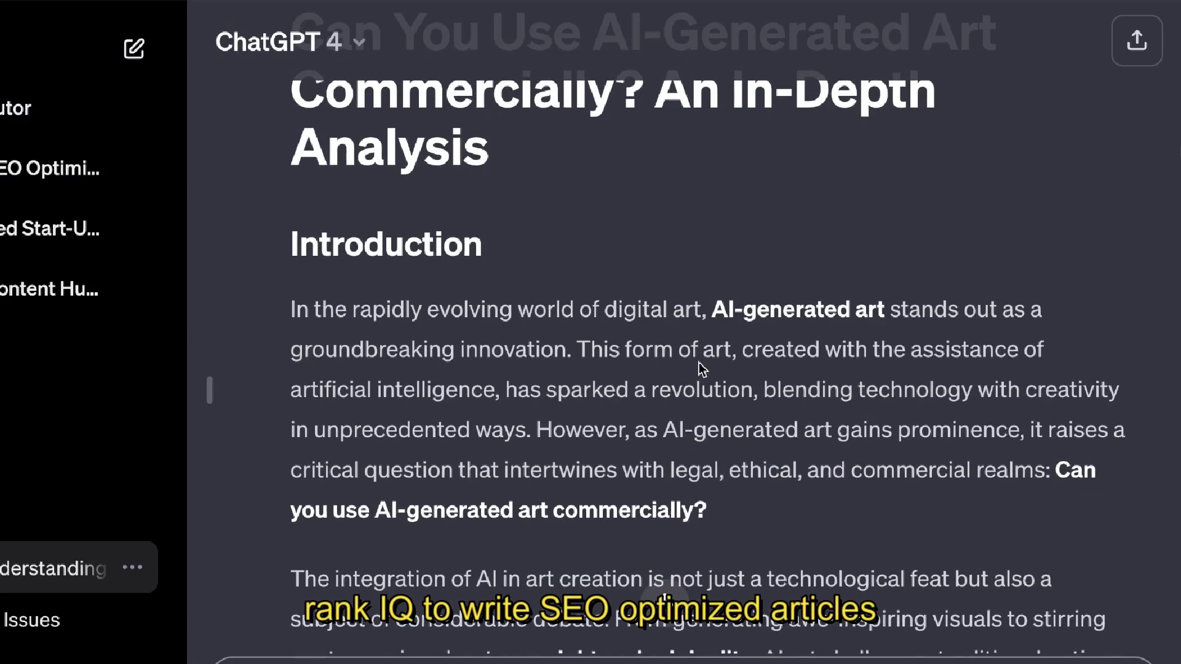
pyautogui.scroll(-3)
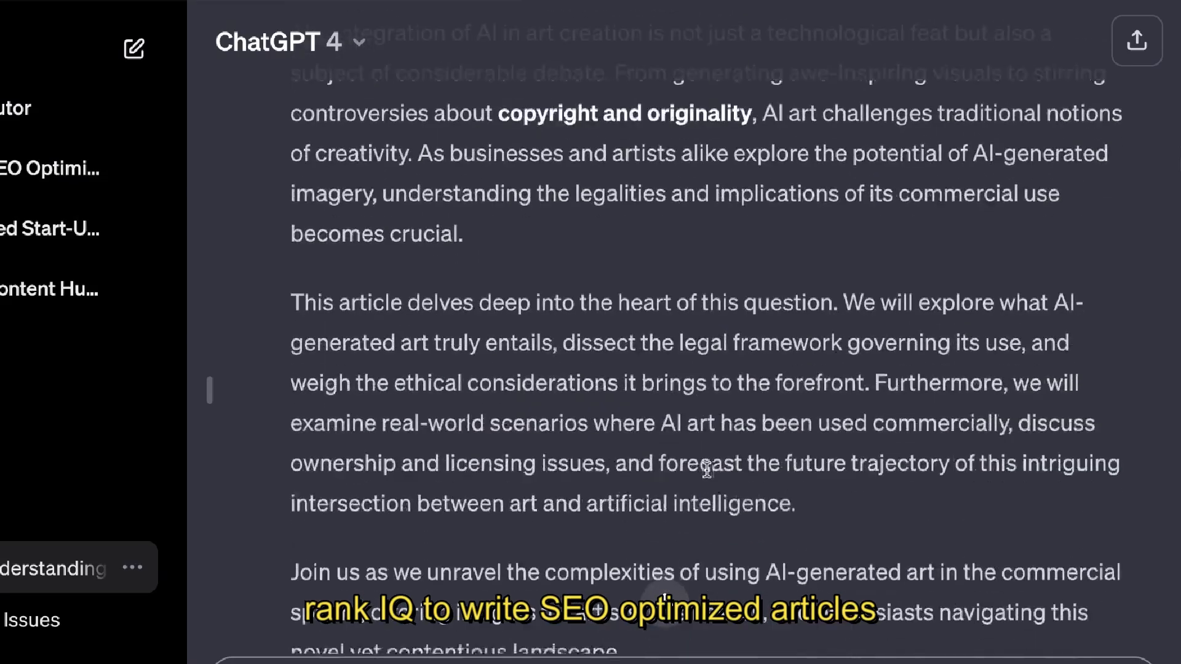
pyautogui.scroll(-3)
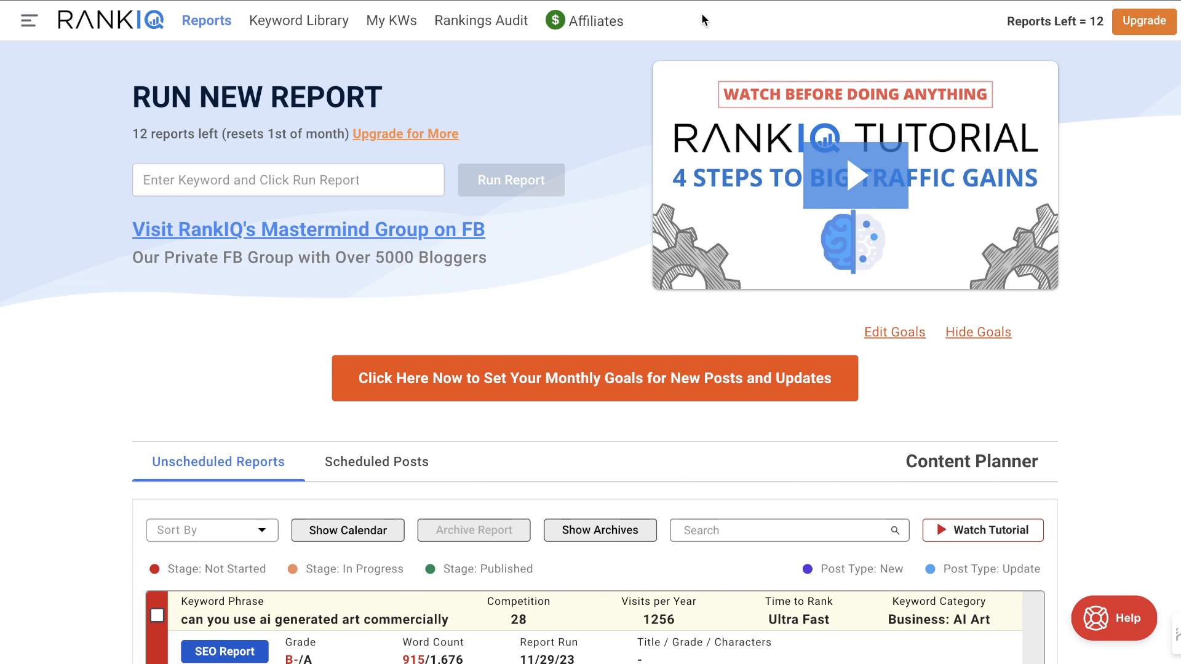
pyautogui.moveTo(477, 61)
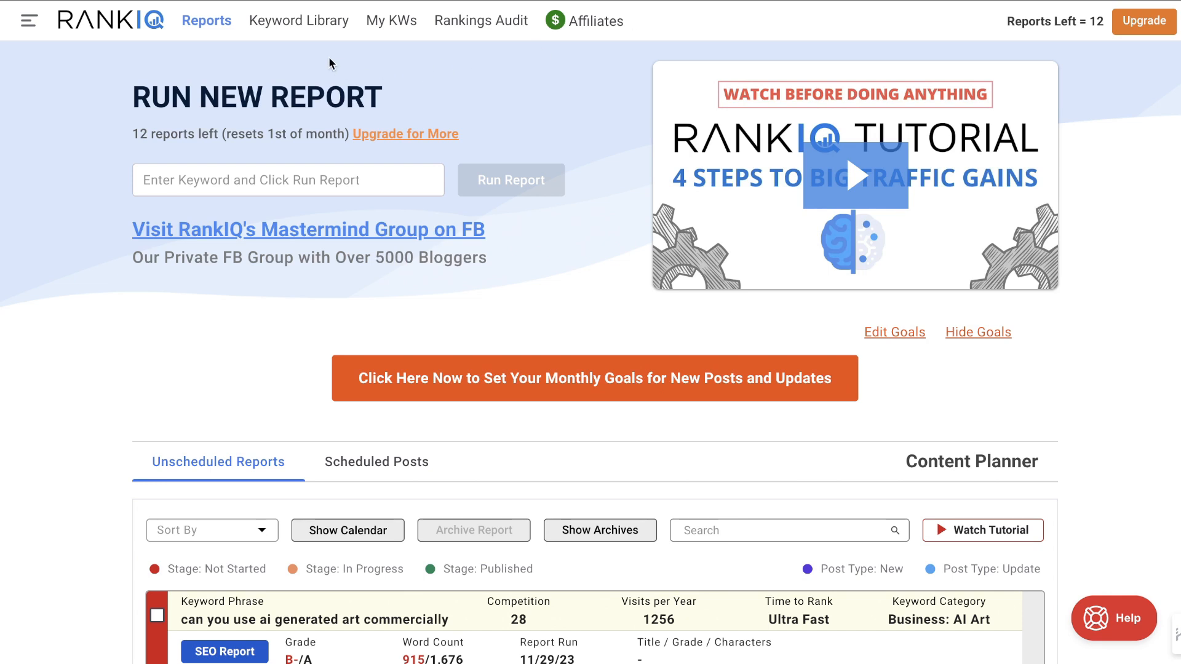
pyautogui.click(297, 21)
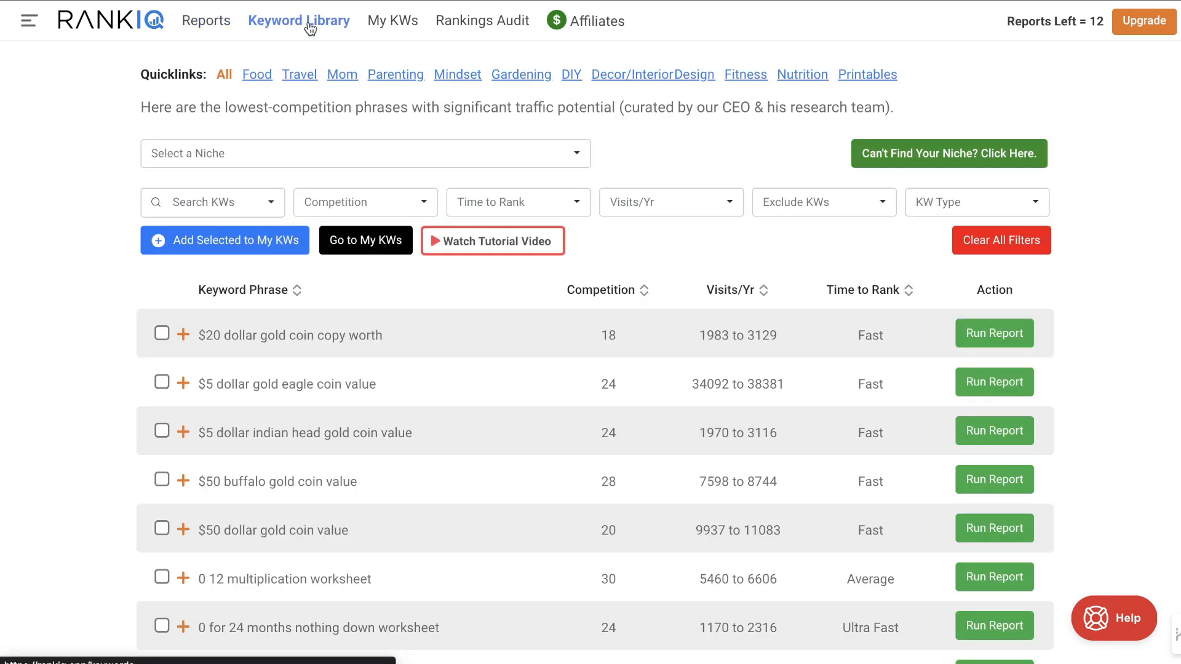
pyautogui.moveTo(348, 140)
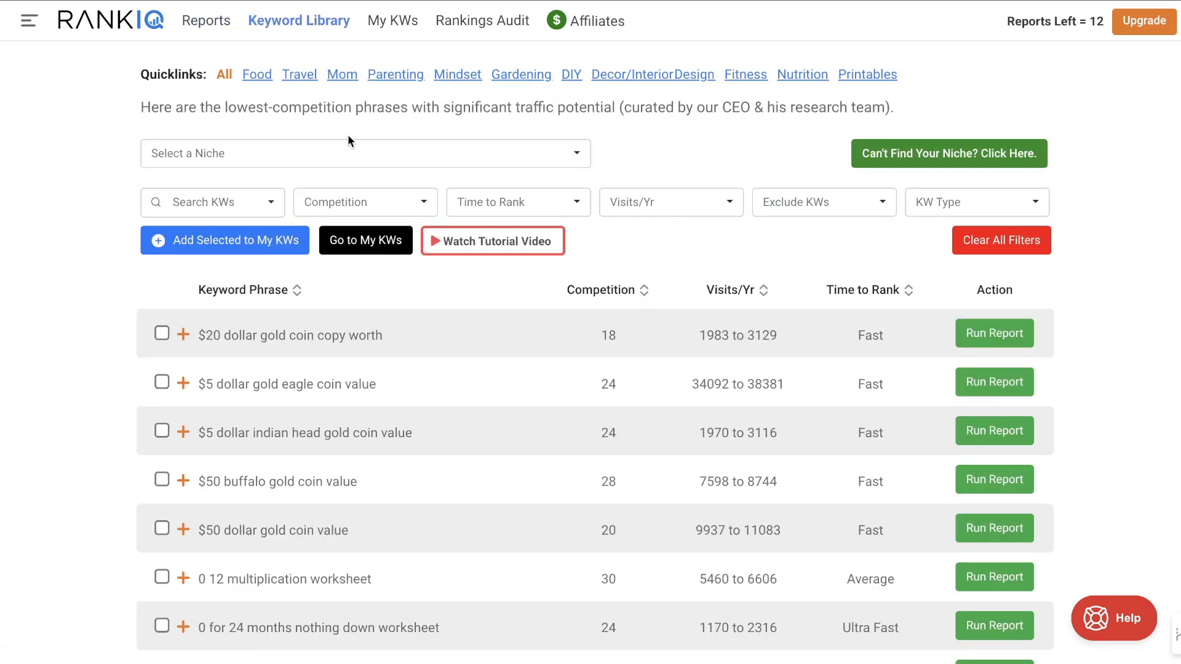
# Step: Browse the Select a Niche list down to the Business categories without choosing one
pyautogui.click(364, 154)
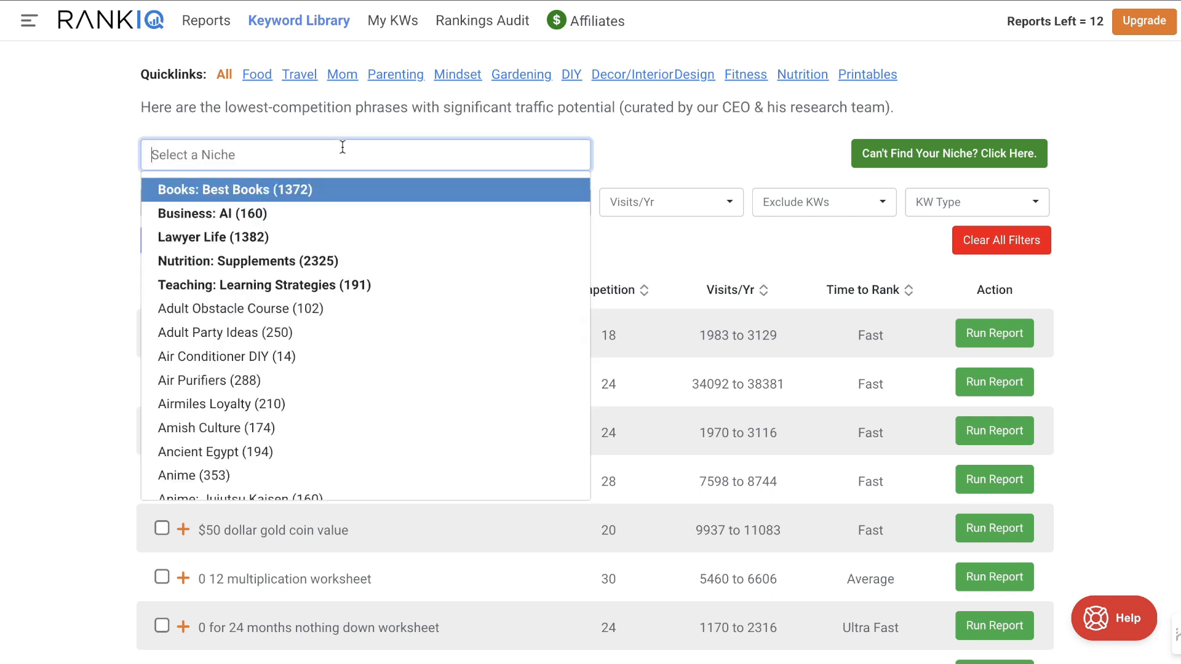
pyautogui.moveTo(387, 193)
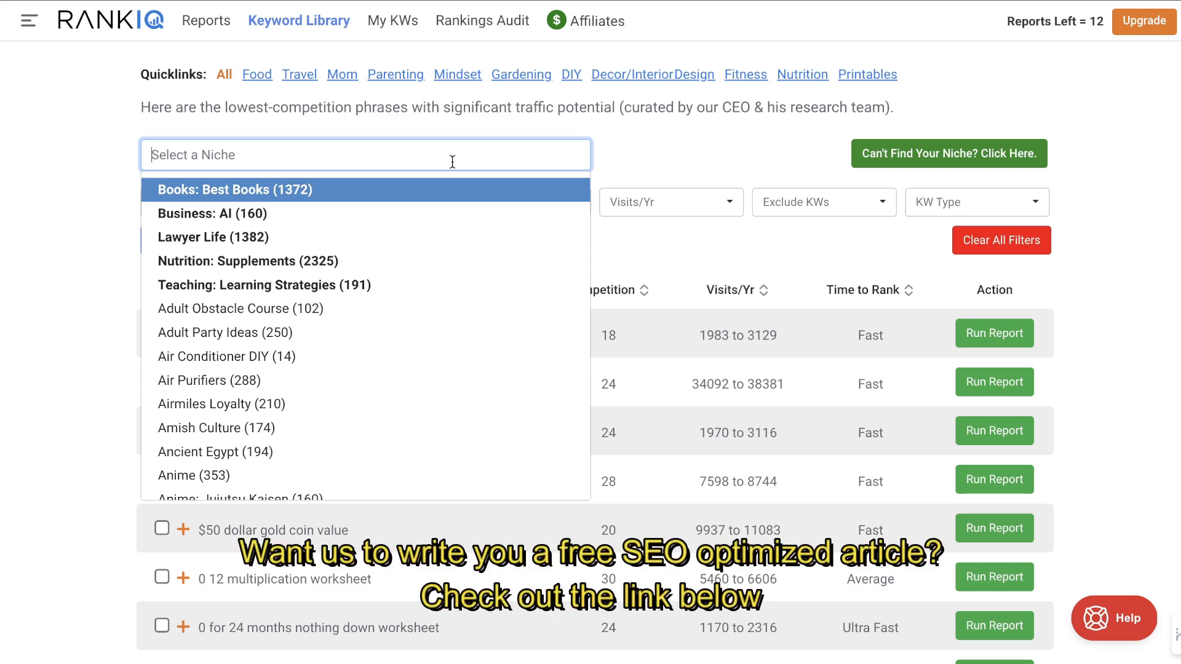
pyautogui.scroll(-3)
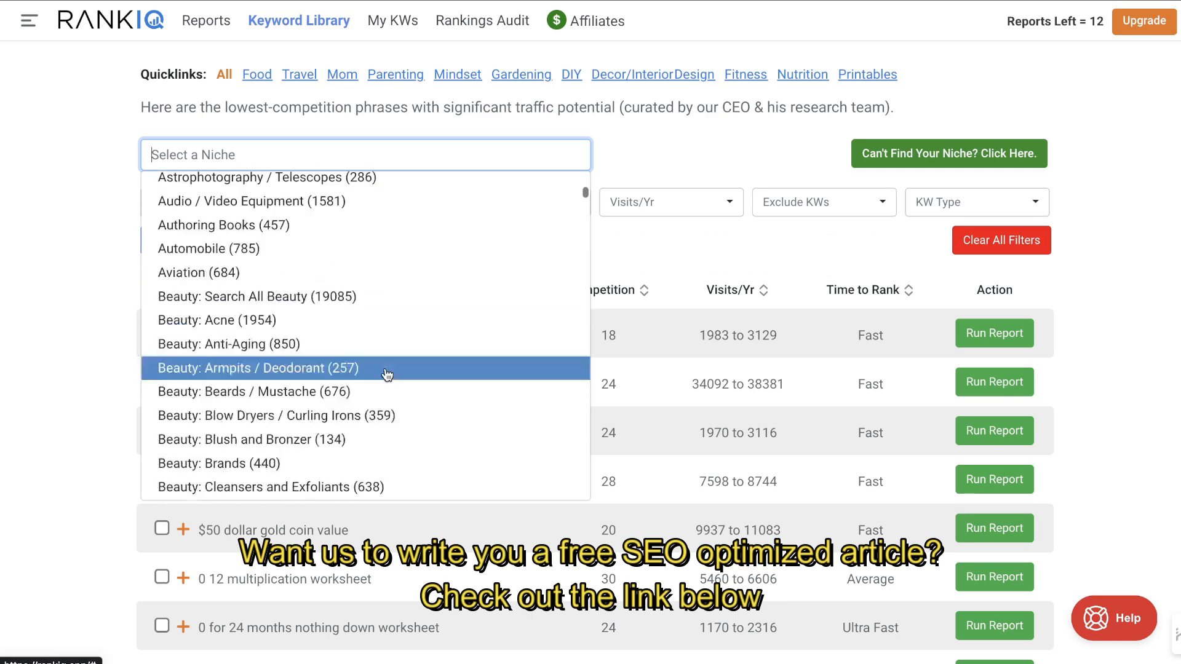
pyautogui.scroll(-3)
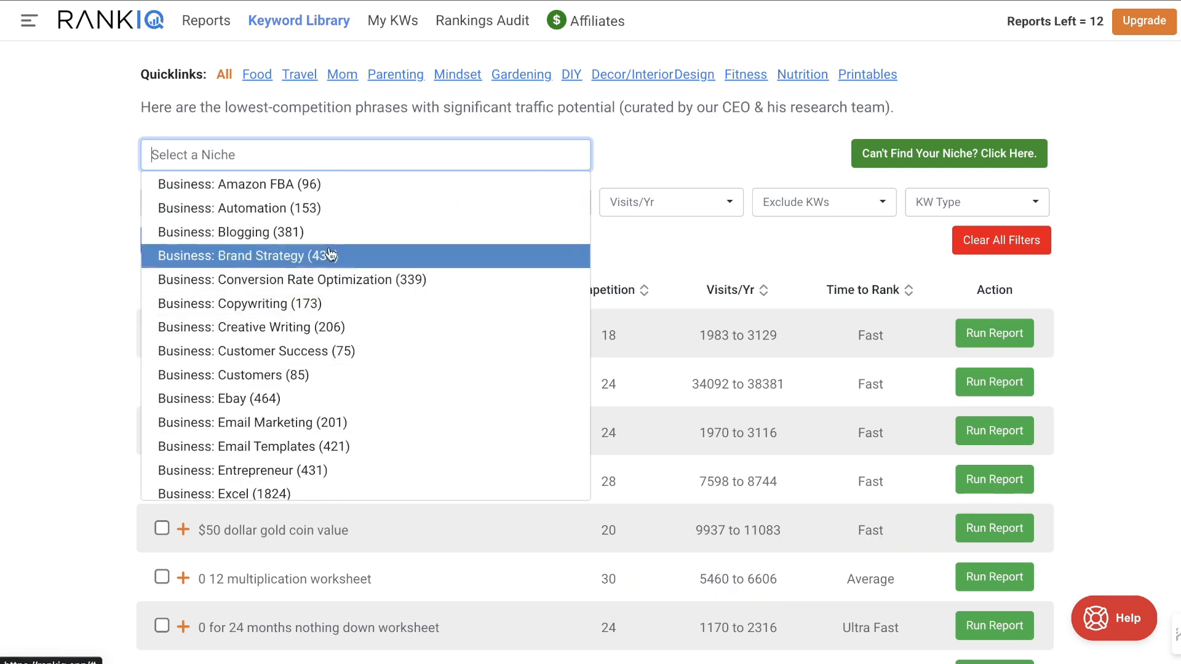
# Step: Show the Business: Blogging niche phrases and skim the keyword table
pyautogui.click(234, 232)
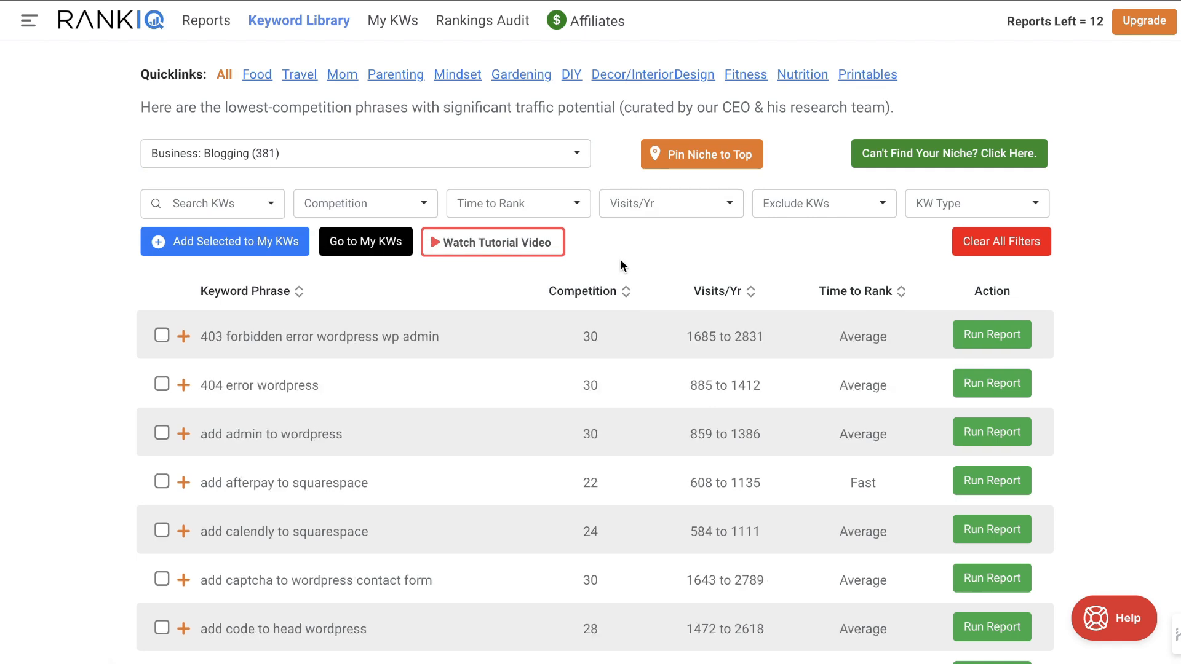
pyautogui.scroll(-3)
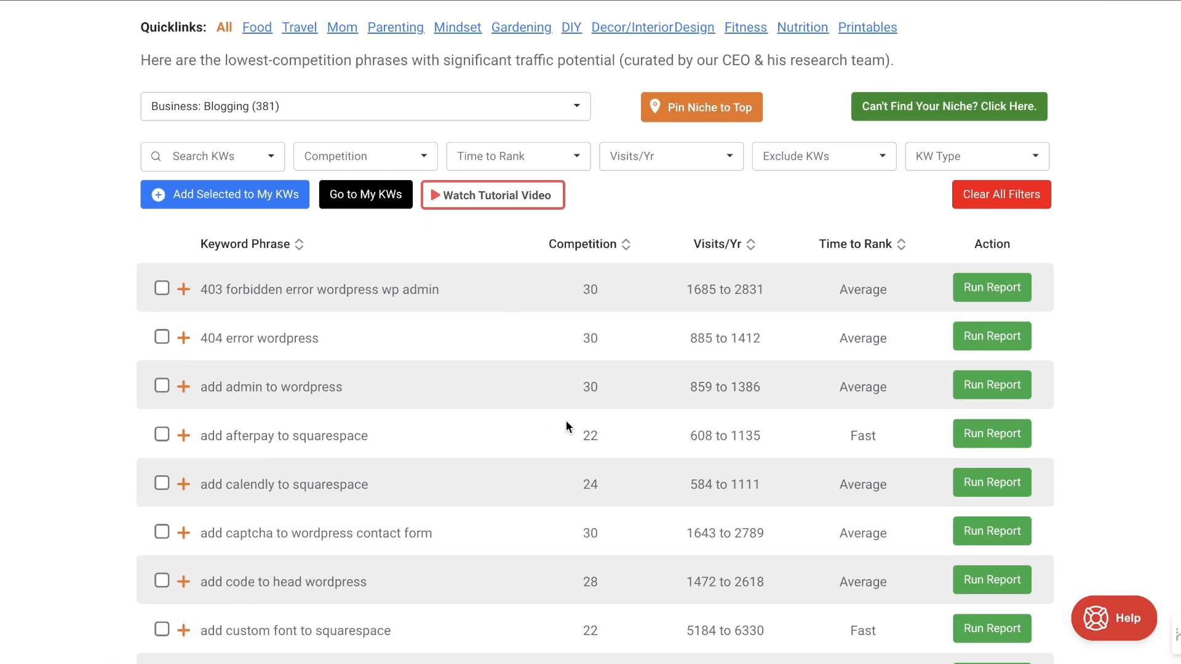
pyautogui.scroll(-3)
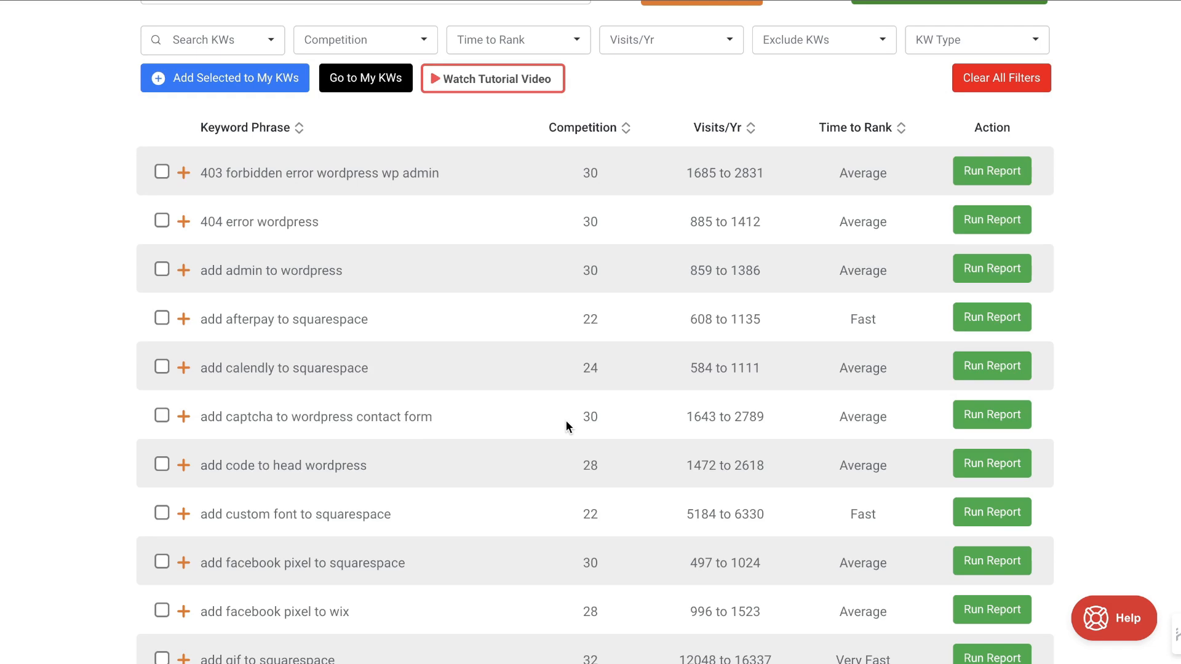
pyautogui.scroll(-3)
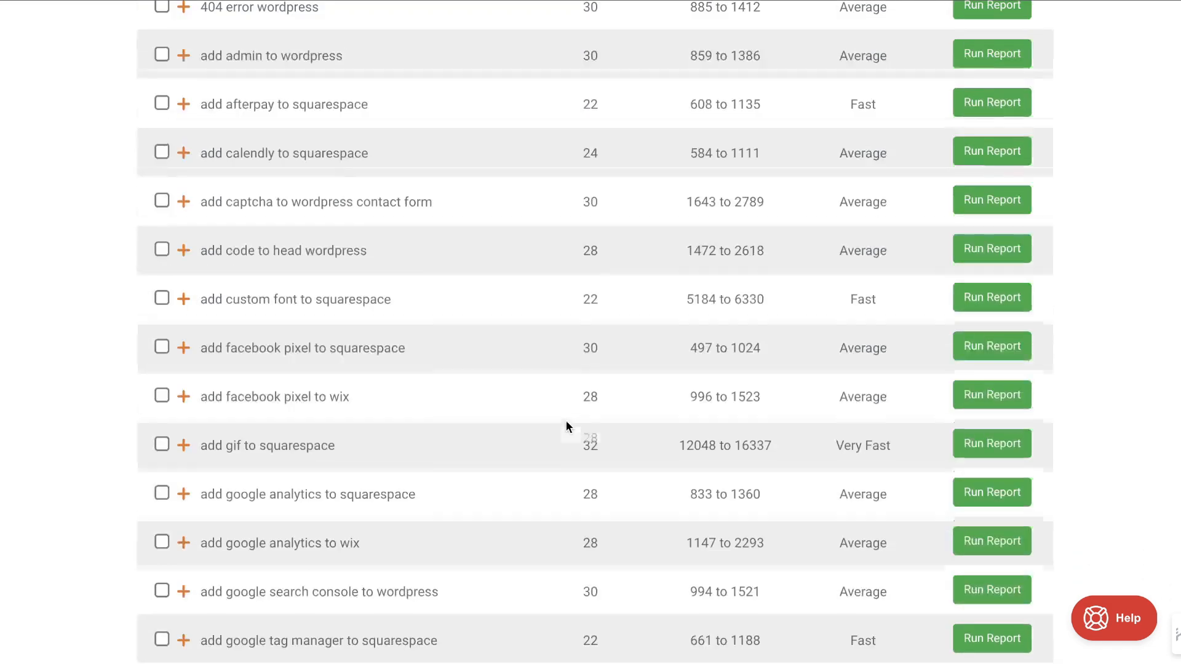
pyautogui.scroll(3)
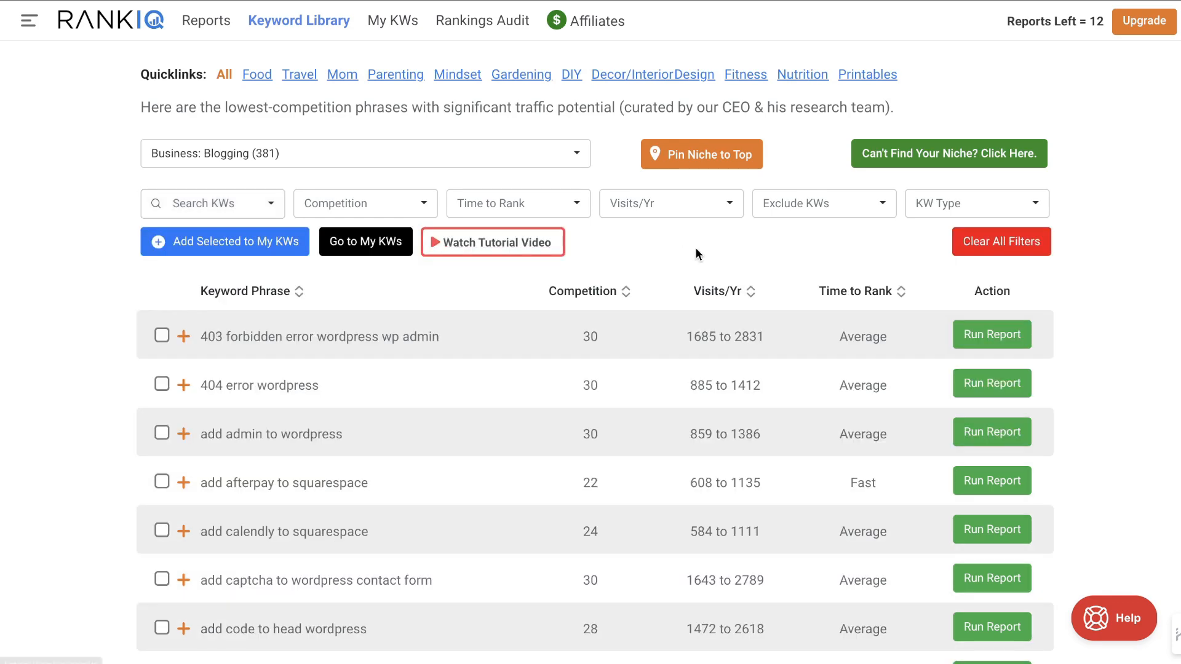
# Step: Check the Competition range filter and scroll further through the low-competition phrases
pyautogui.click(364, 203)
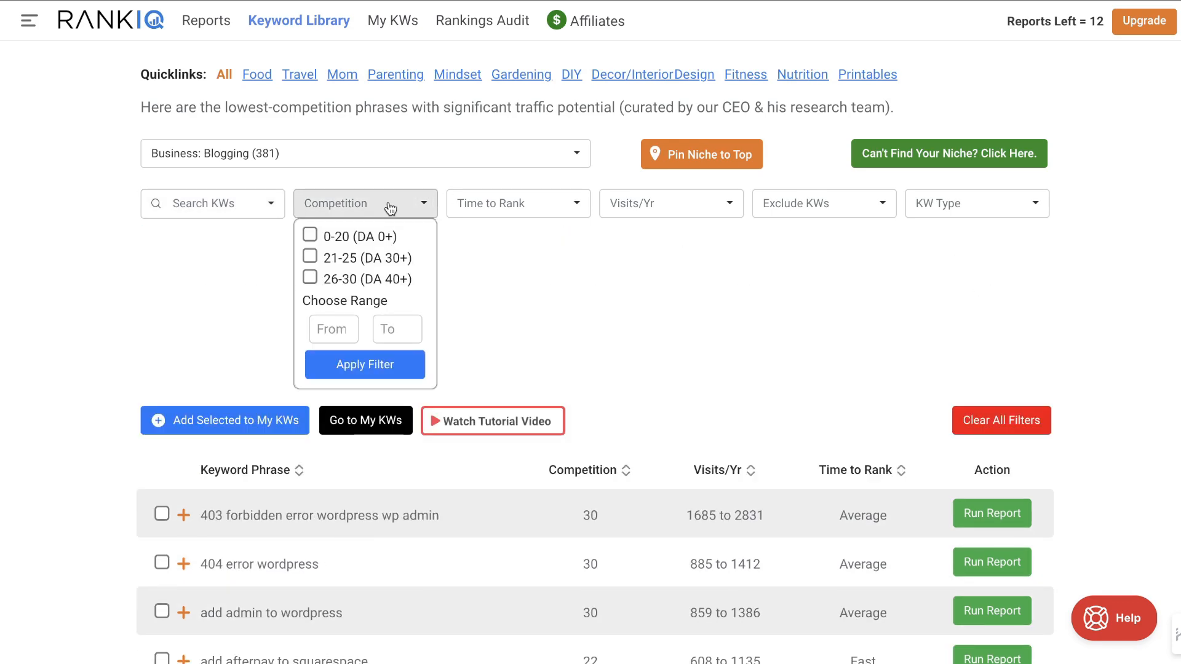
pyautogui.scroll(-3)
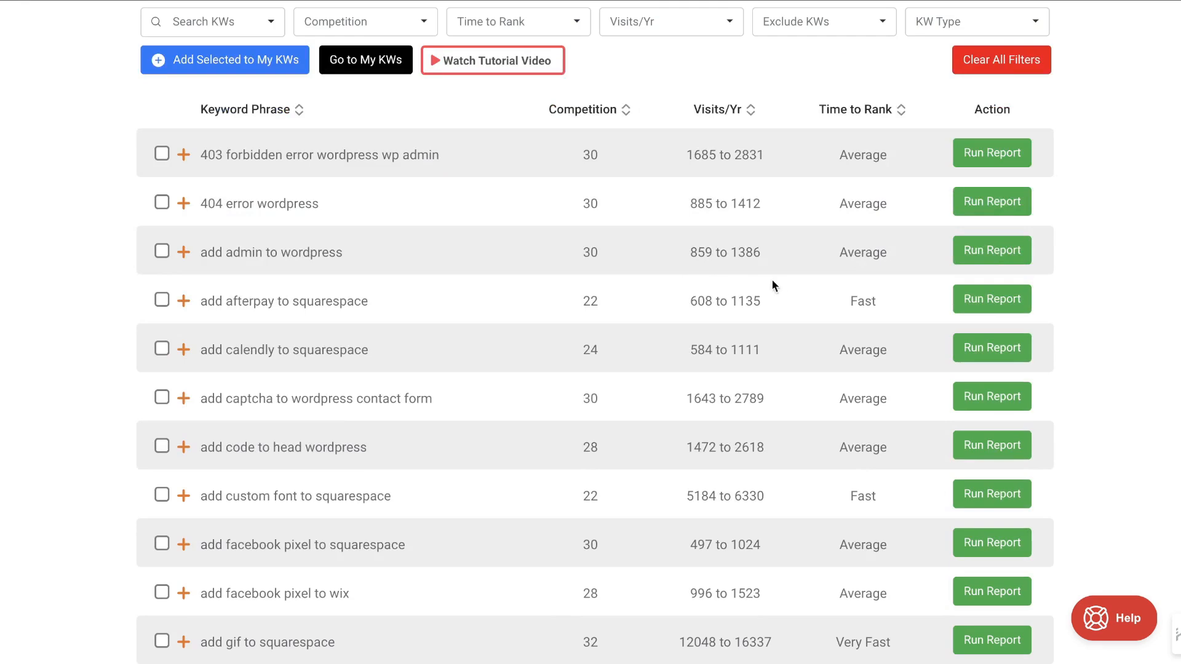
pyautogui.moveTo(779, 287)
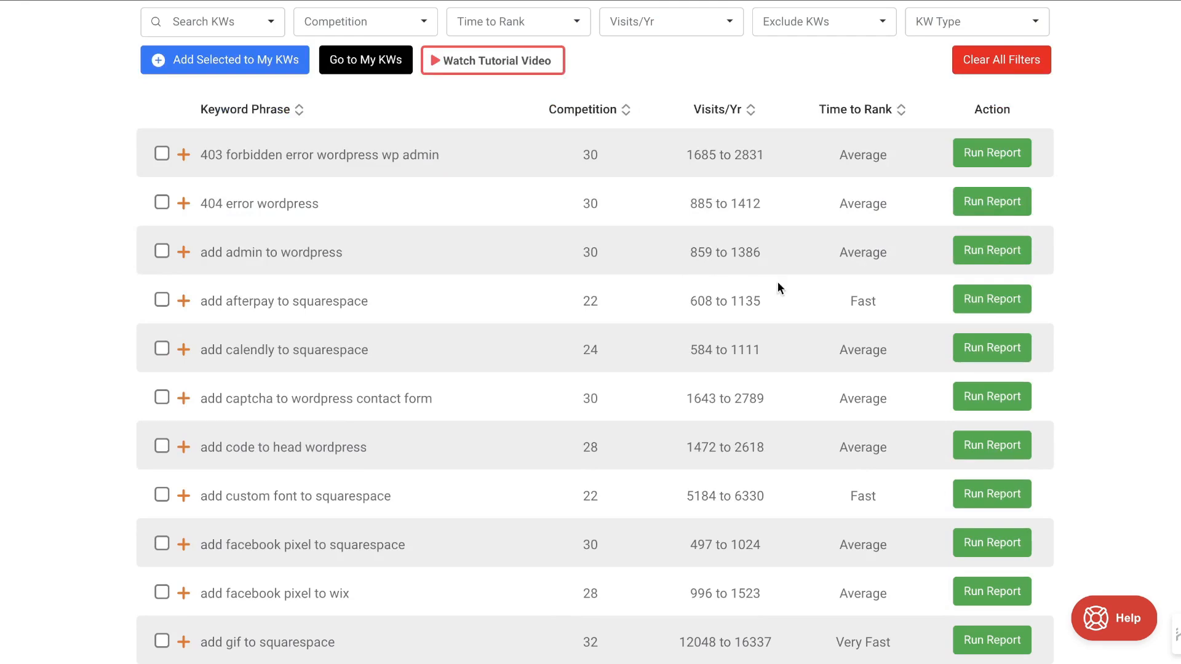
pyautogui.scroll(-3)
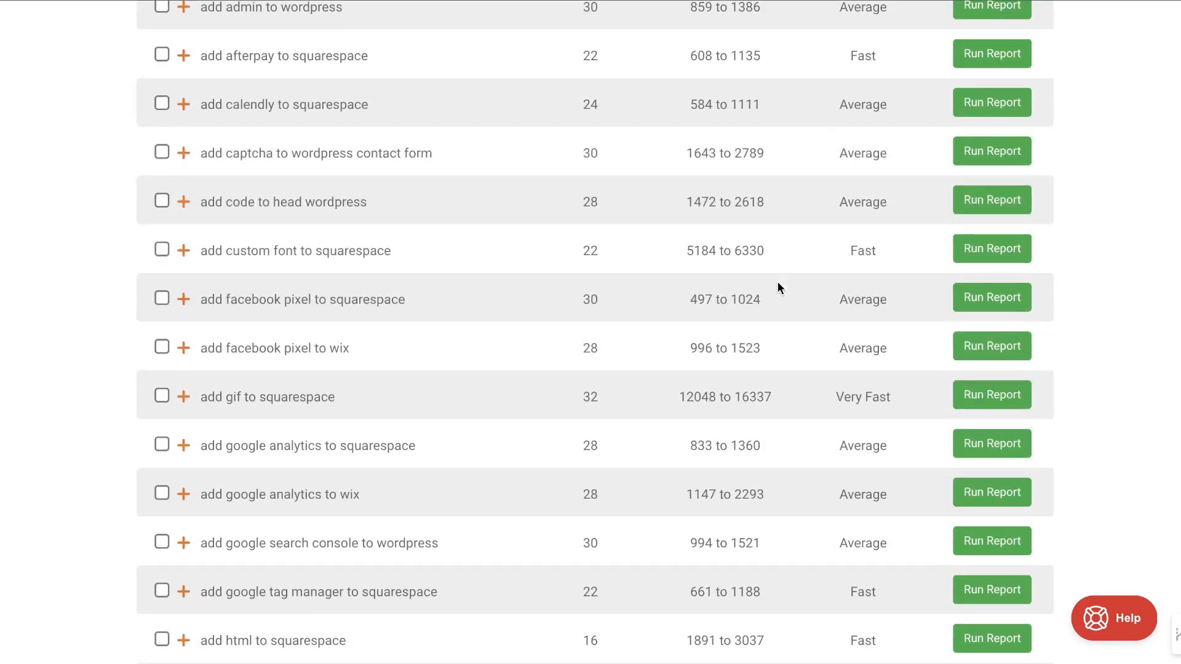
pyautogui.scroll(-3)
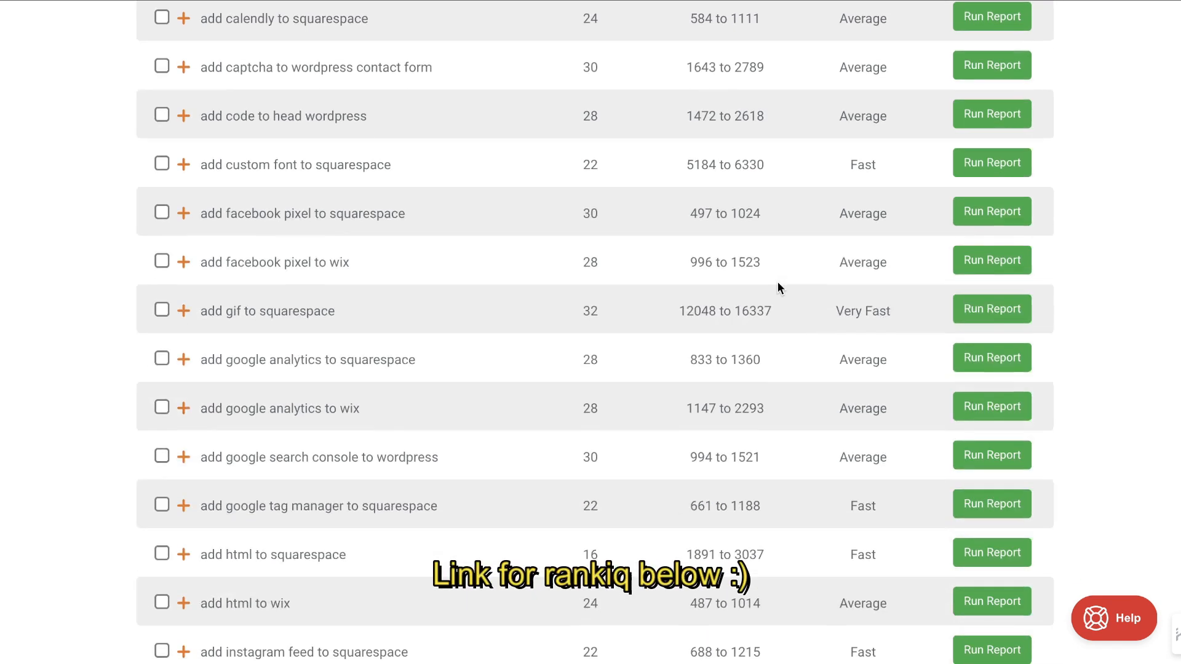
pyautogui.scroll(-3)
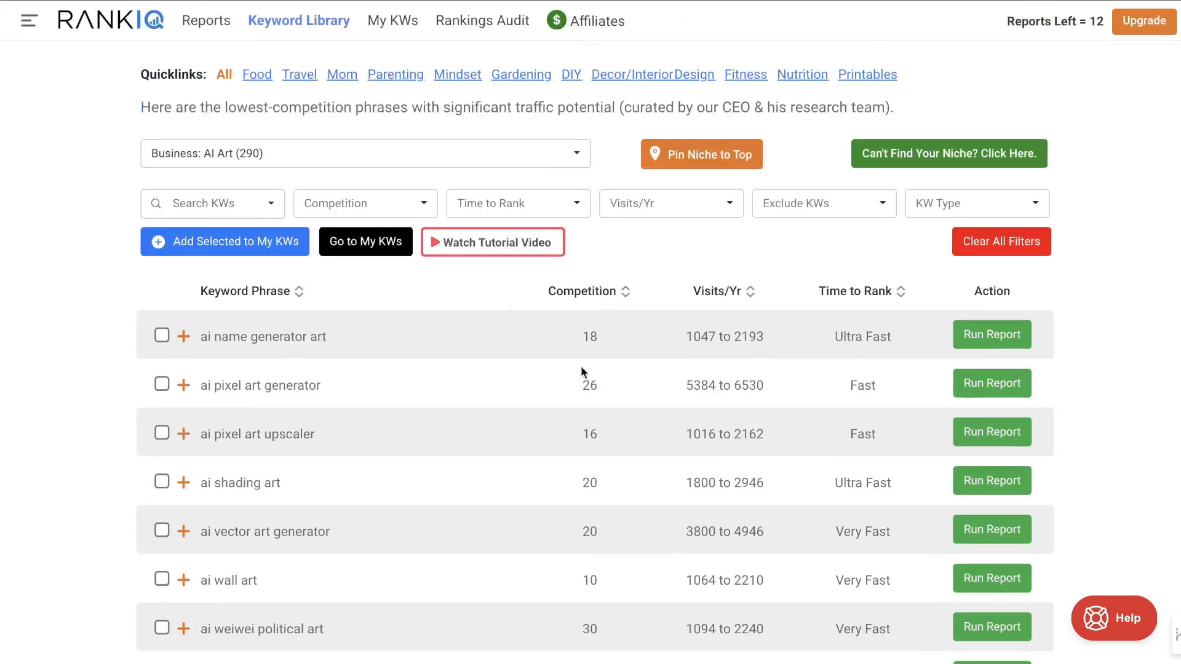
# Step: Reach 'can you use ai generated art commercially' in the AI Art list and select its 1256 to 2402 yearly visits figure
pyautogui.scroll(-3)
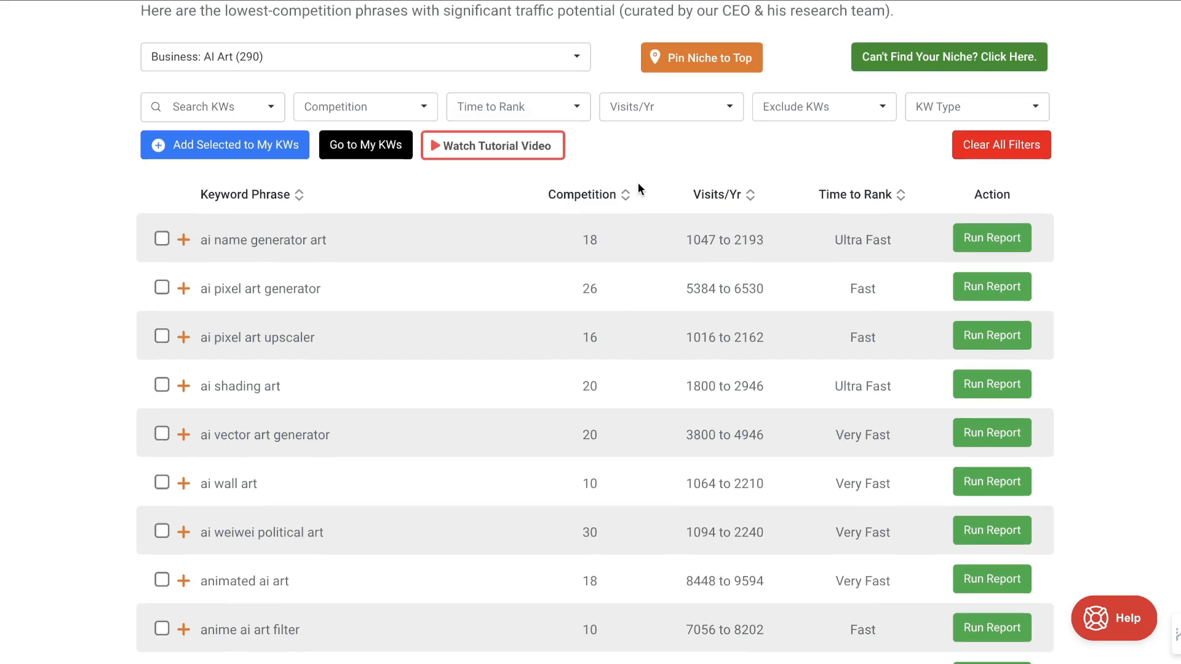
pyautogui.scroll(-3)
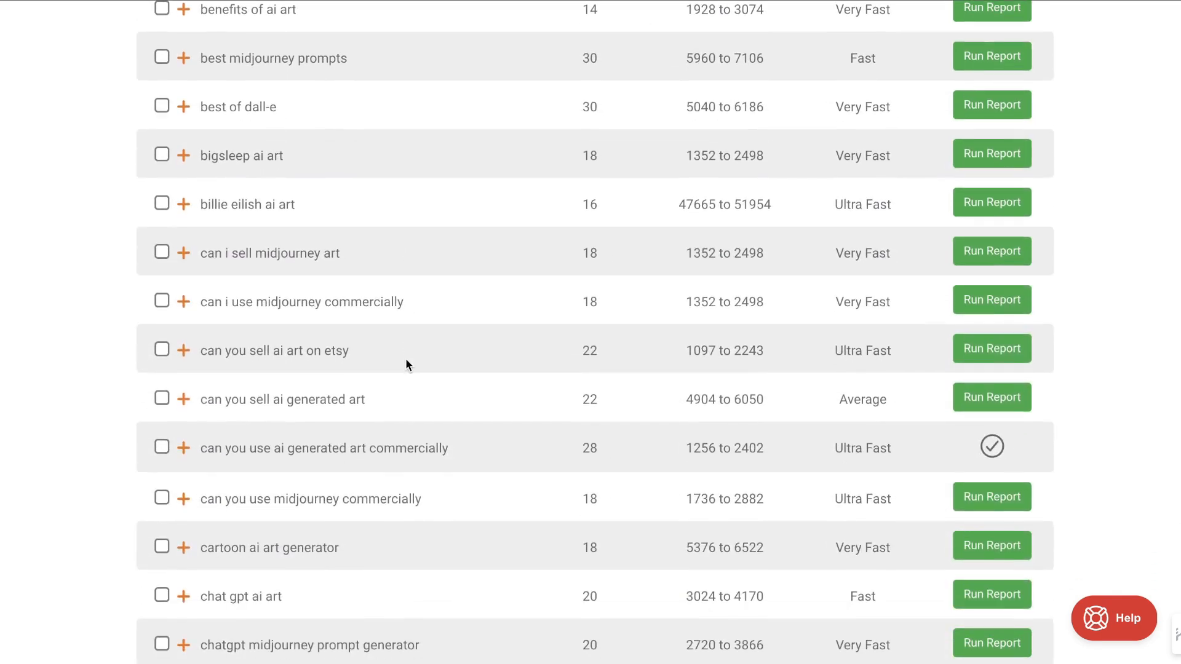
pyautogui.doubleClick(324, 448)
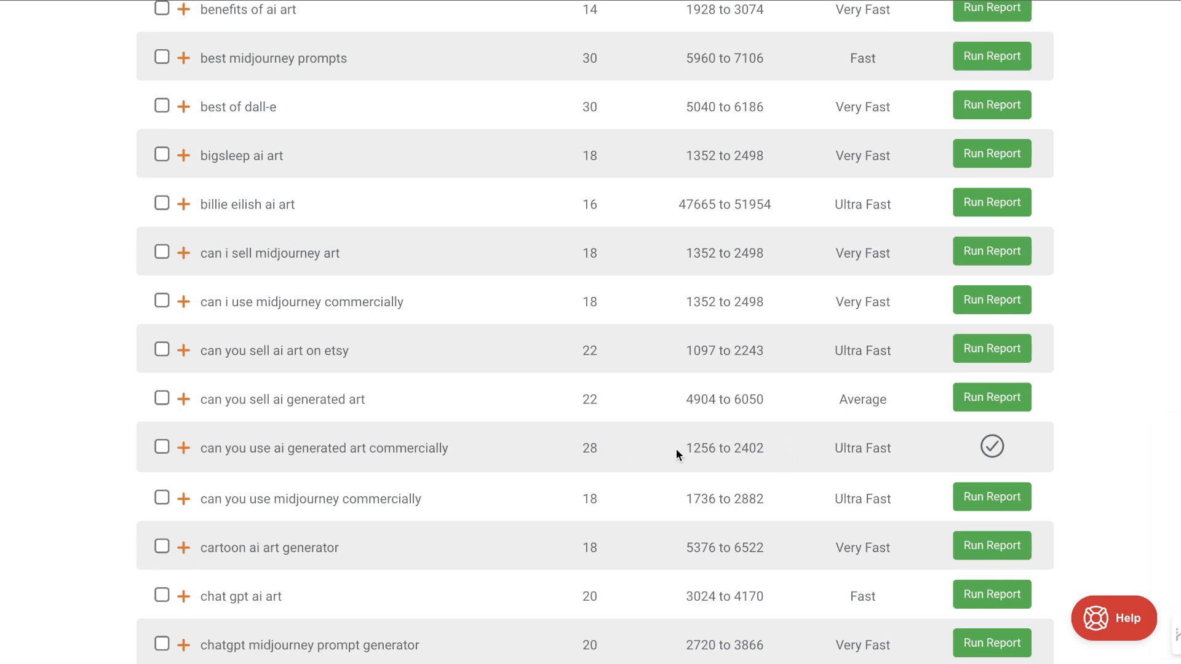
pyautogui.doubleClick(723, 448)
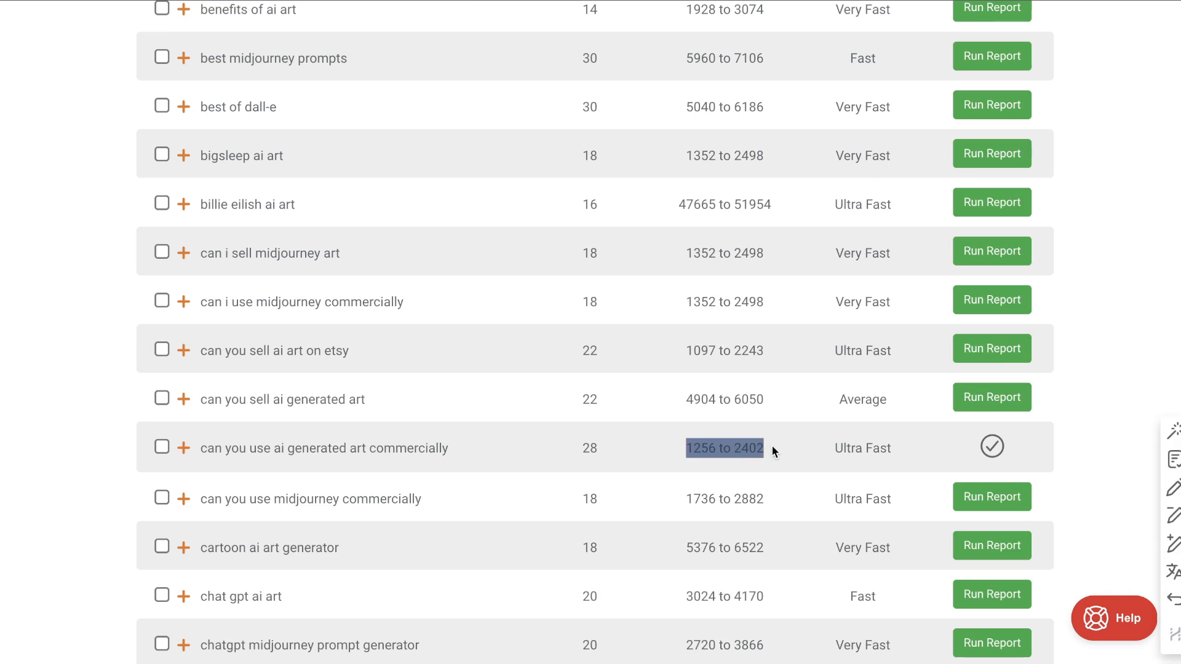
pyautogui.moveTo(975, 428)
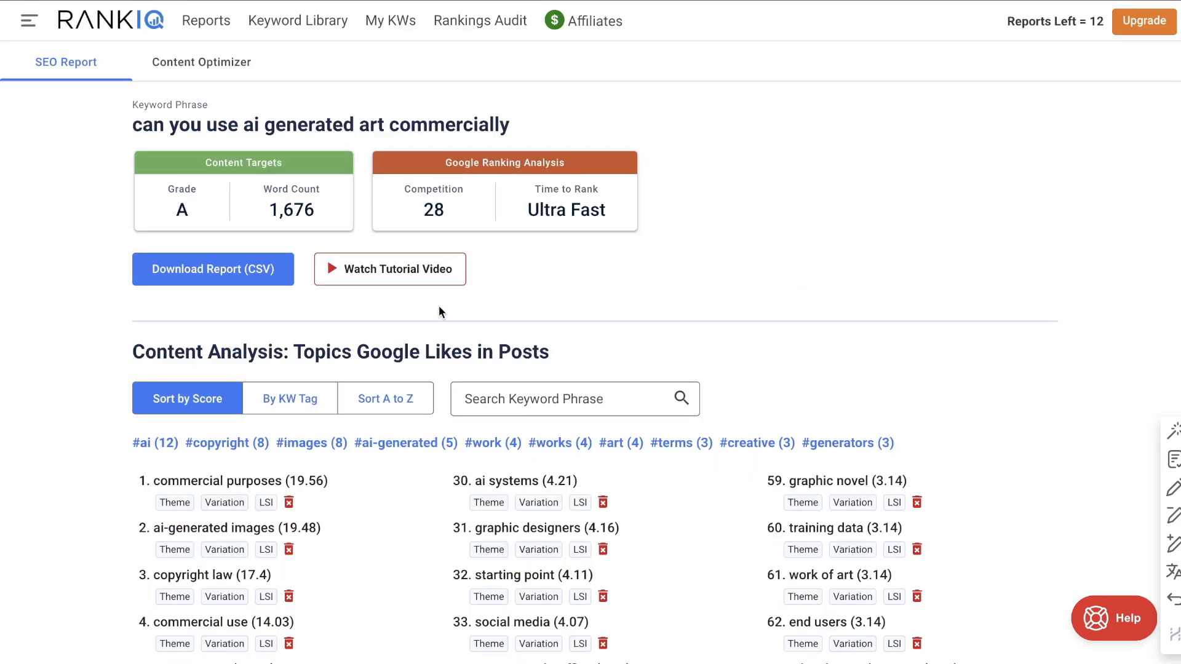
pyautogui.moveTo(425, 376)
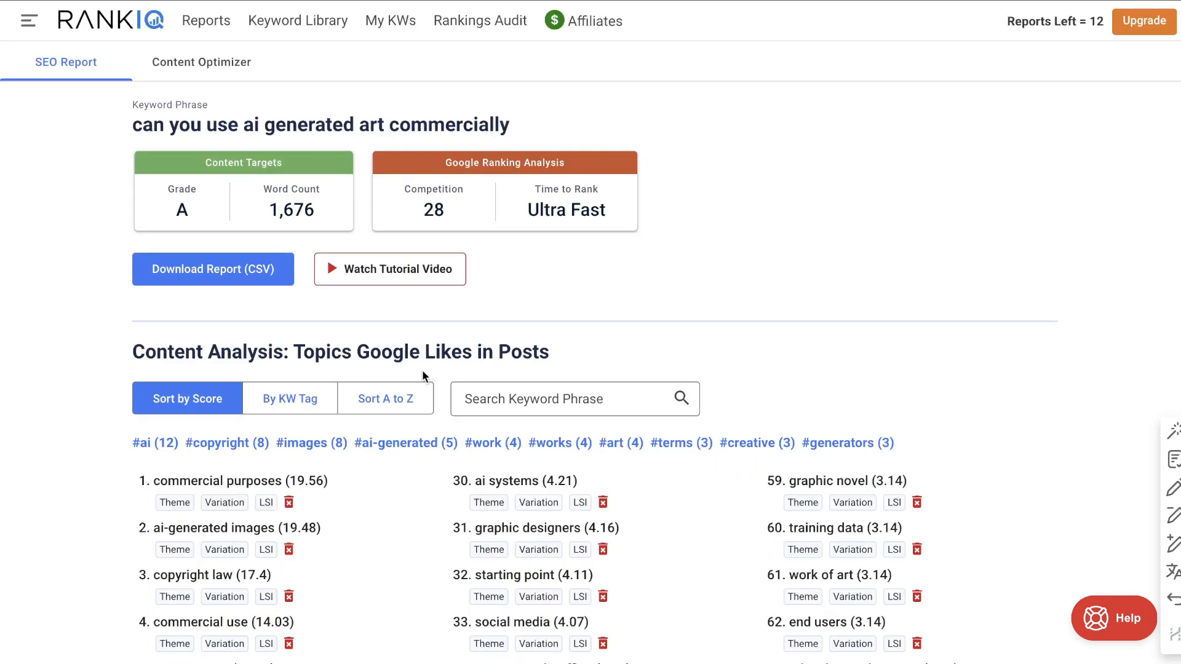
pyautogui.scroll(-3)
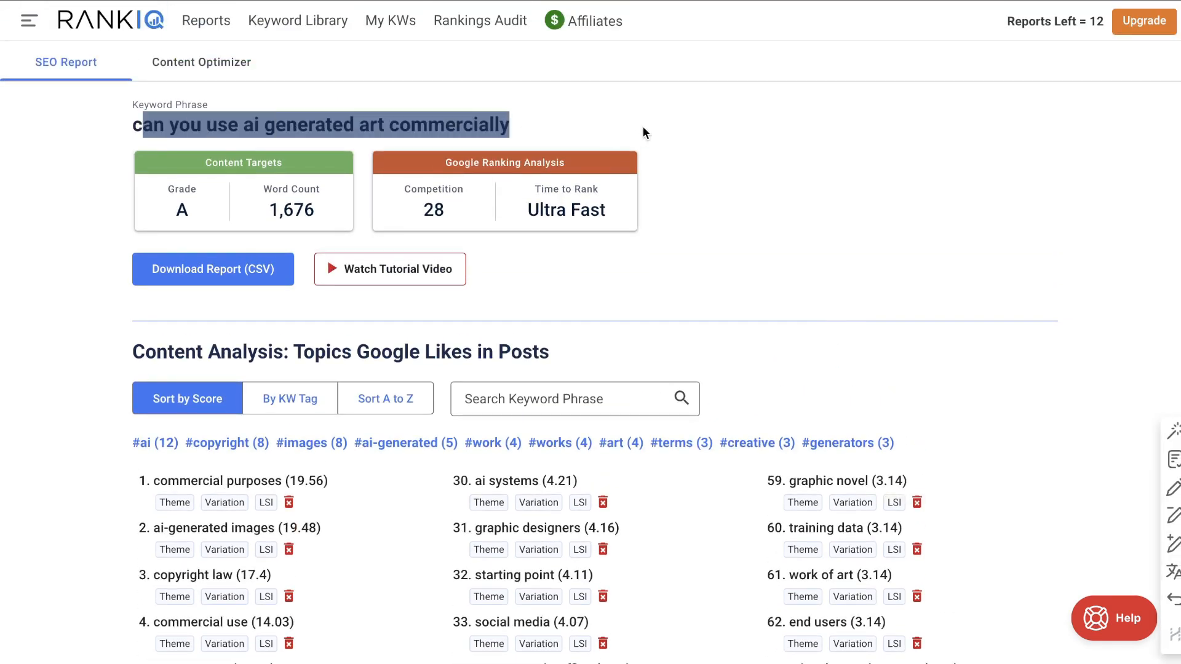
pyautogui.click(553, 219)
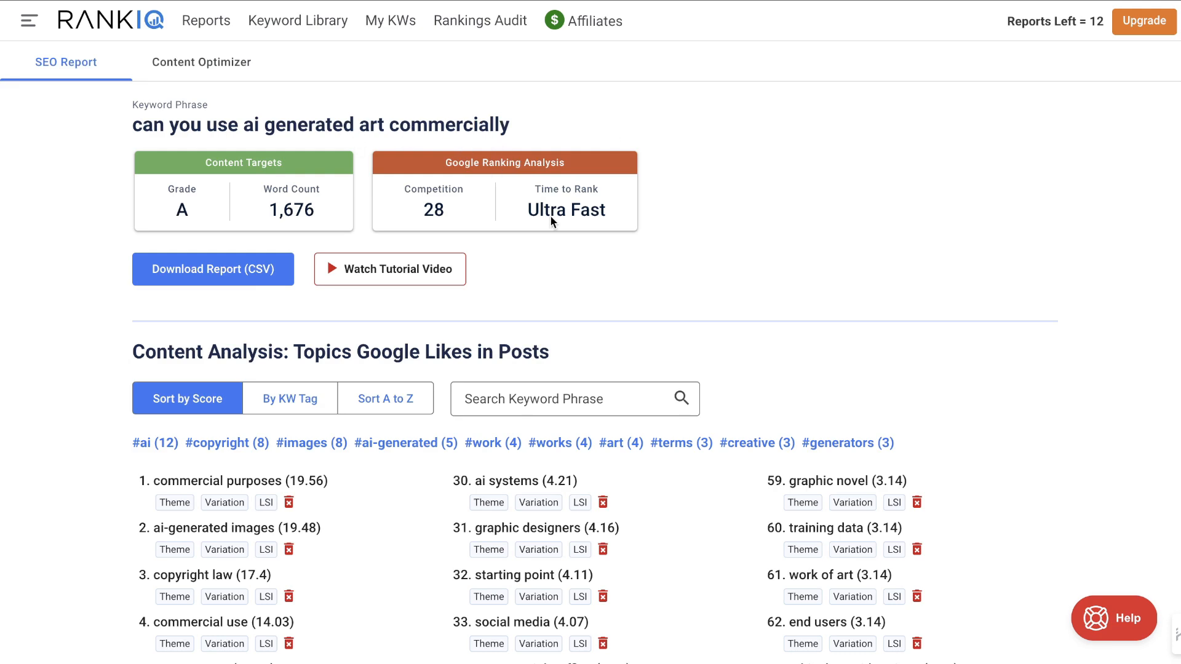
pyautogui.scroll(-3)
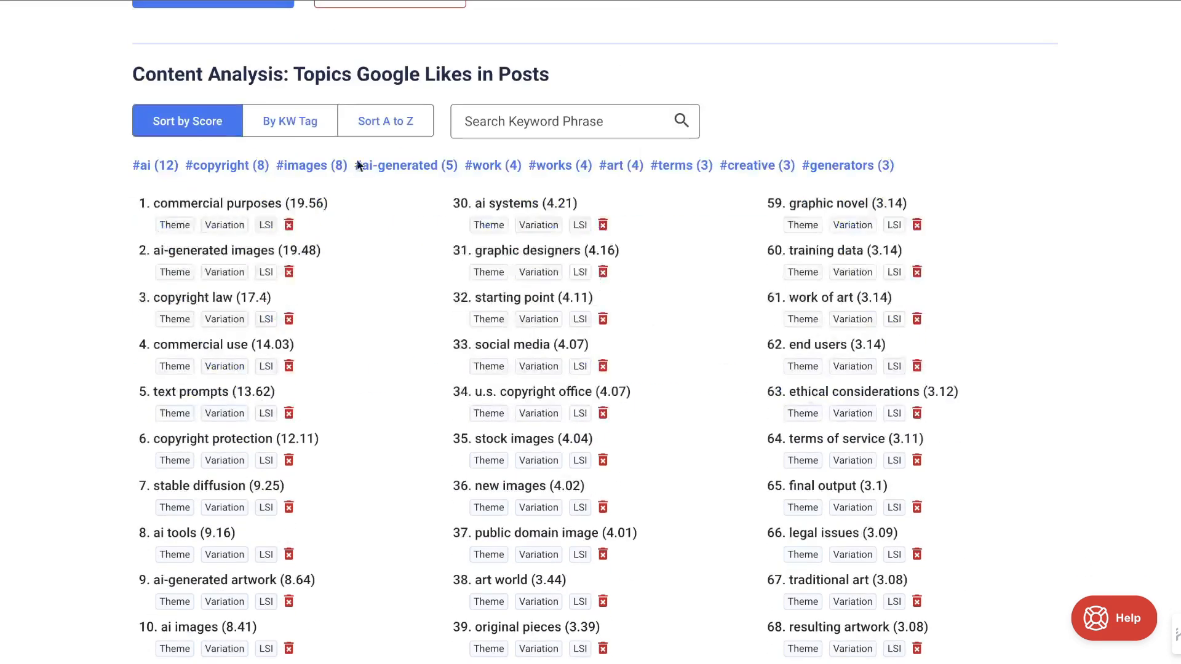
pyautogui.doubleClick(209, 74)
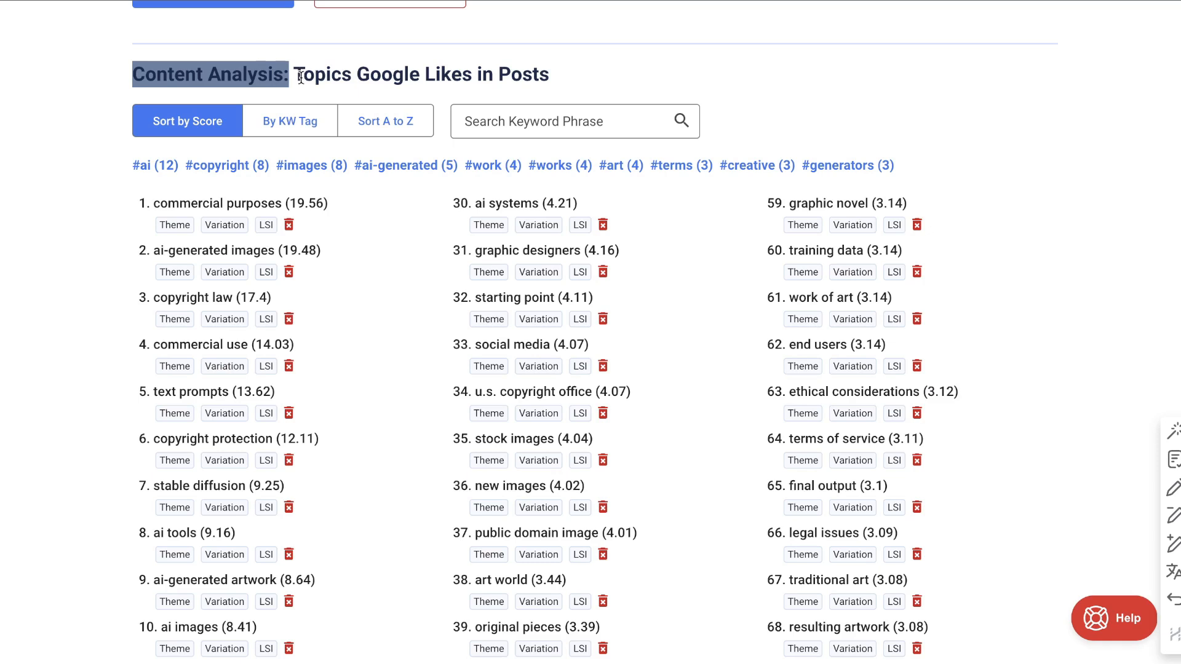
pyautogui.moveTo(301, 74); pyautogui.dragTo(536, 74)
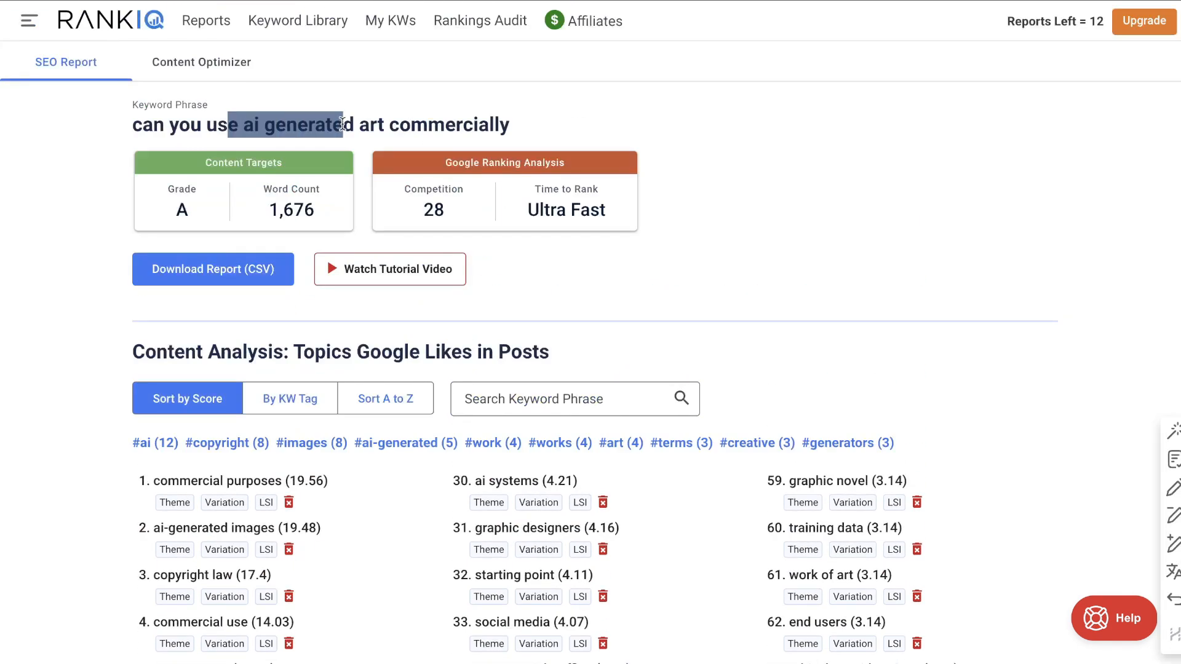
pyautogui.scroll(-3)
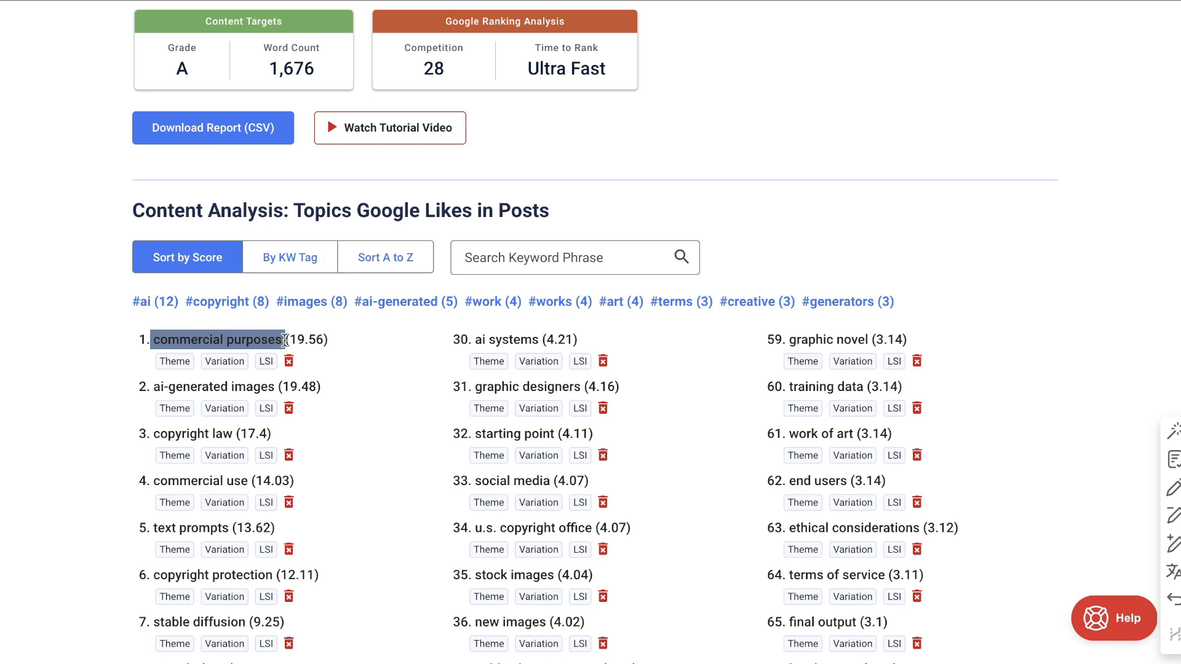
pyautogui.scroll(-3)
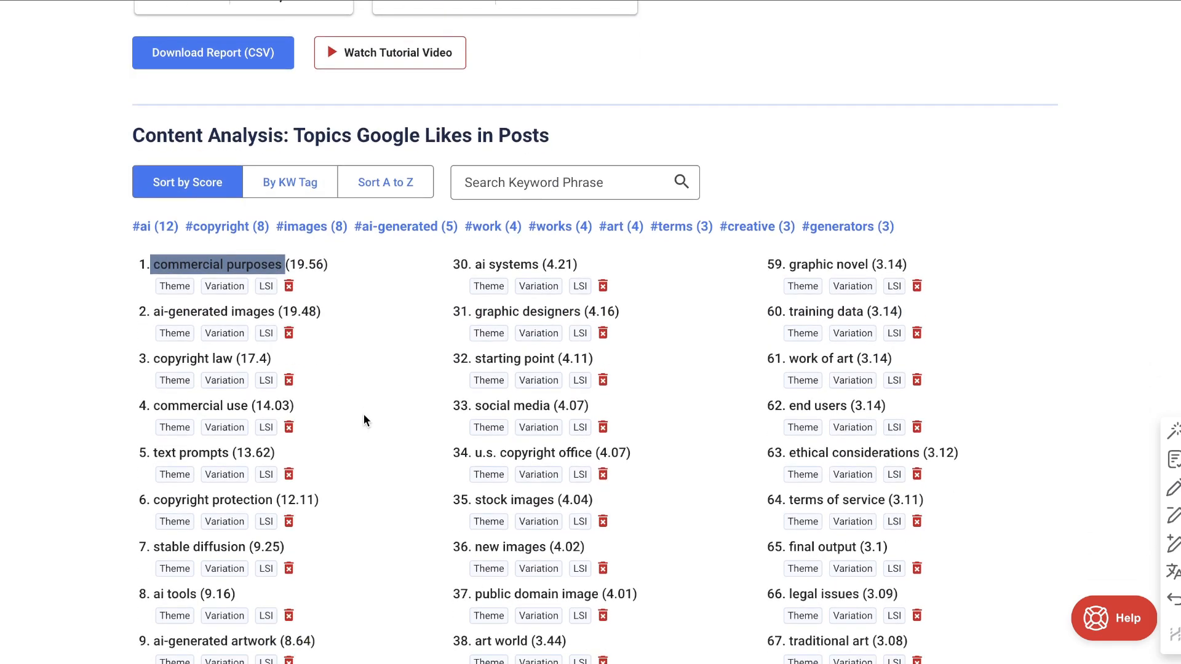
pyautogui.scroll(-3)
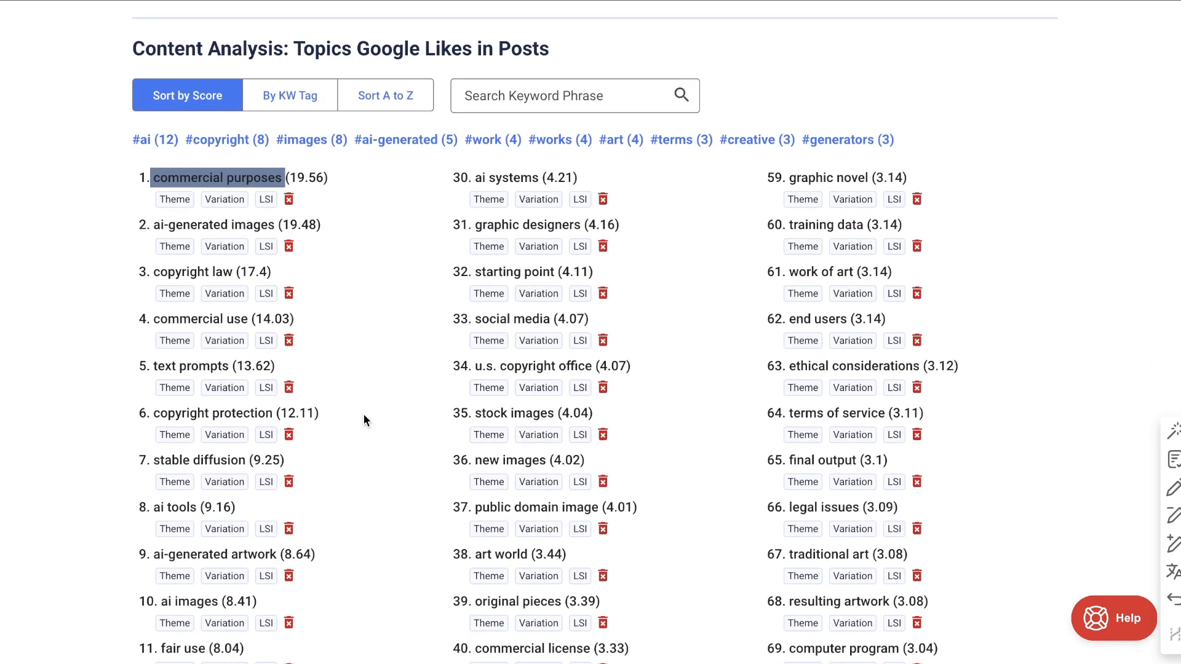
pyautogui.scroll(-3)
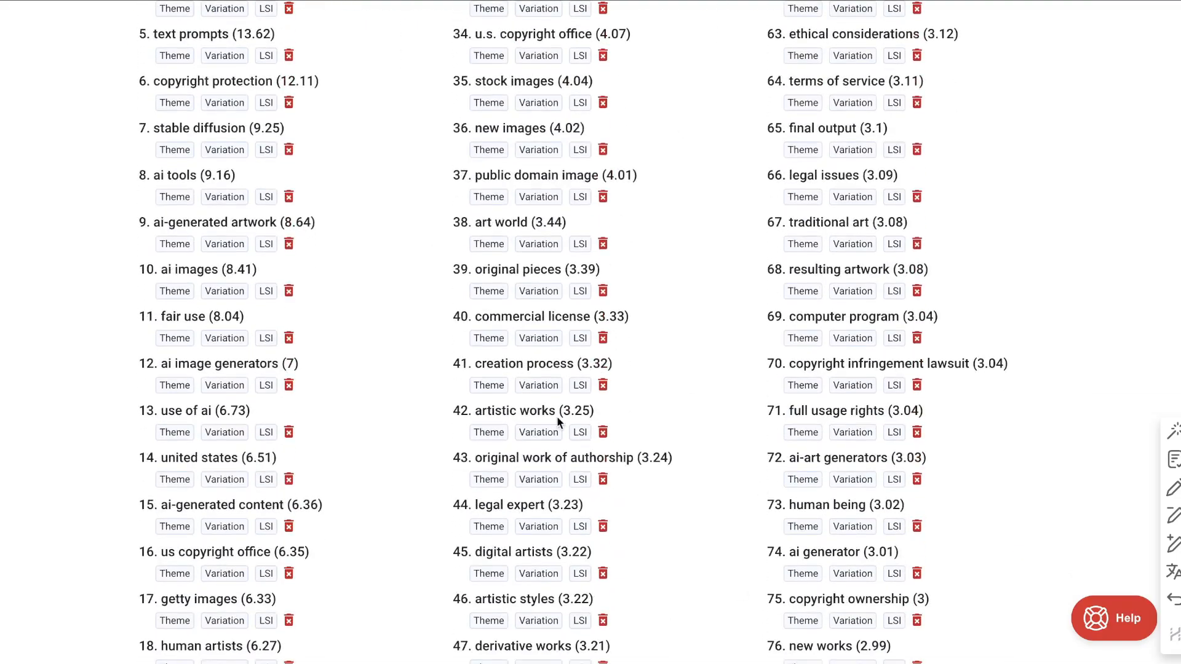
pyautogui.scroll(-3)
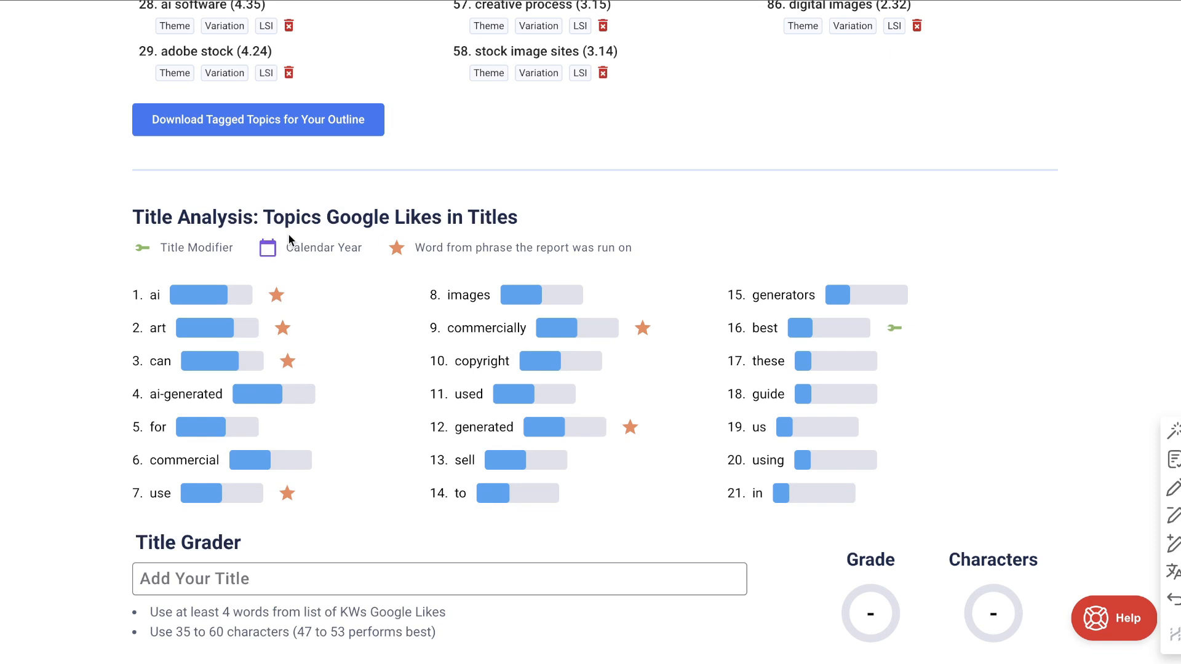
pyautogui.moveTo(263, 218); pyautogui.dragTo(448, 218)
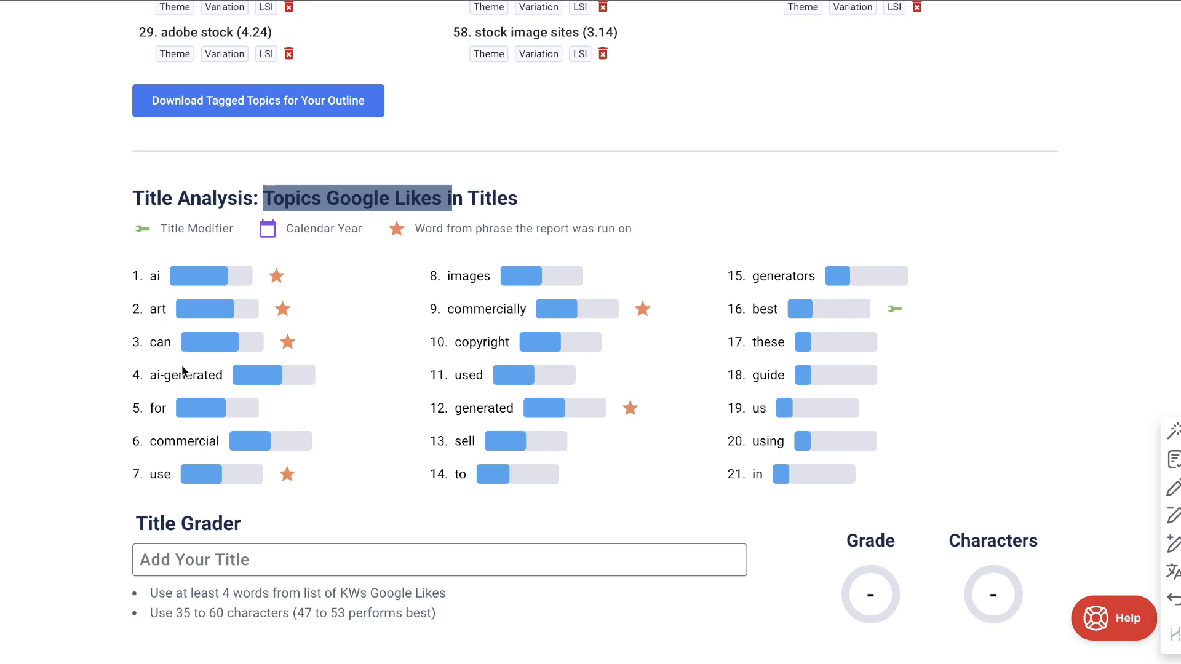
pyautogui.moveTo(567, 361)
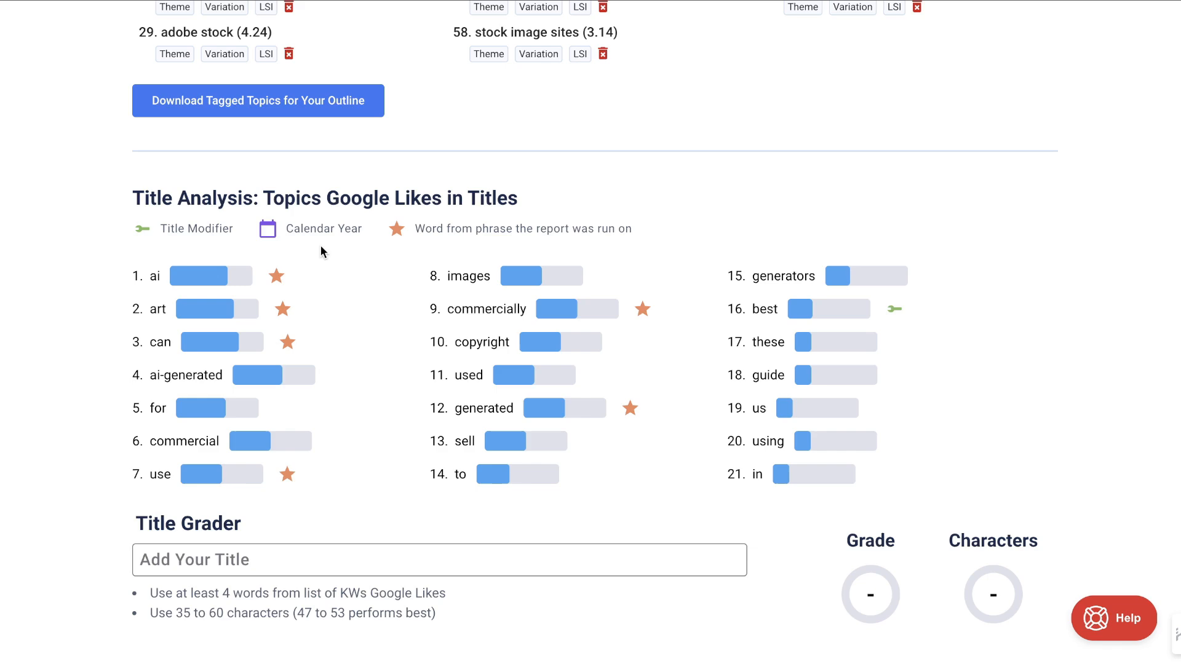
pyautogui.scroll(-3)
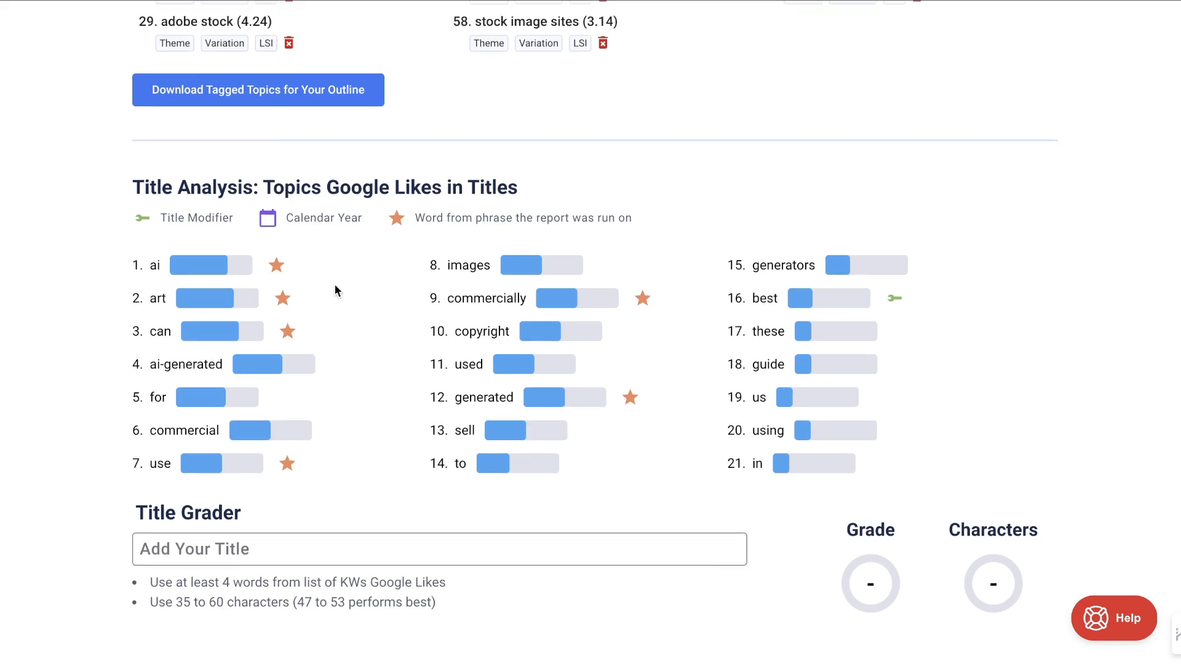
pyautogui.scroll(-3)
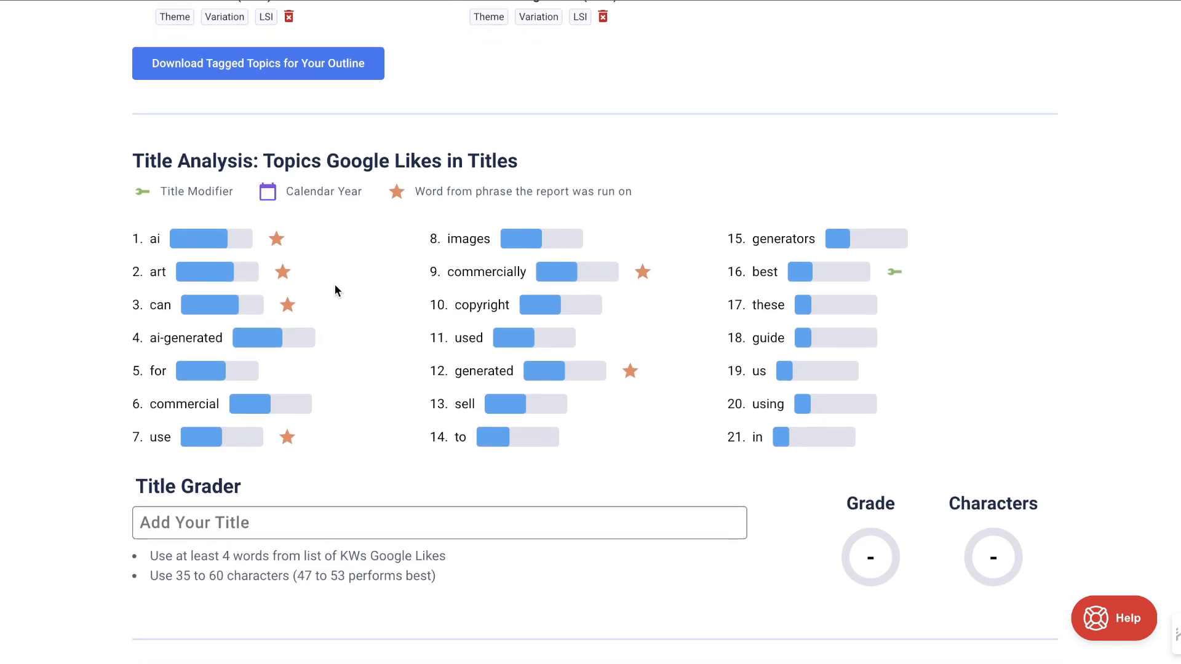
pyautogui.scroll(-3)
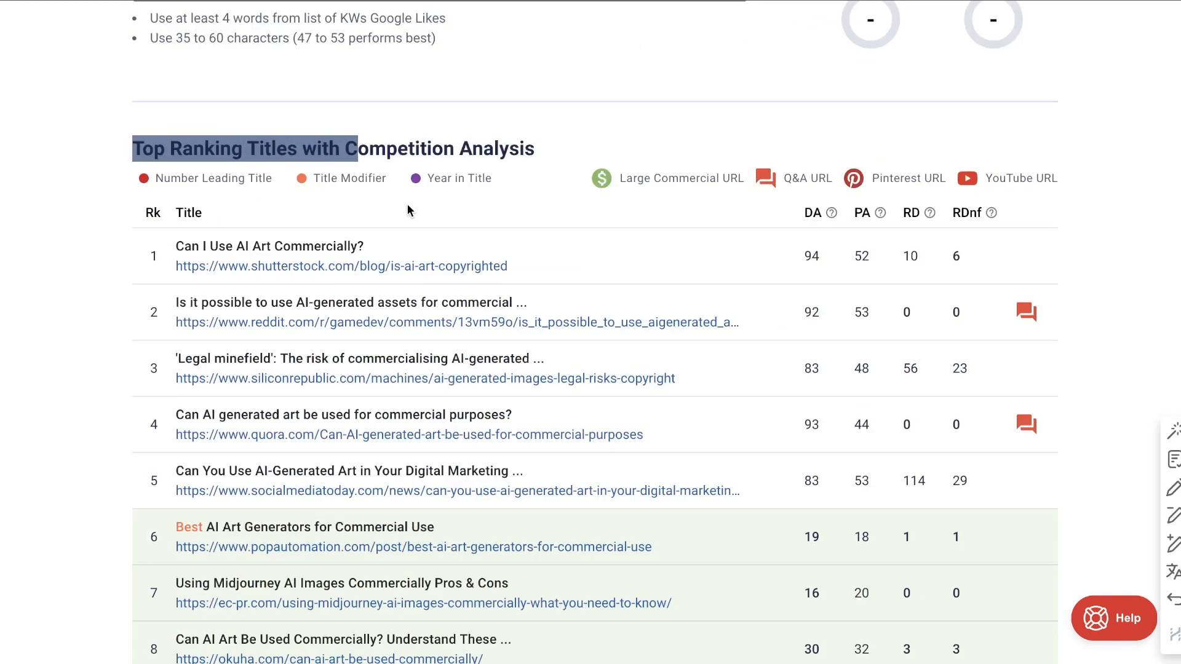
pyautogui.scroll(-3)
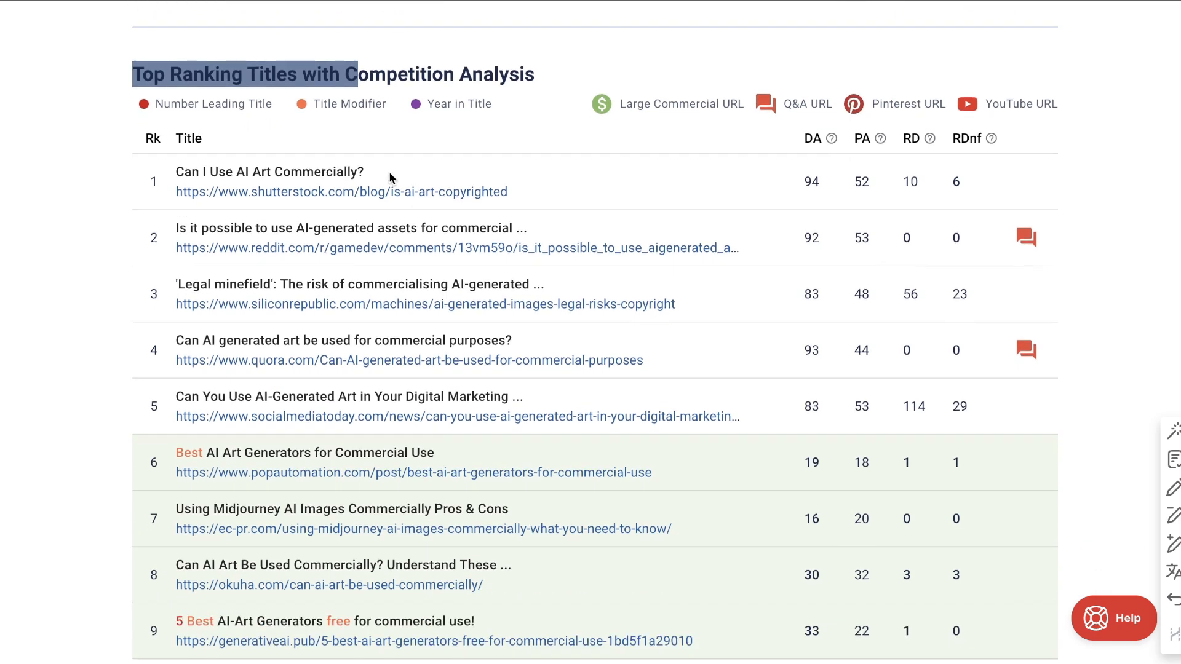
pyautogui.scroll(-3)
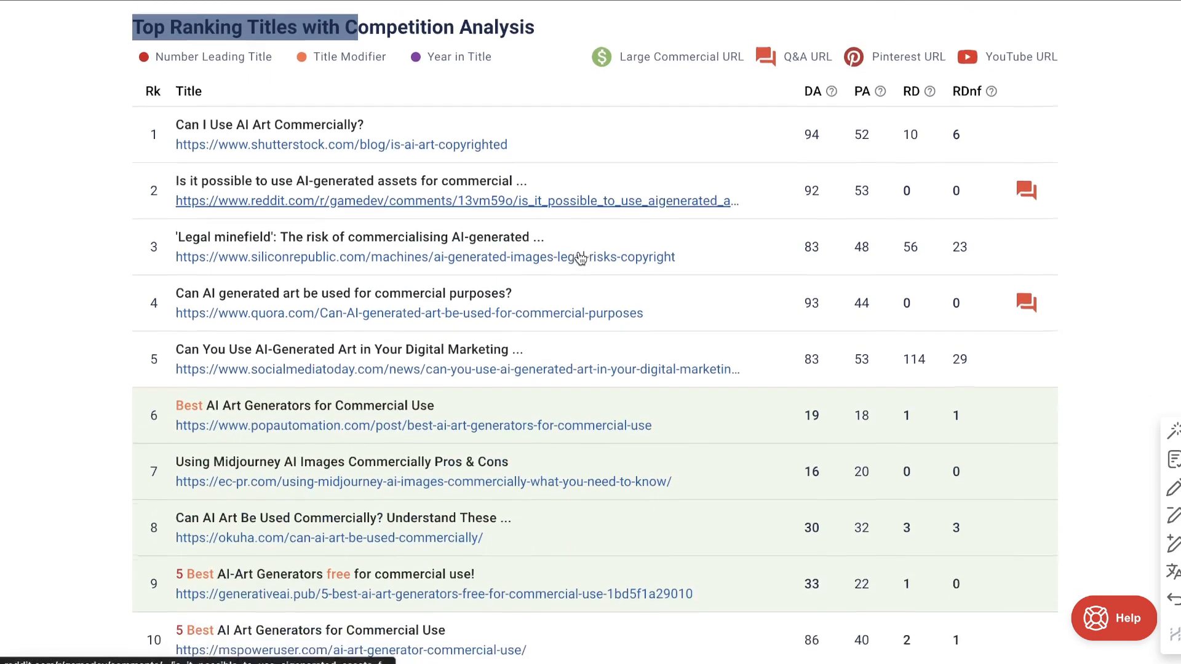
pyautogui.scroll(-3)
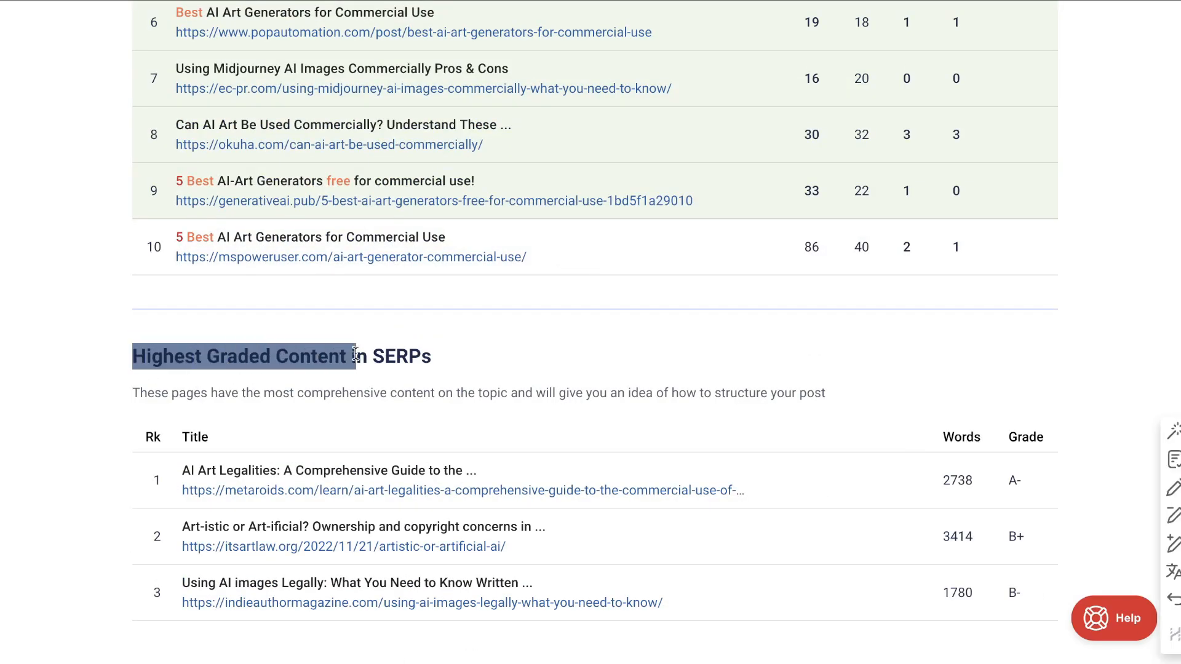
pyautogui.moveTo(400, 448)
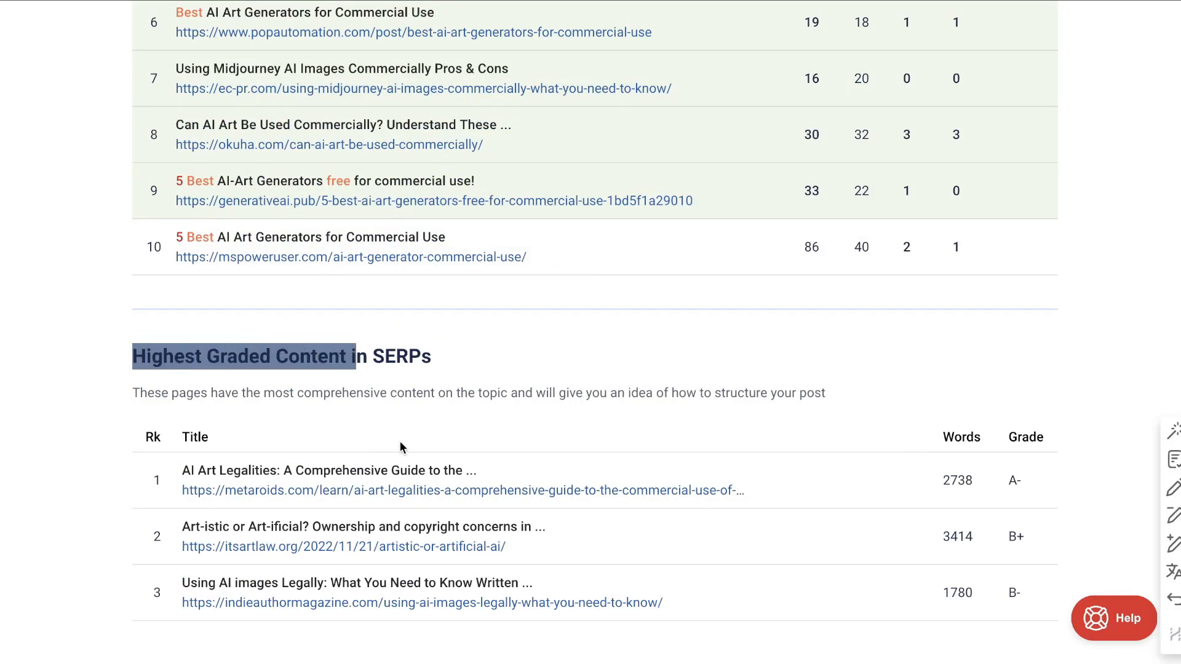
pyautogui.rightClick(290, 491)
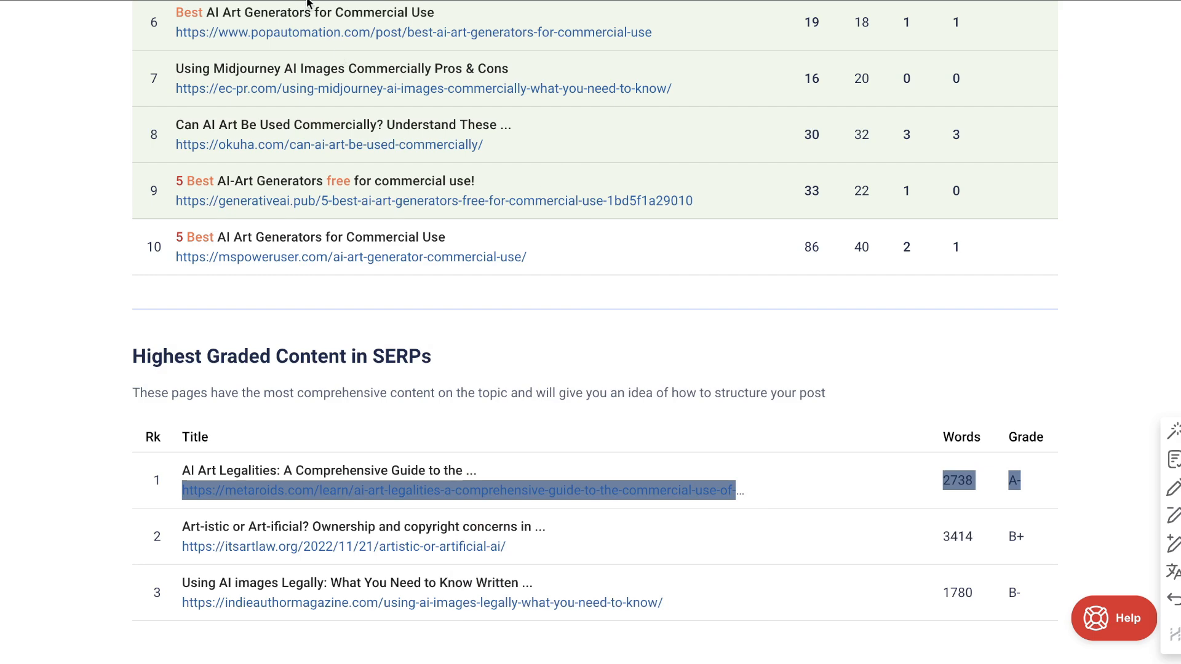
pyautogui.click(459, 490)
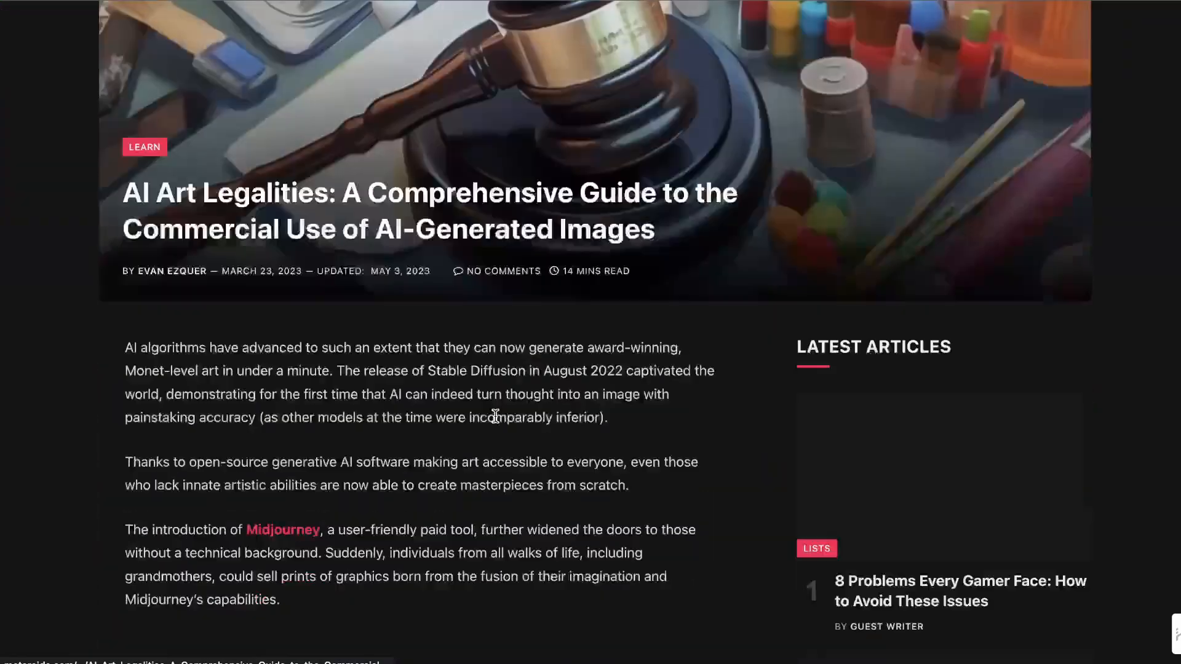
pyautogui.scroll(-3)
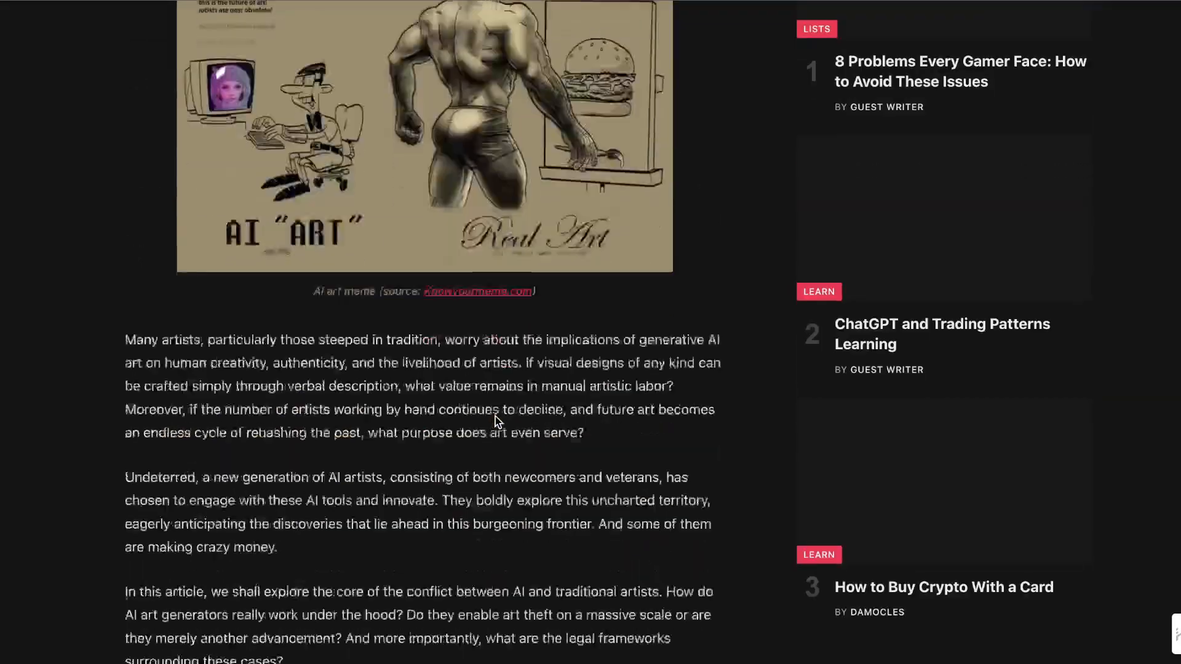
pyautogui.scroll(-3)
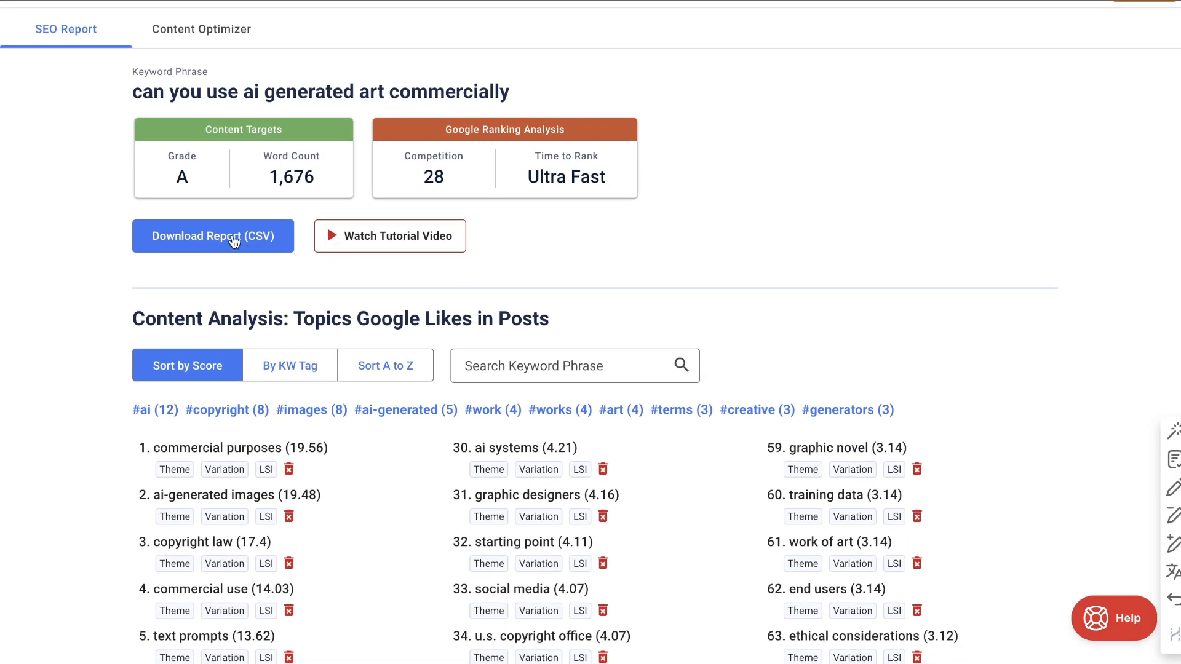
pyautogui.moveTo(516, 279)
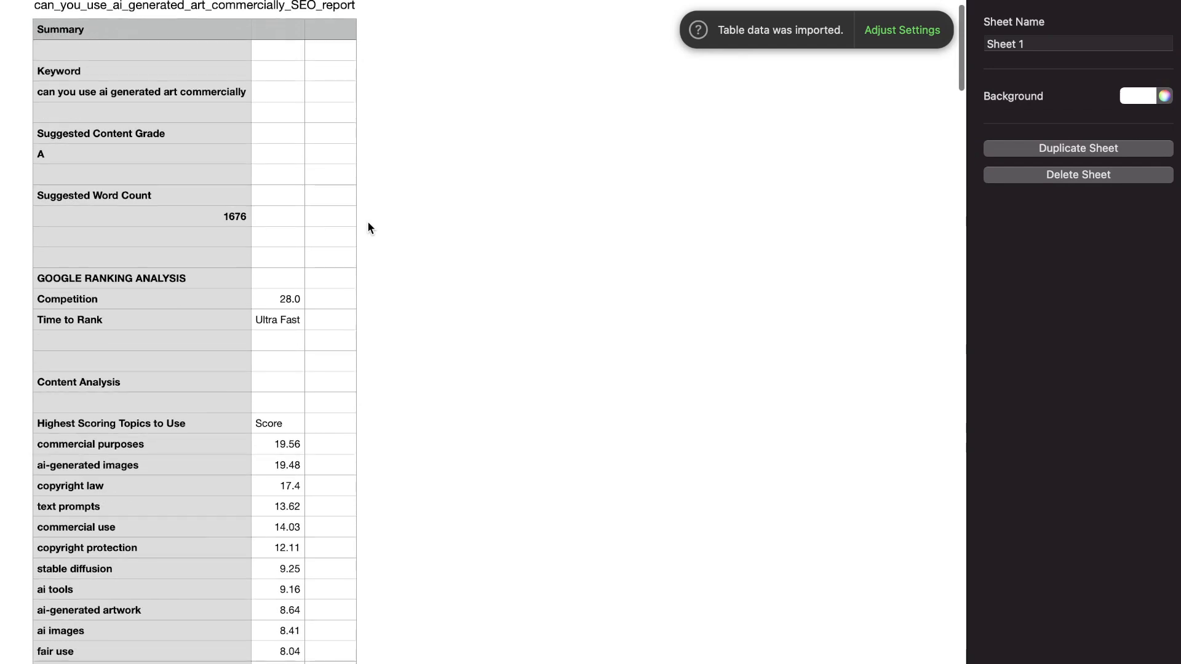
pyautogui.scroll(-3)
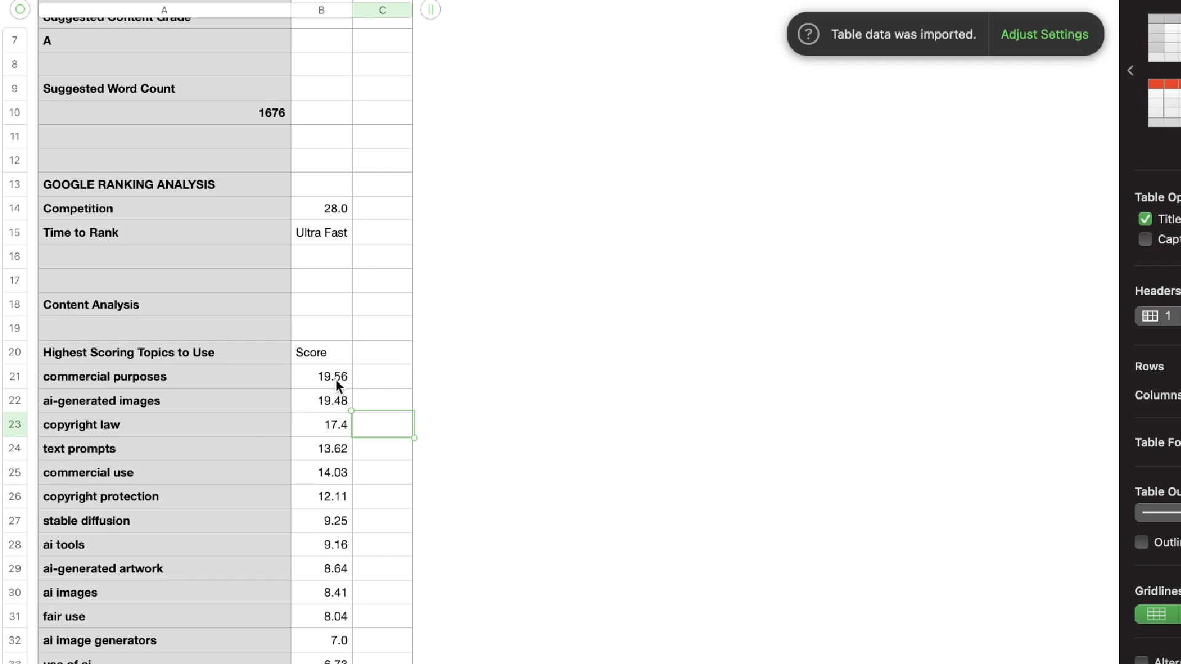
pyautogui.scroll(-3)
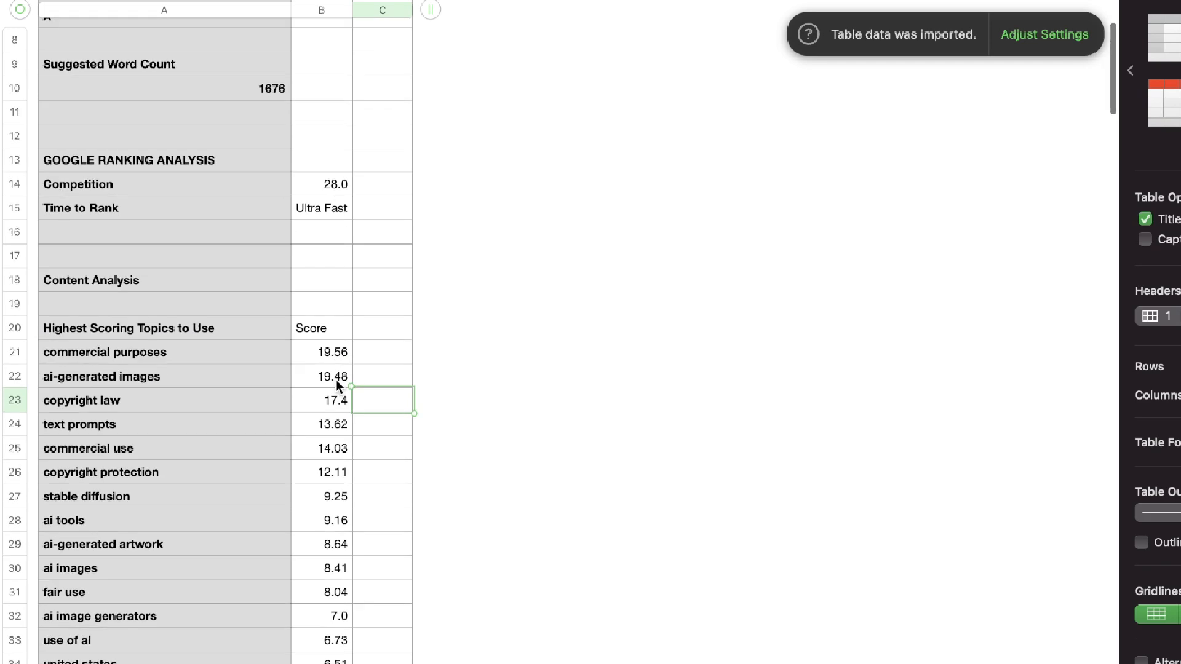
pyautogui.moveTo(159, 400)
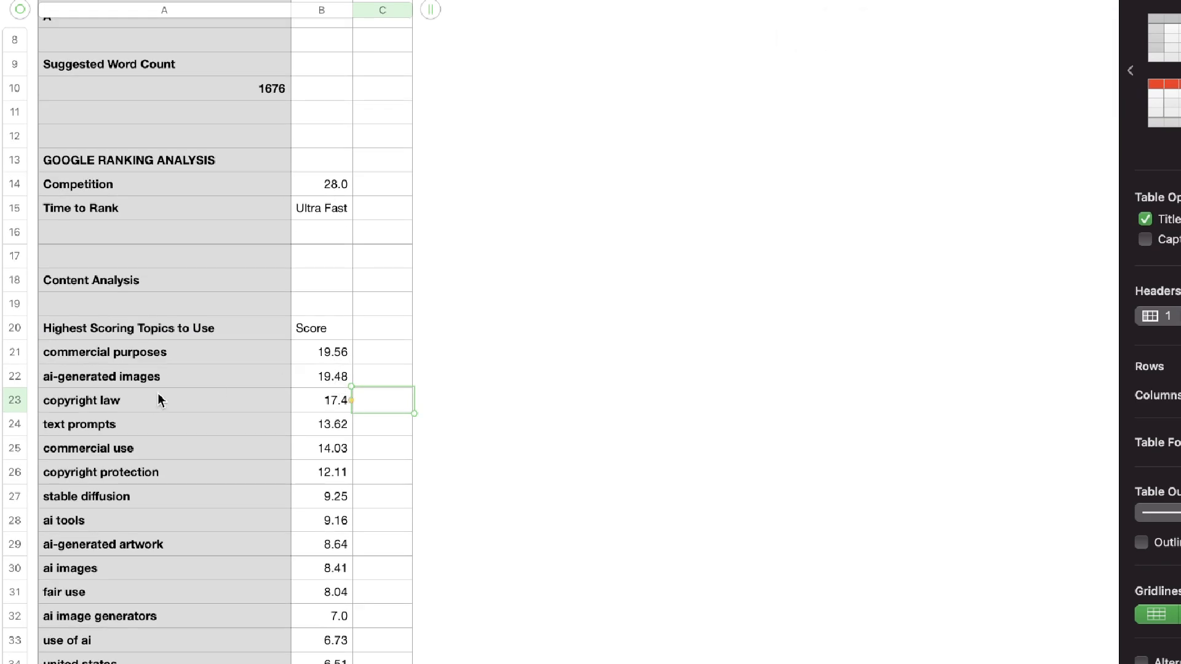
pyautogui.scroll(-3)
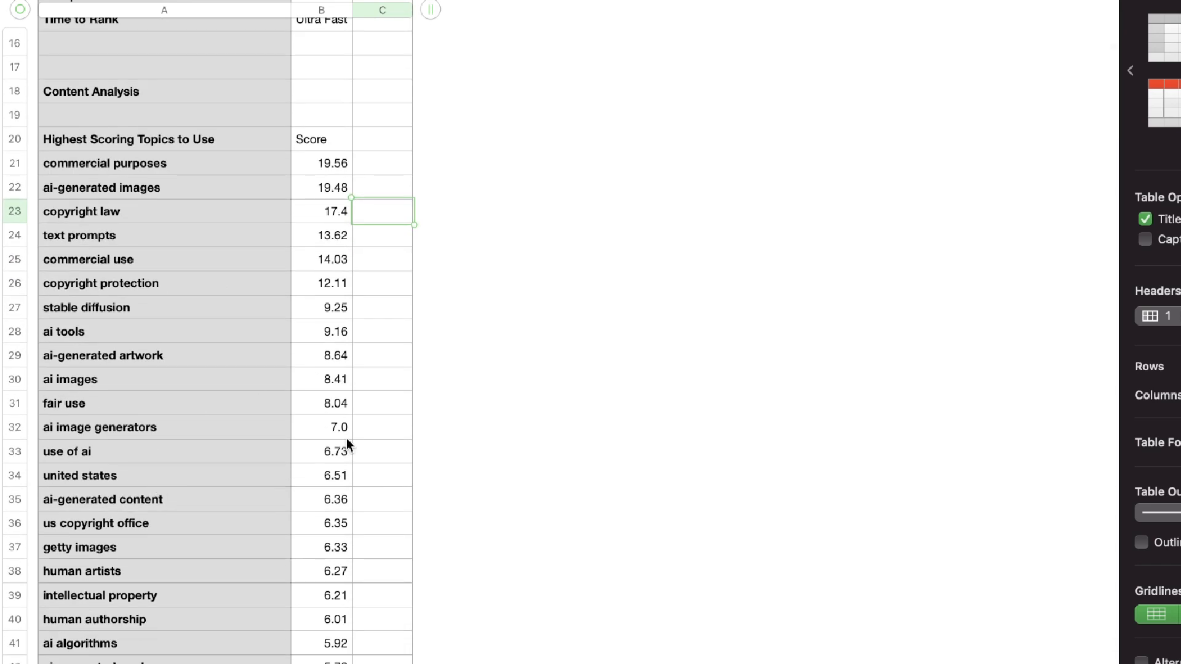
pyautogui.scroll(-3)
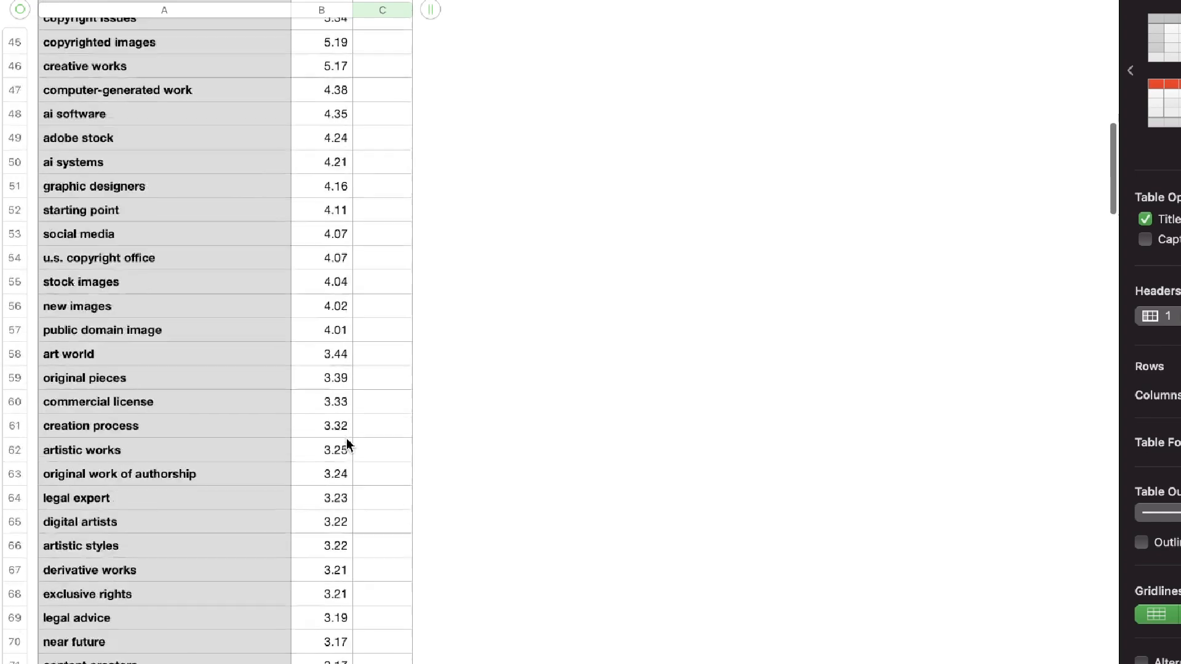
pyautogui.scroll(-3)
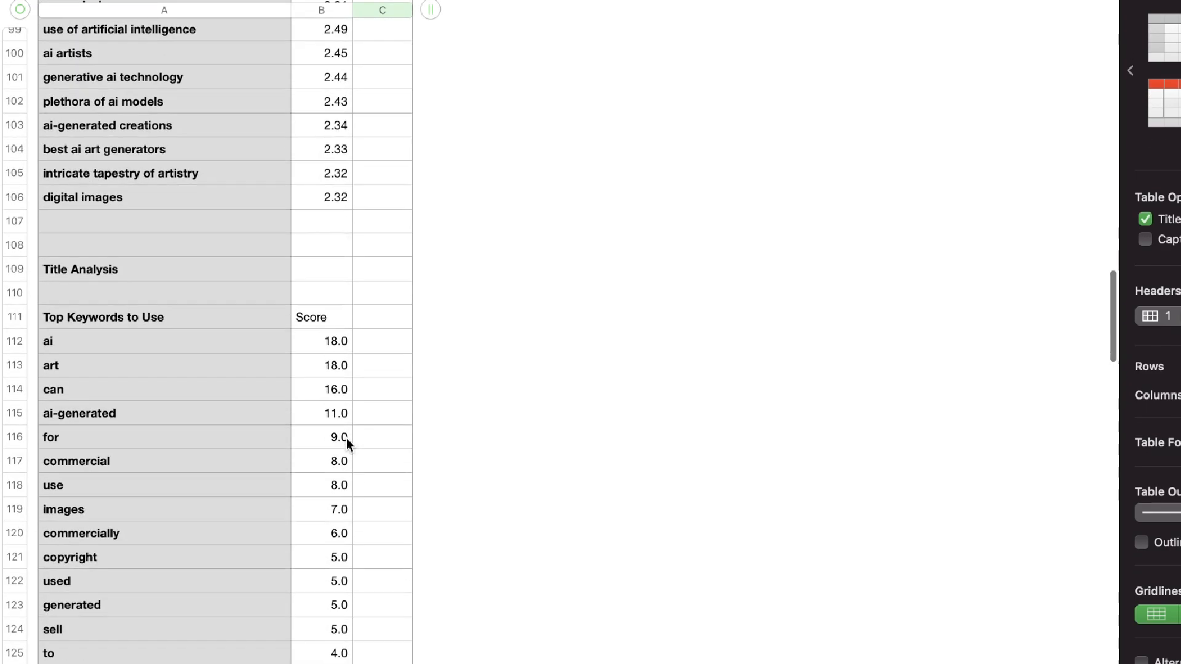
pyautogui.scroll(-3)
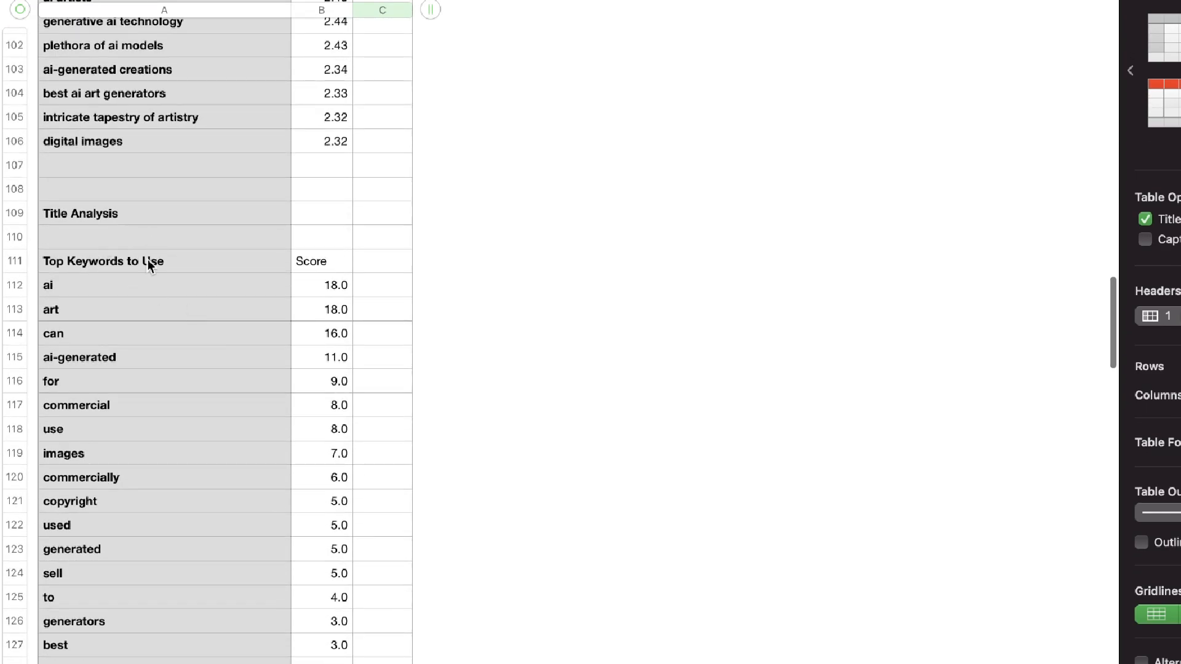
pyautogui.scroll(-3)
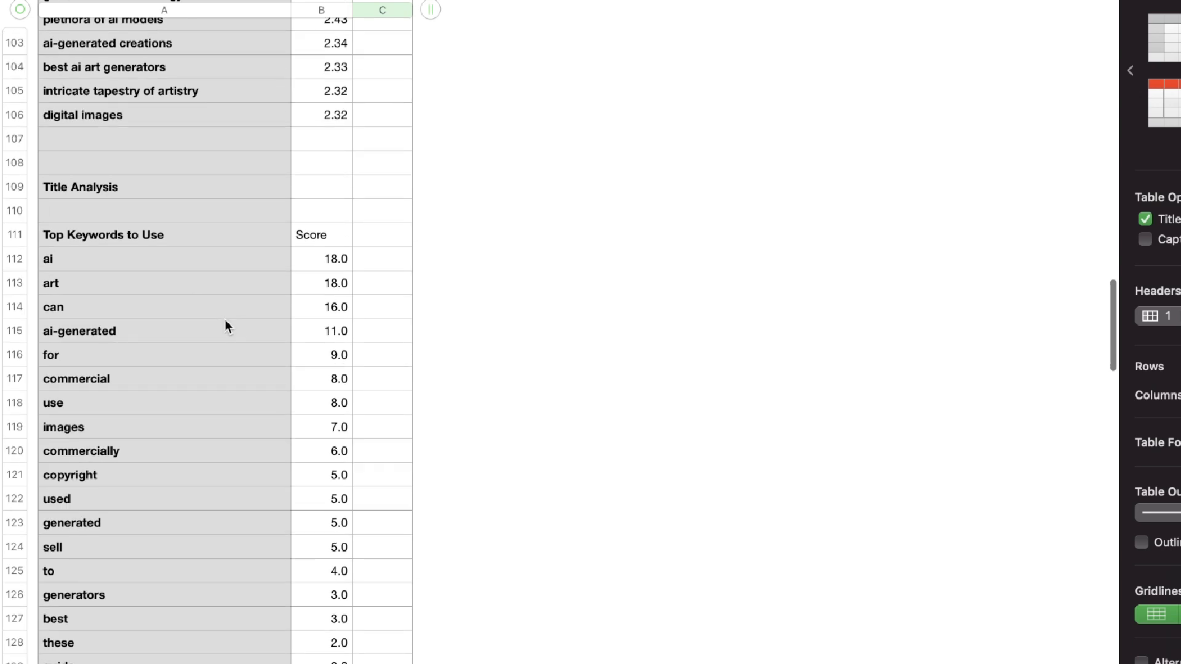
pyautogui.scroll(-3)
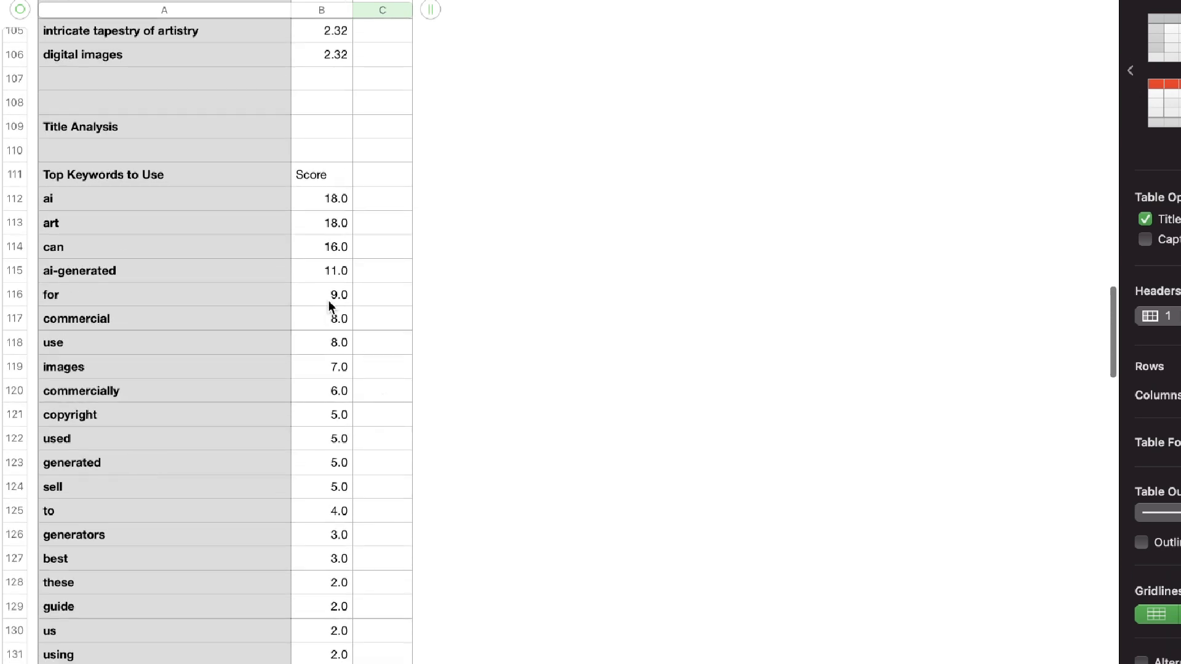
pyautogui.moveTo(256, 415)
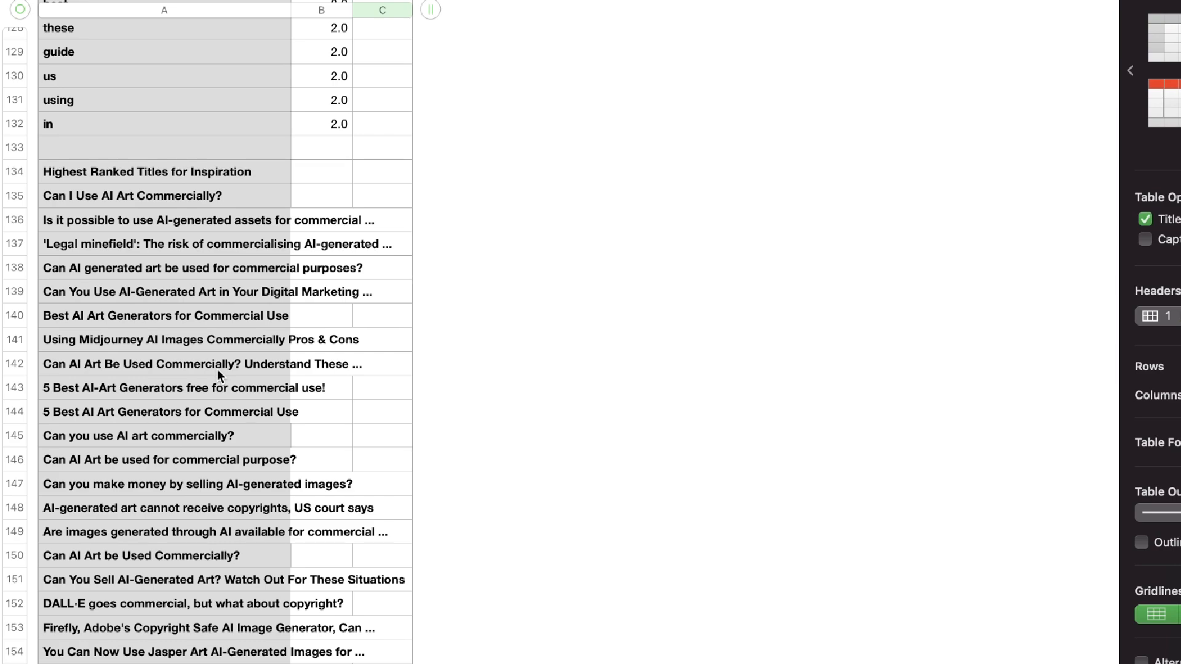
pyautogui.scroll(-3)
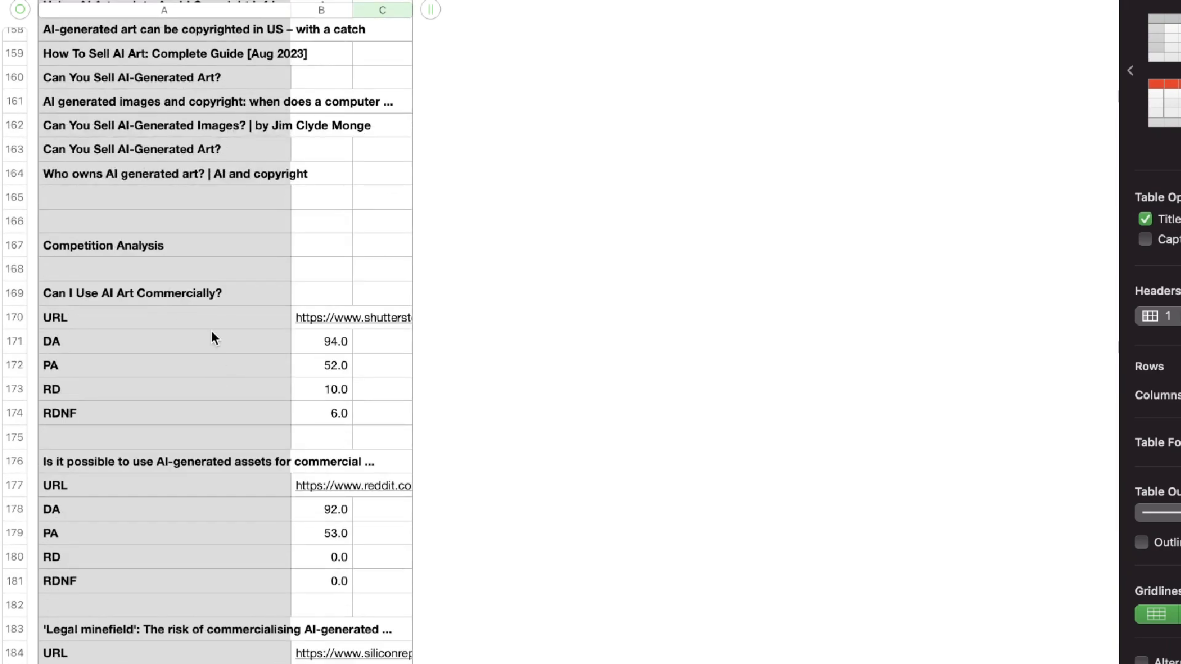
pyautogui.scroll(-3)
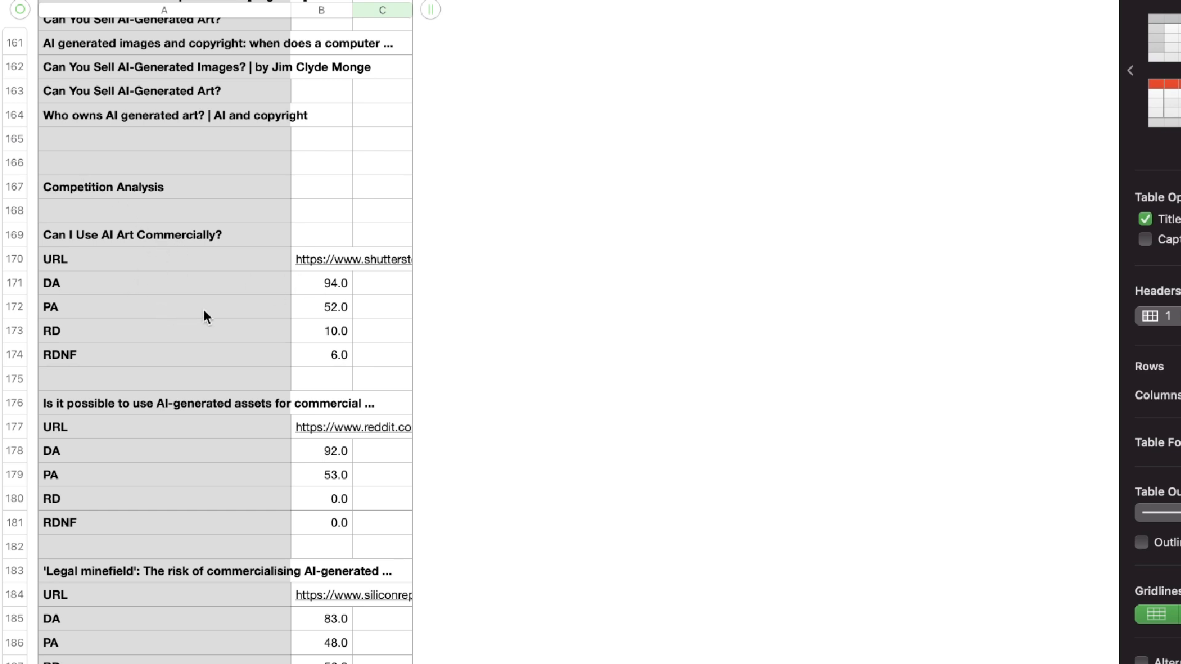
pyautogui.moveTo(335, 368)
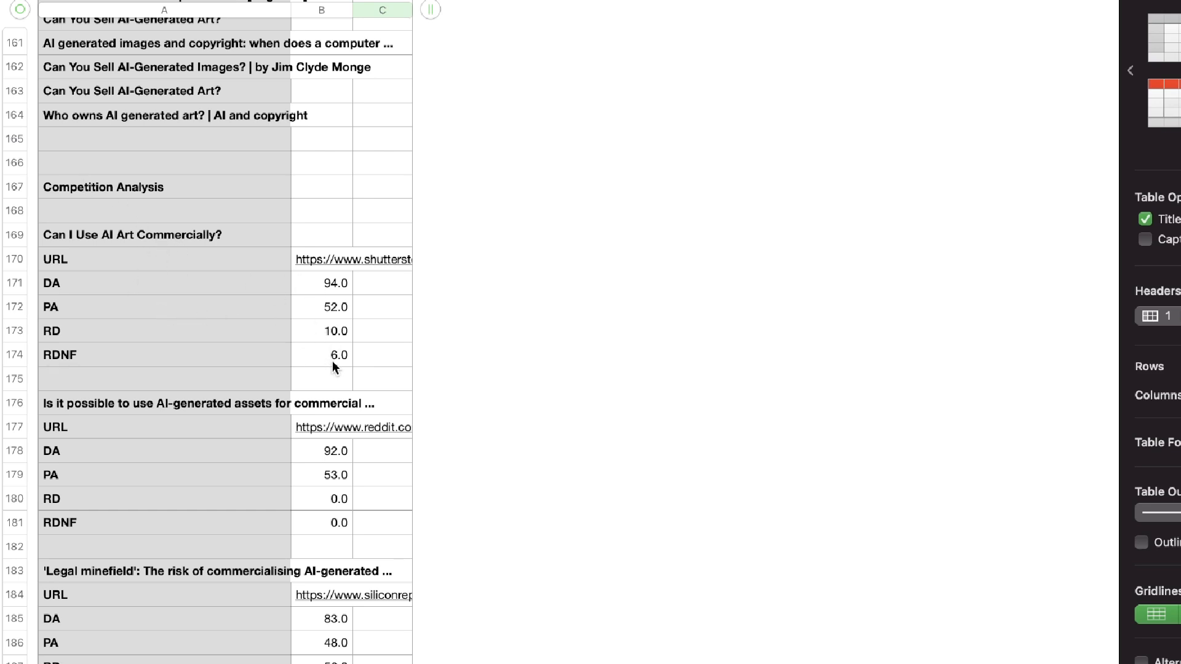
pyautogui.moveTo(153, 259)
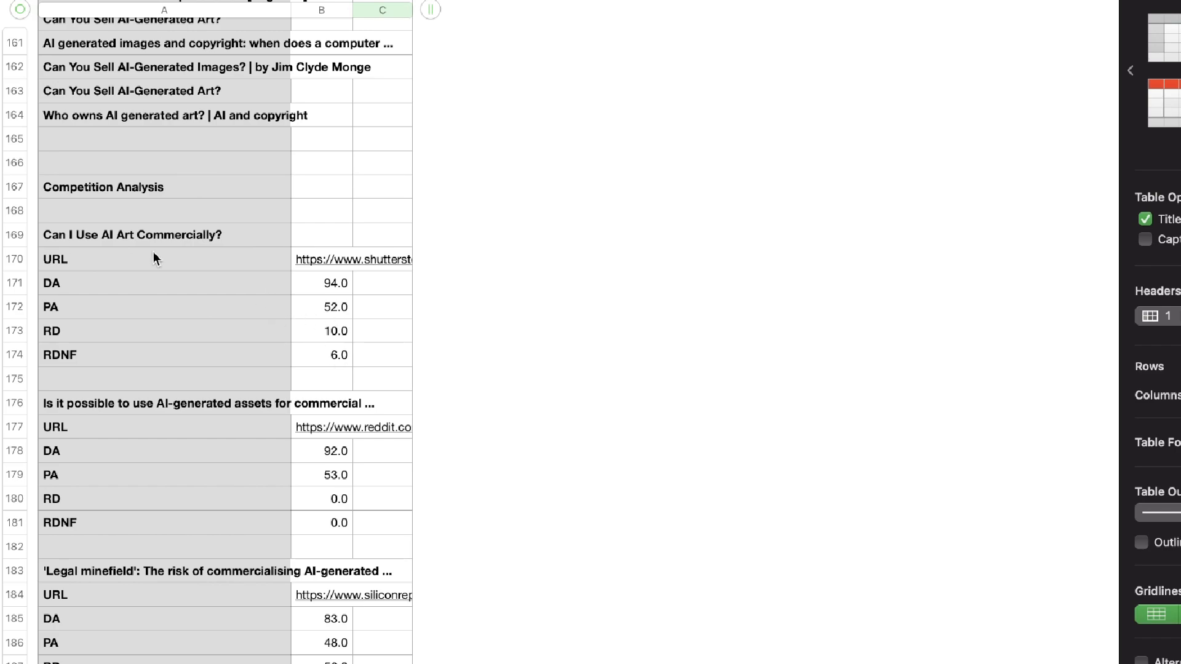
pyautogui.scroll(-3)
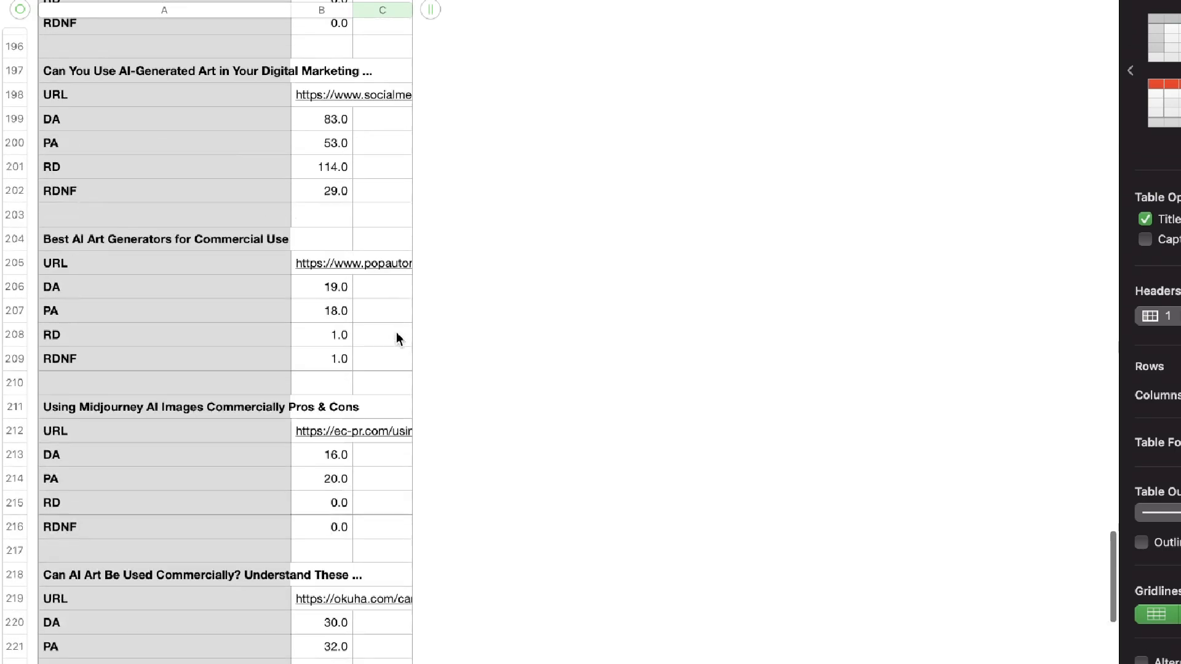
pyautogui.scroll(-3)
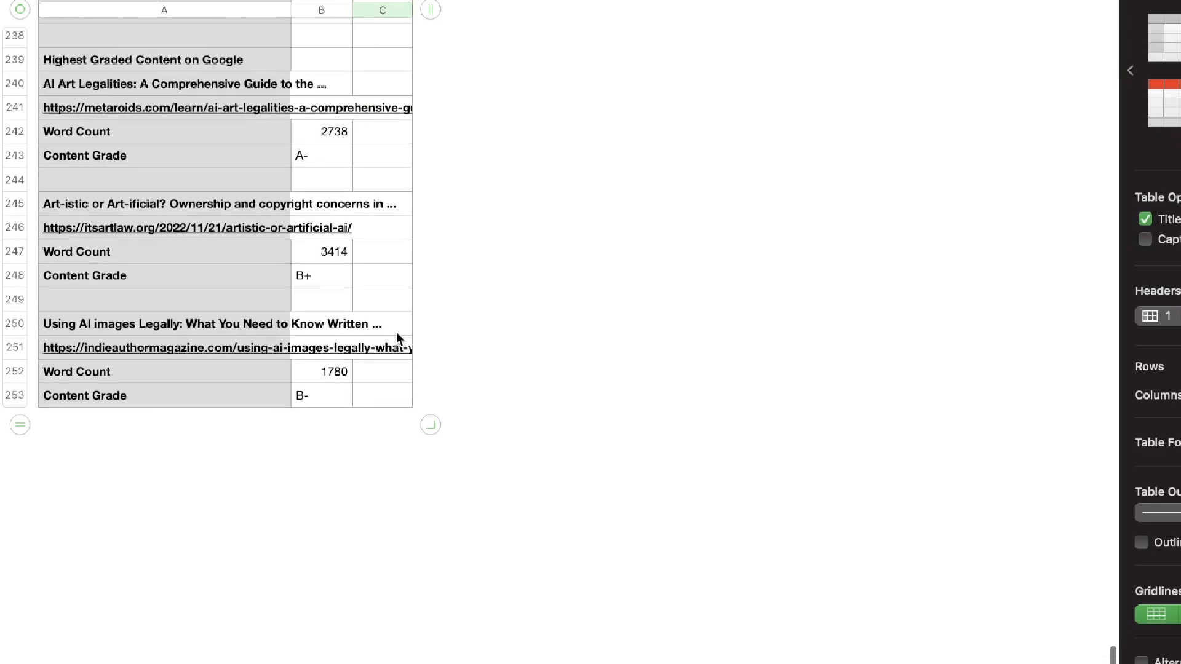
pyautogui.scroll(3)
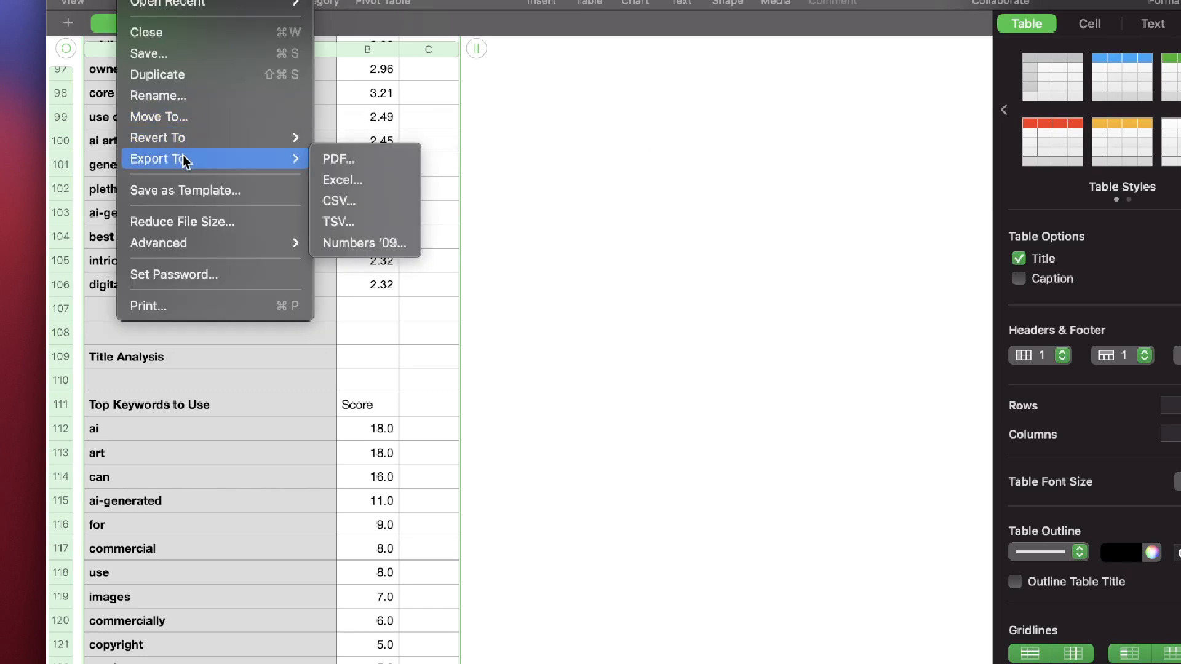
pyautogui.moveTo(358, 159)
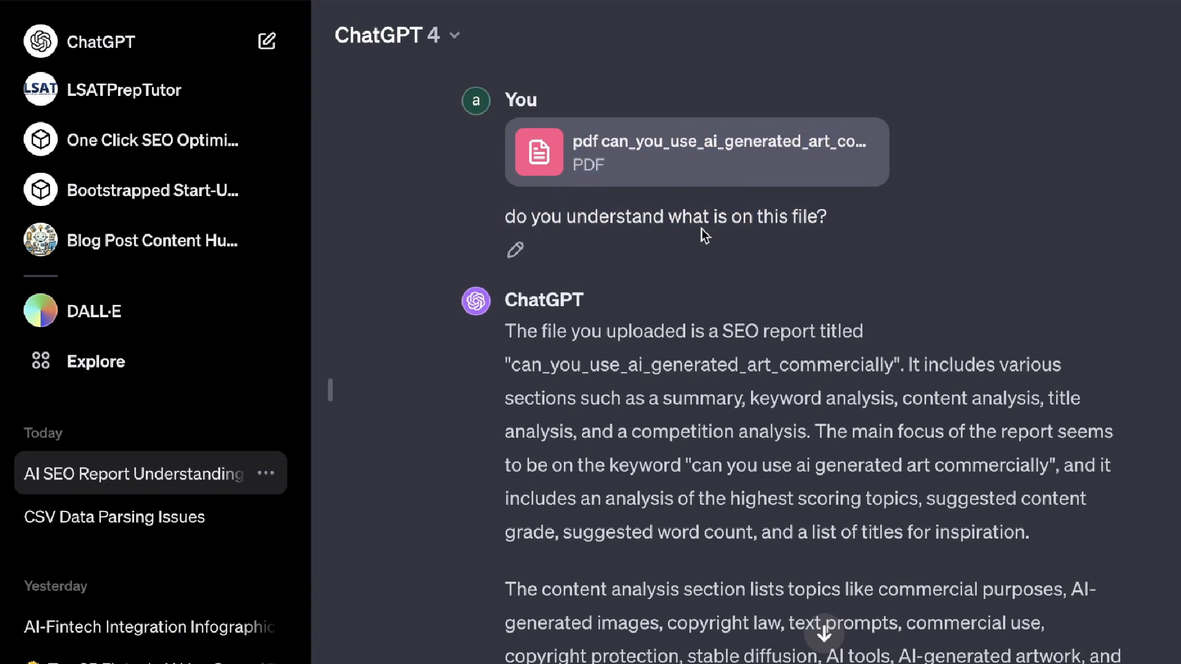
pyautogui.moveTo(508, 257); pyautogui.dragTo(893, 290)
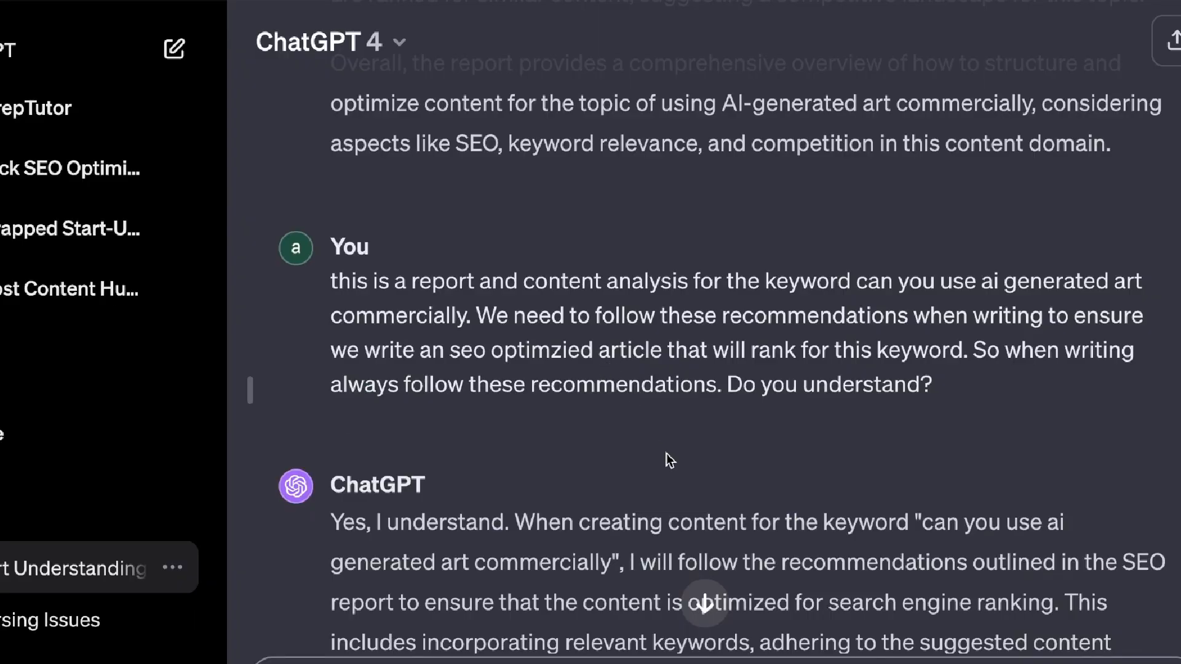
pyautogui.scroll(-3)
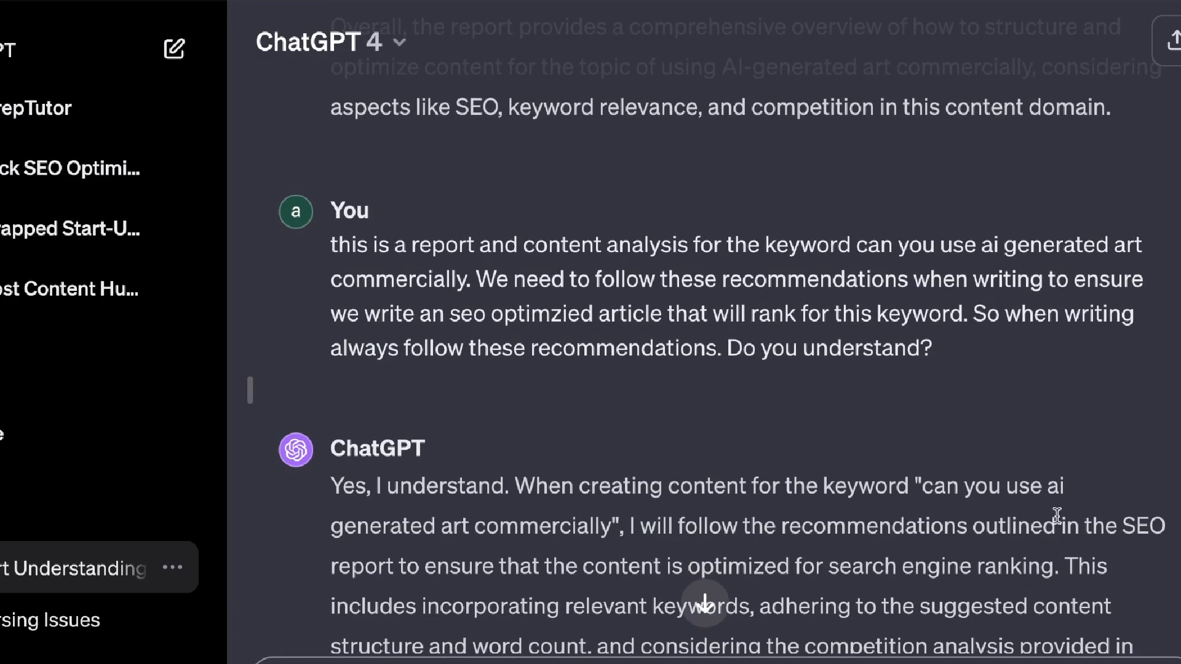
pyautogui.scroll(-3)
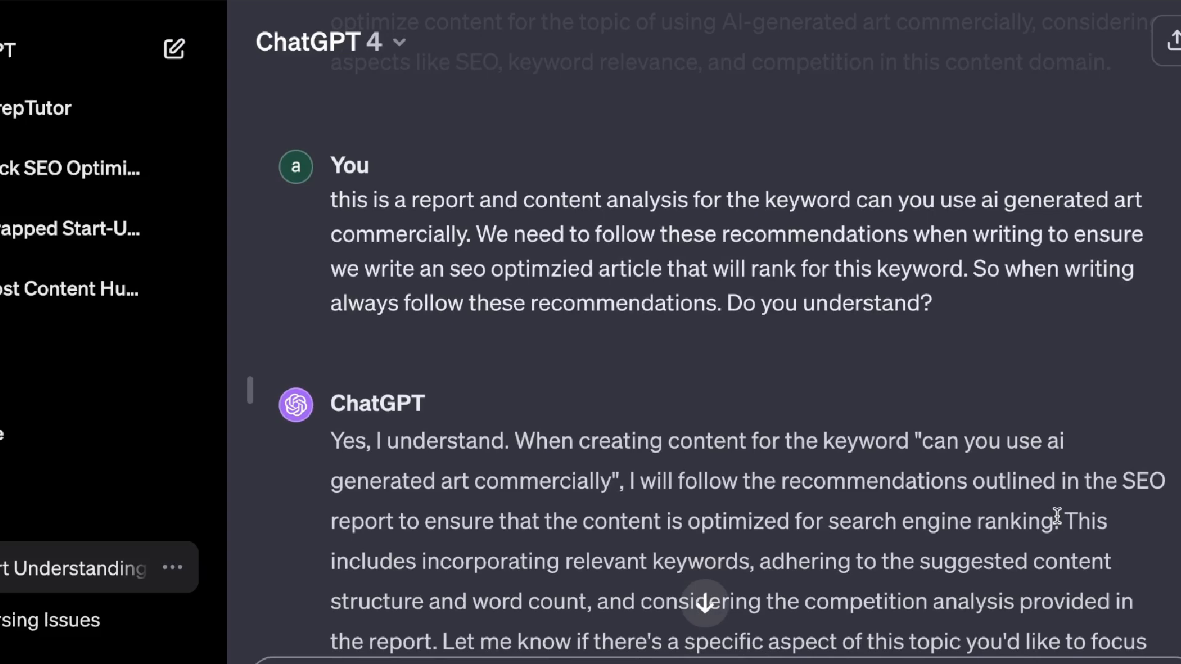
pyautogui.scroll(-3)
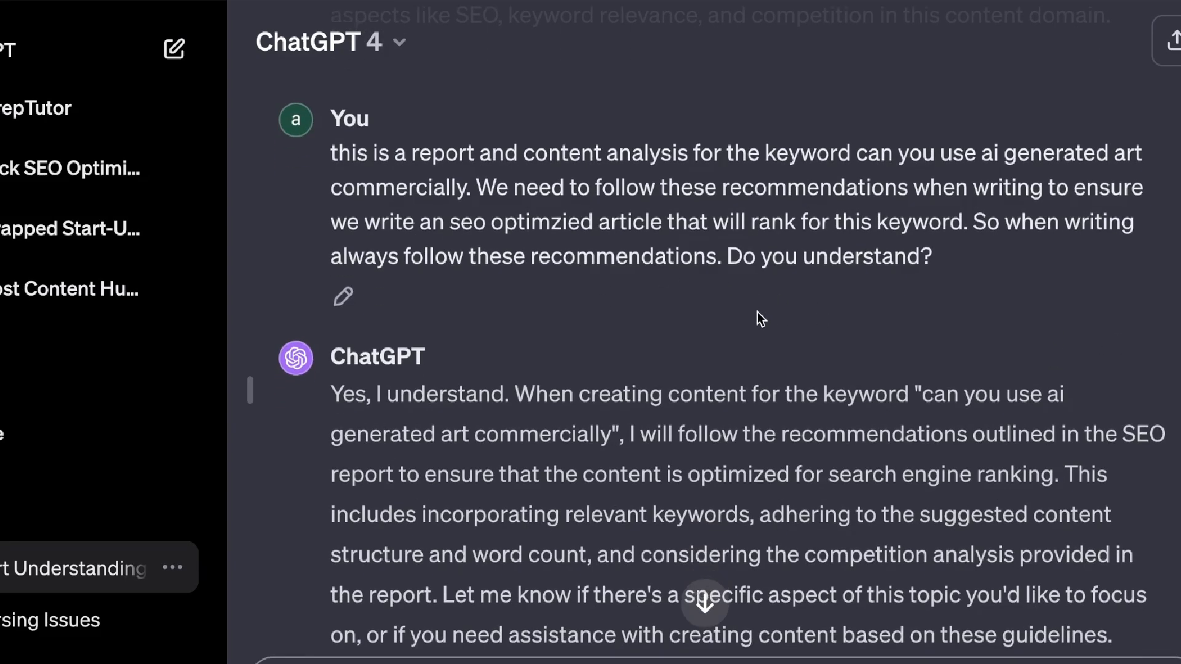
pyautogui.scroll(-3)
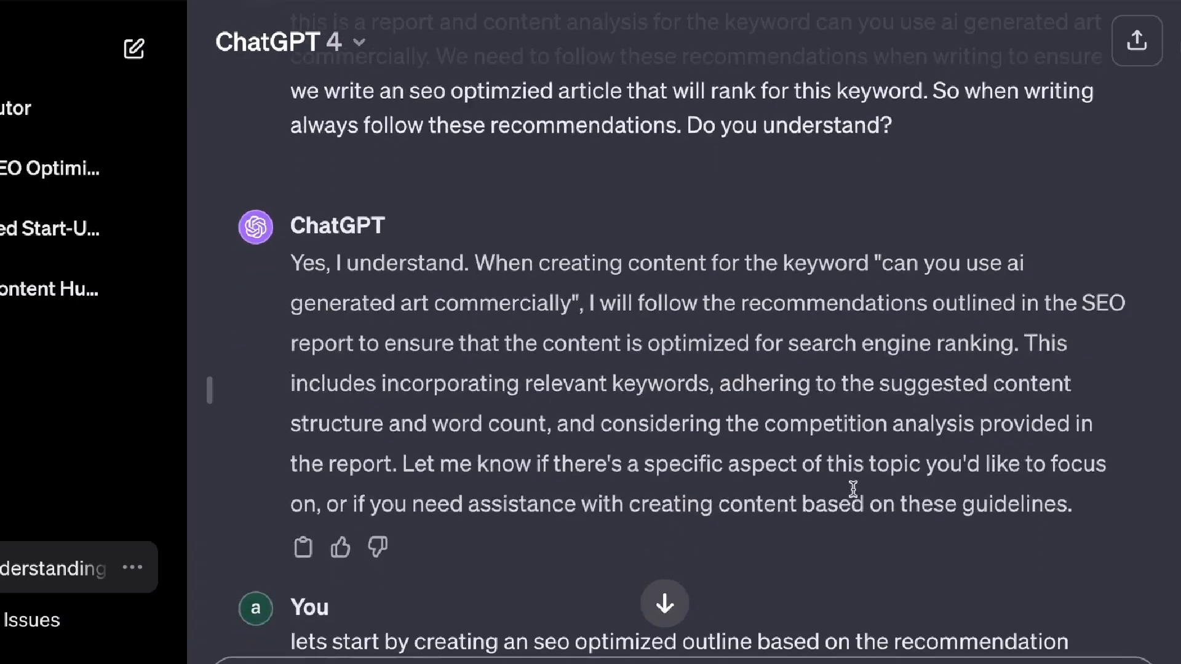
pyautogui.scroll(-3)
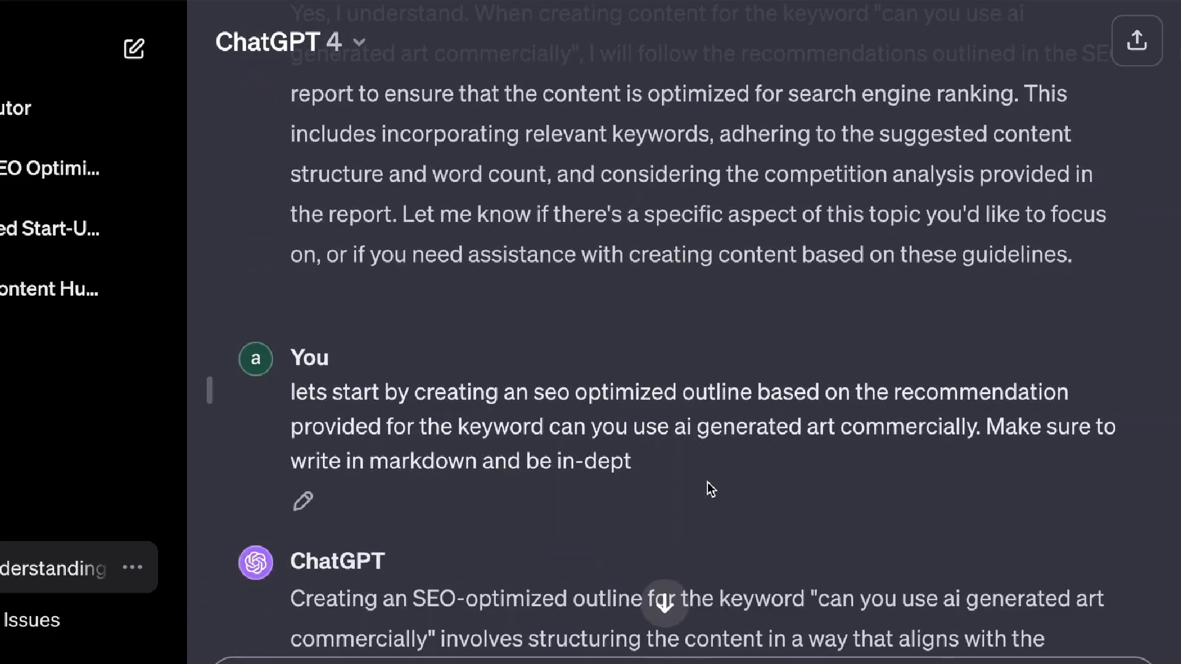
pyautogui.scroll(-3)
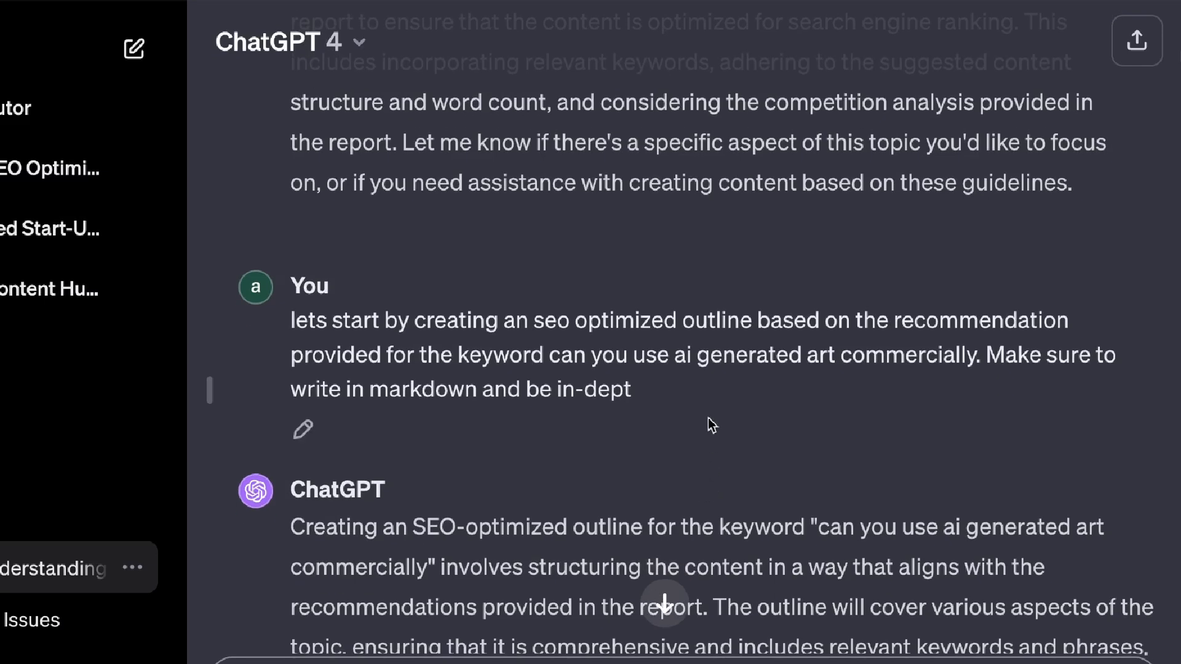
pyautogui.scroll(-3)
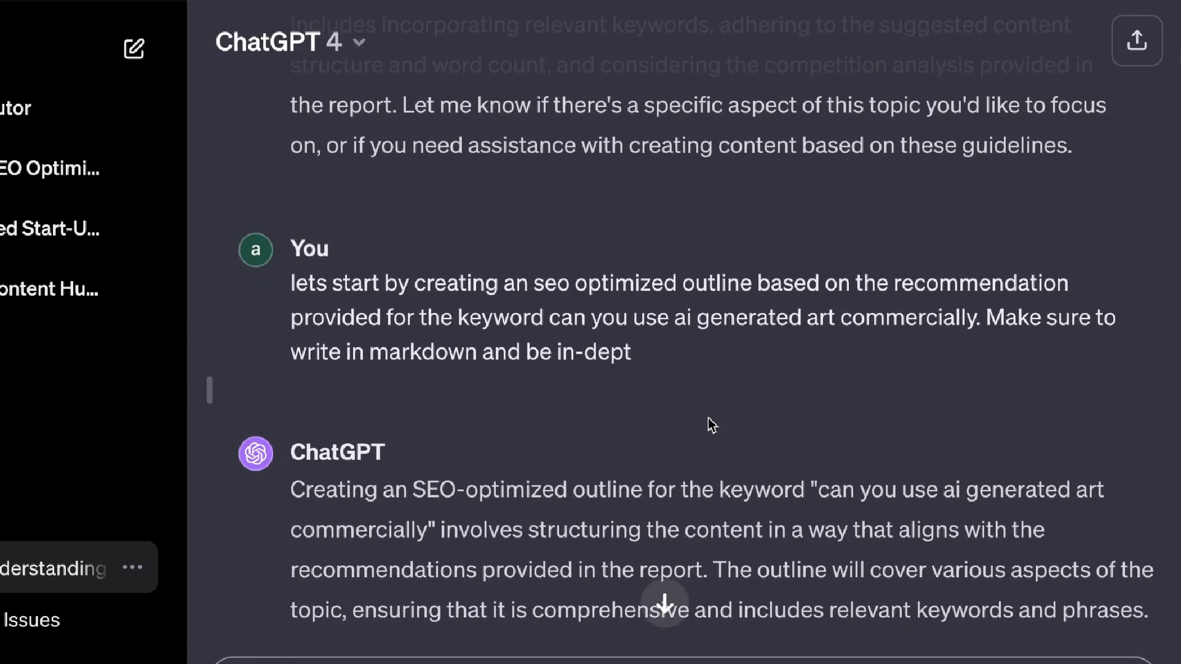
pyautogui.scroll(-3)
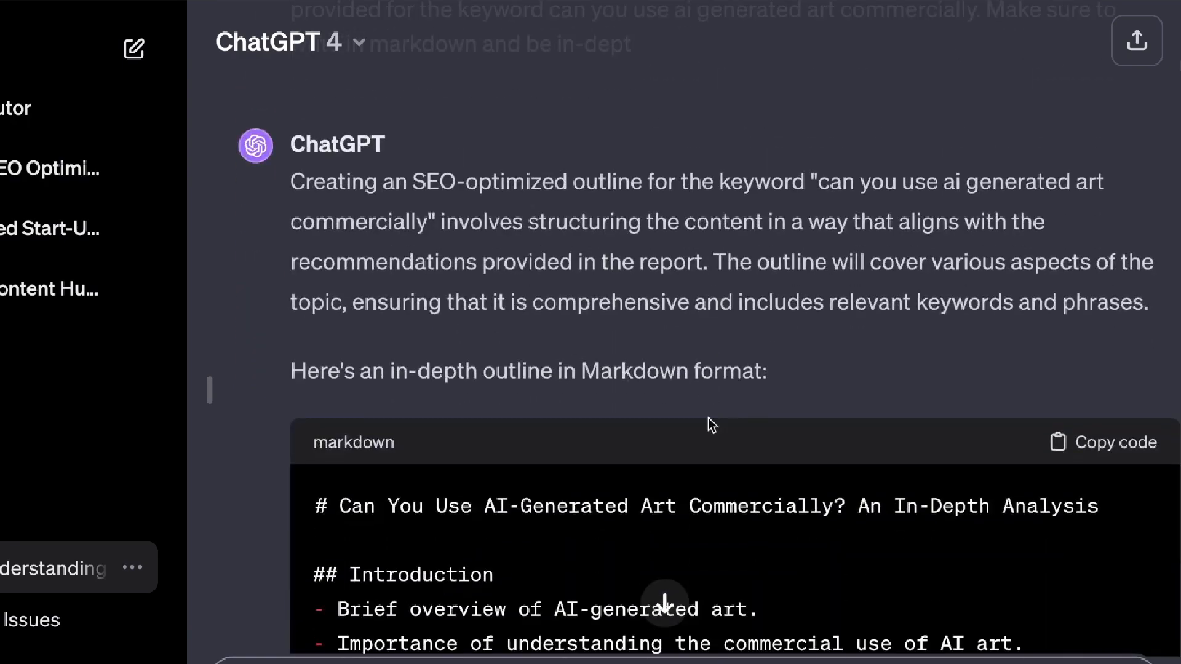
pyautogui.scroll(-3)
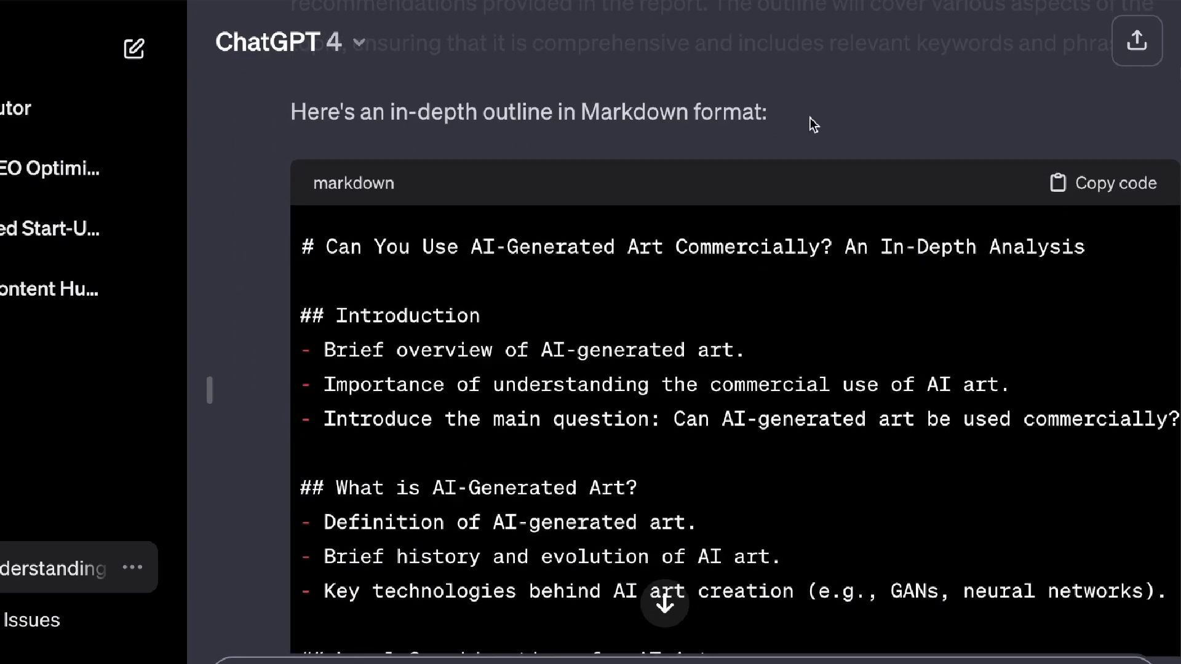
pyautogui.moveTo(716, 308)
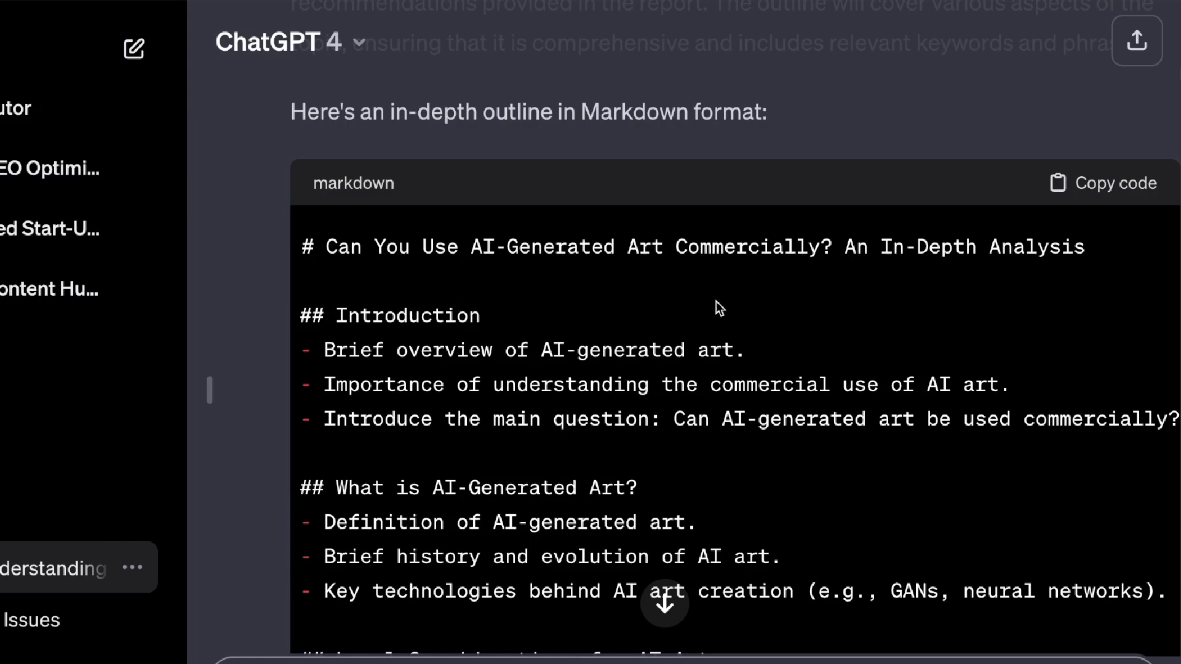
pyautogui.scroll(-3)
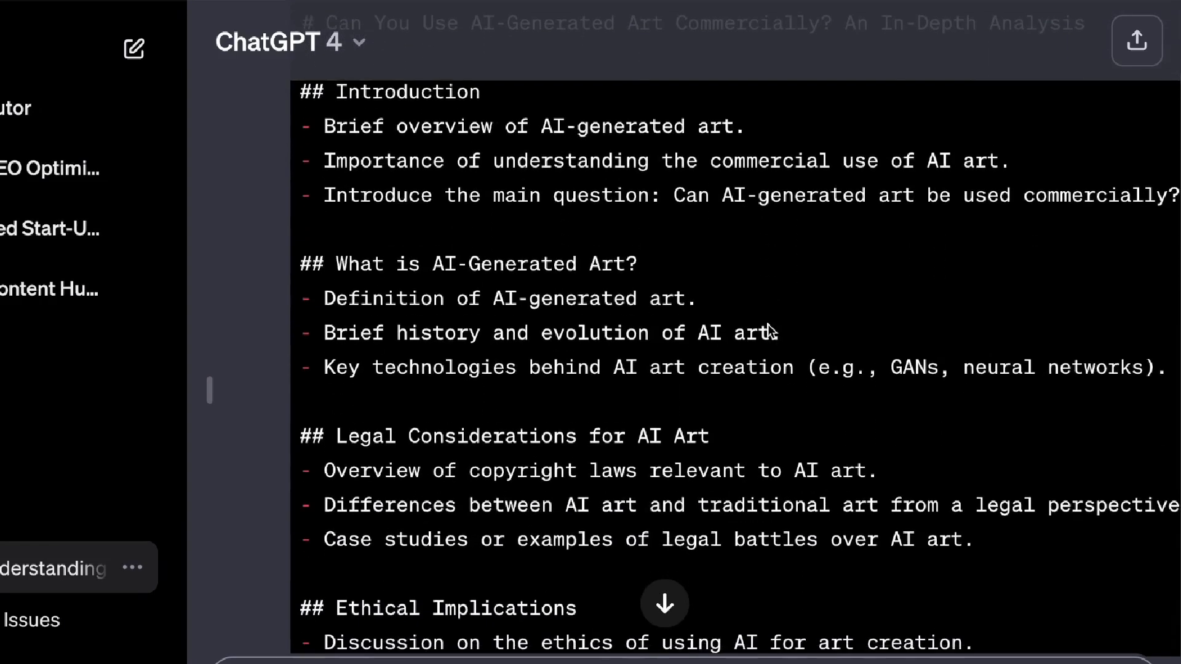
pyautogui.scroll(-3)
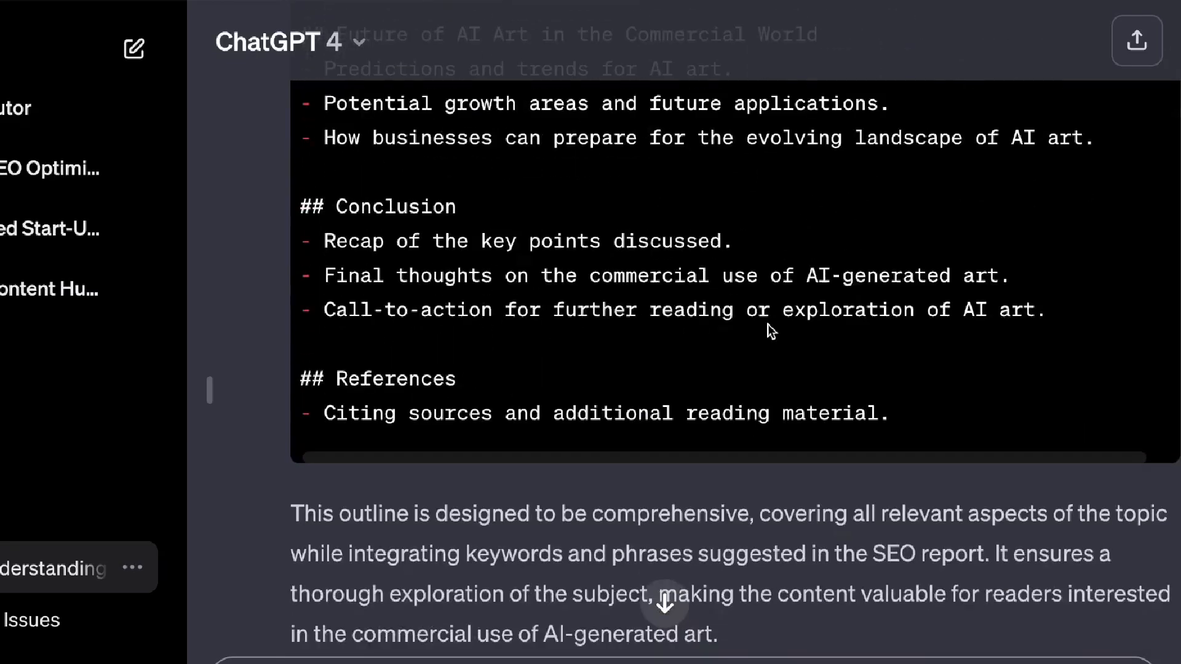
pyautogui.scroll(-3)
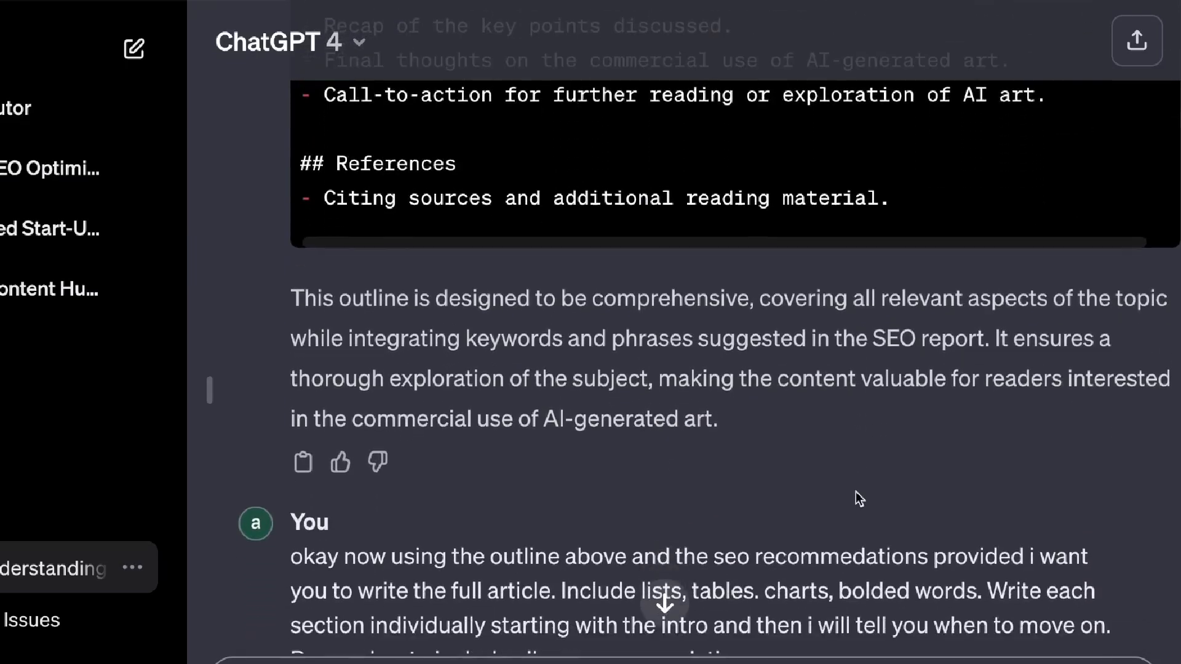
pyautogui.scroll(-3)
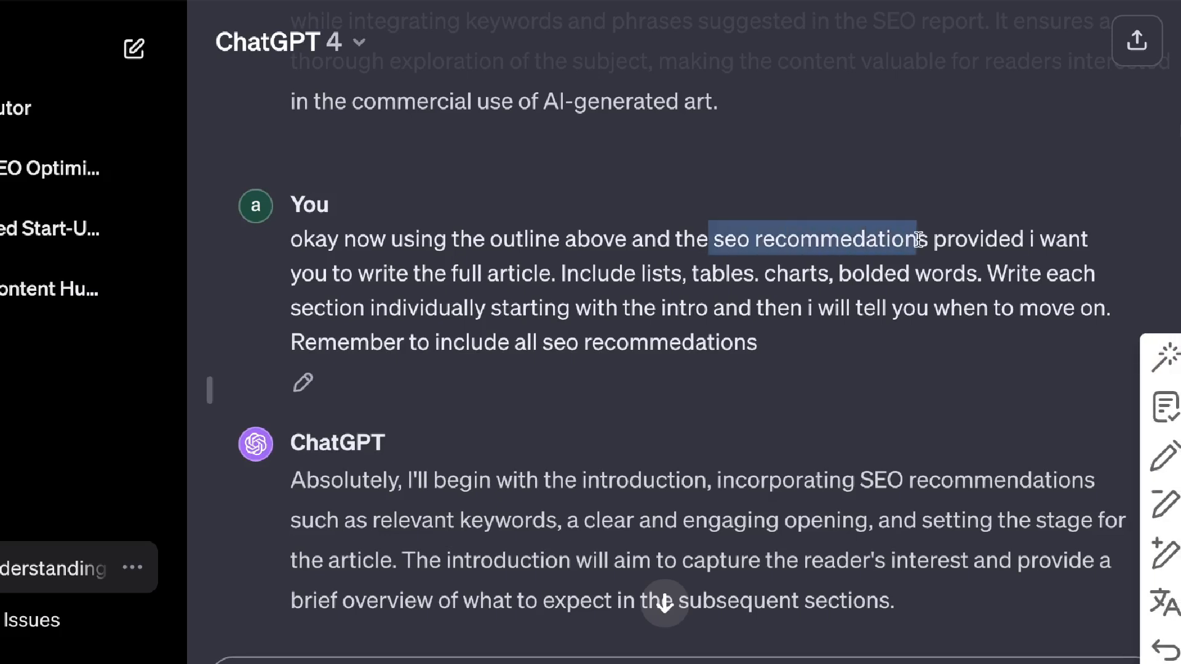
pyautogui.doubleClick(465, 273)
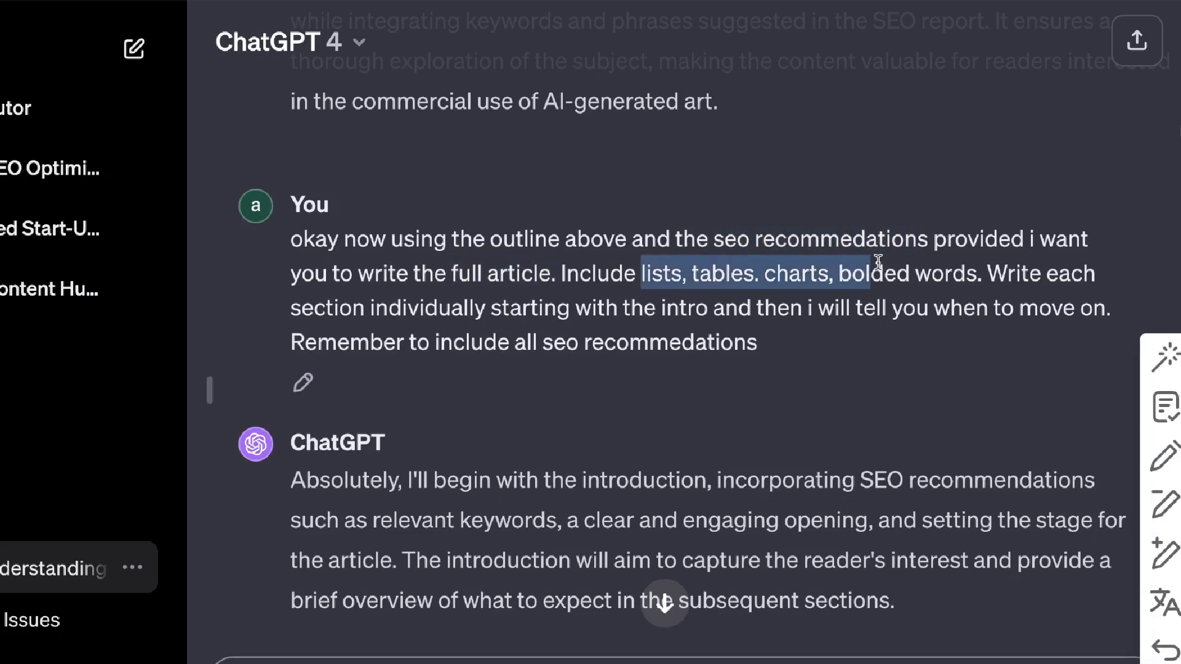
pyautogui.click(989, 273)
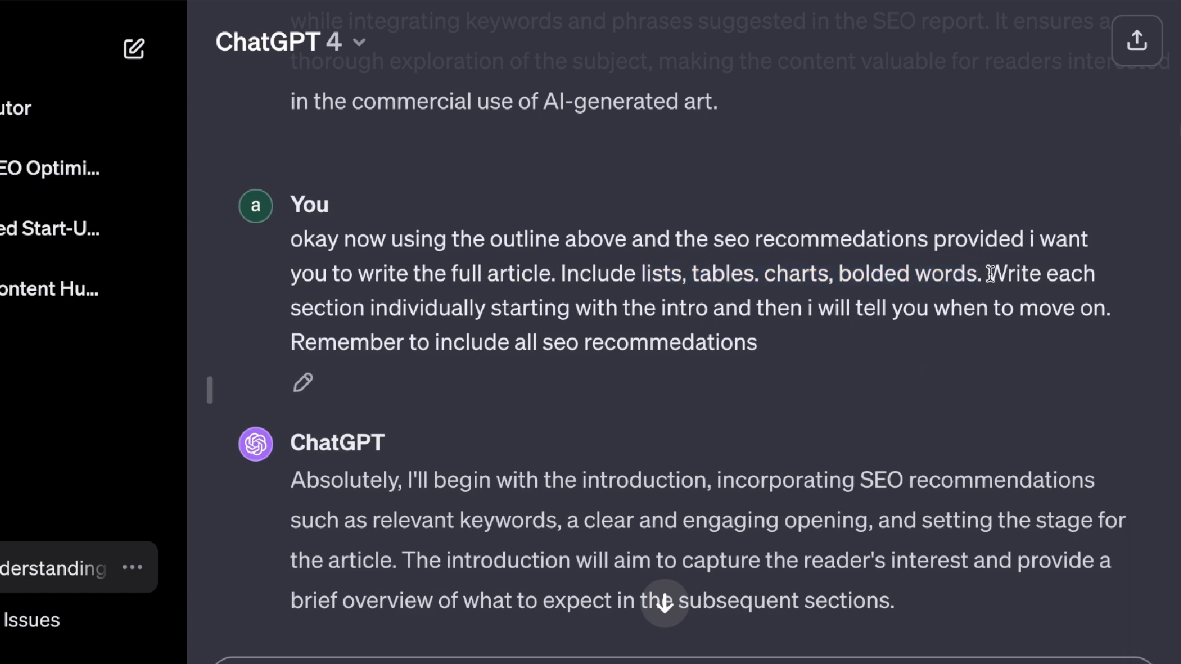
pyautogui.moveTo(988, 273); pyautogui.dragTo(554, 308)
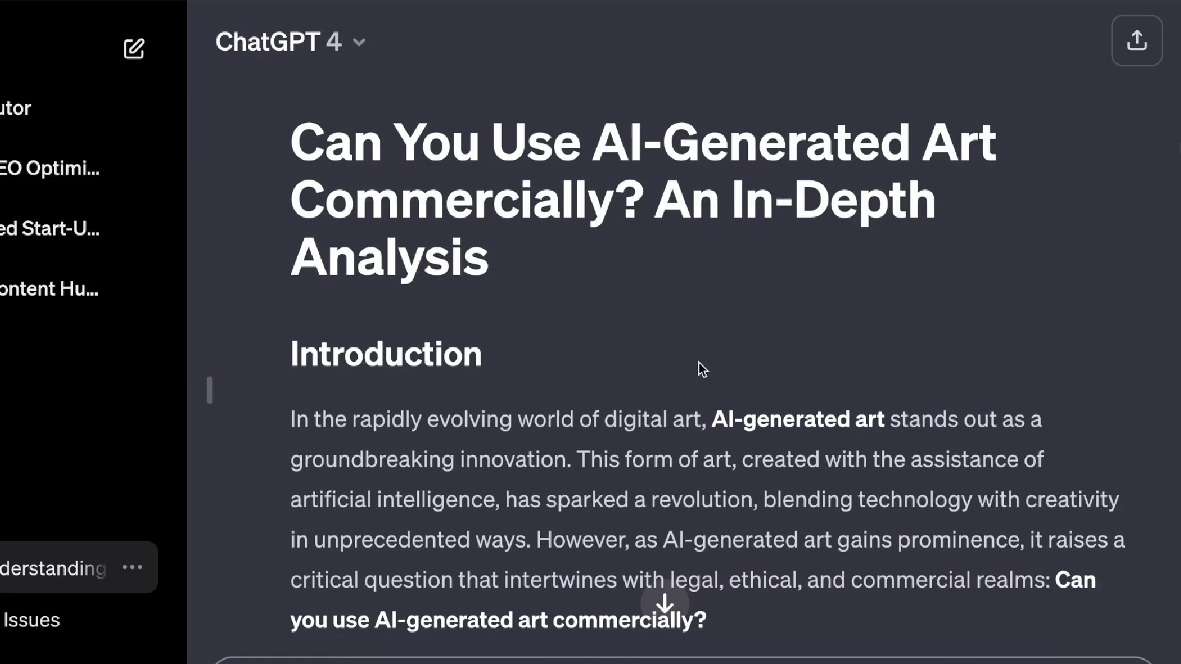
pyautogui.scroll(-3)
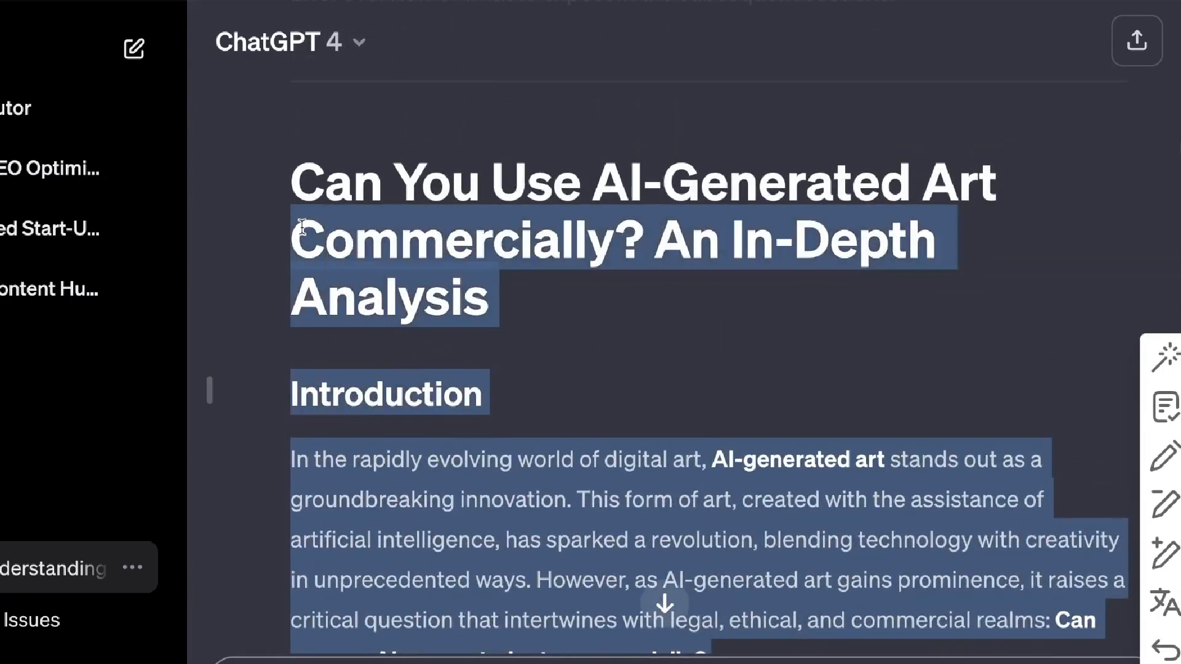
pyautogui.click(588, 316)
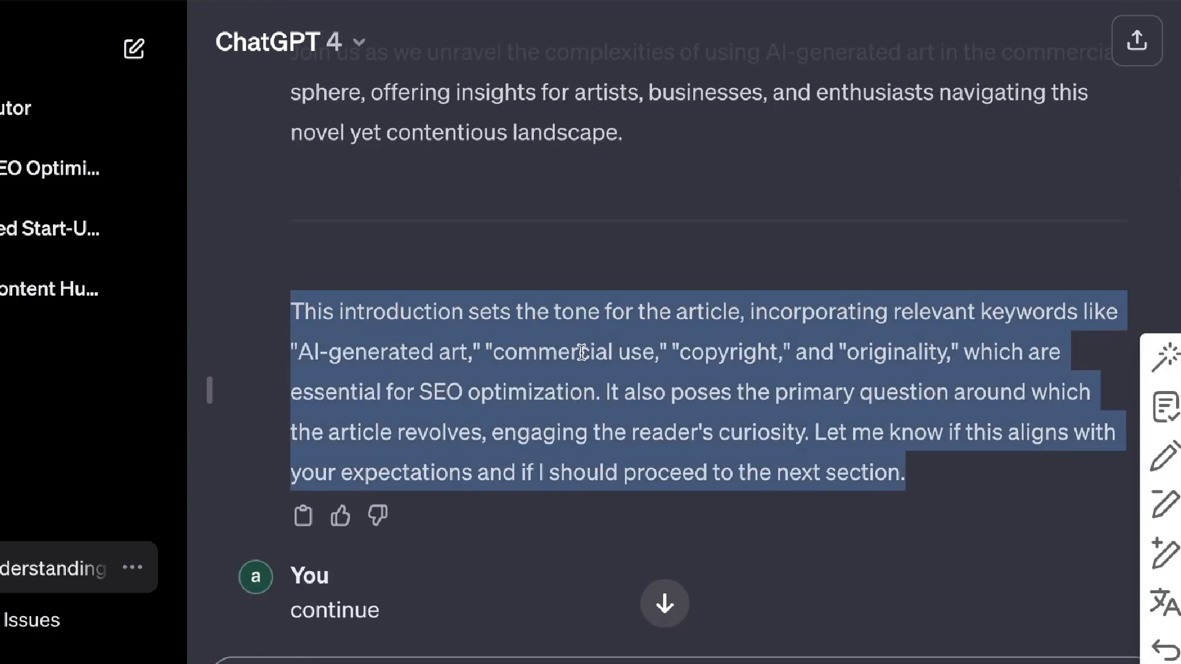
pyautogui.click(922, 471)
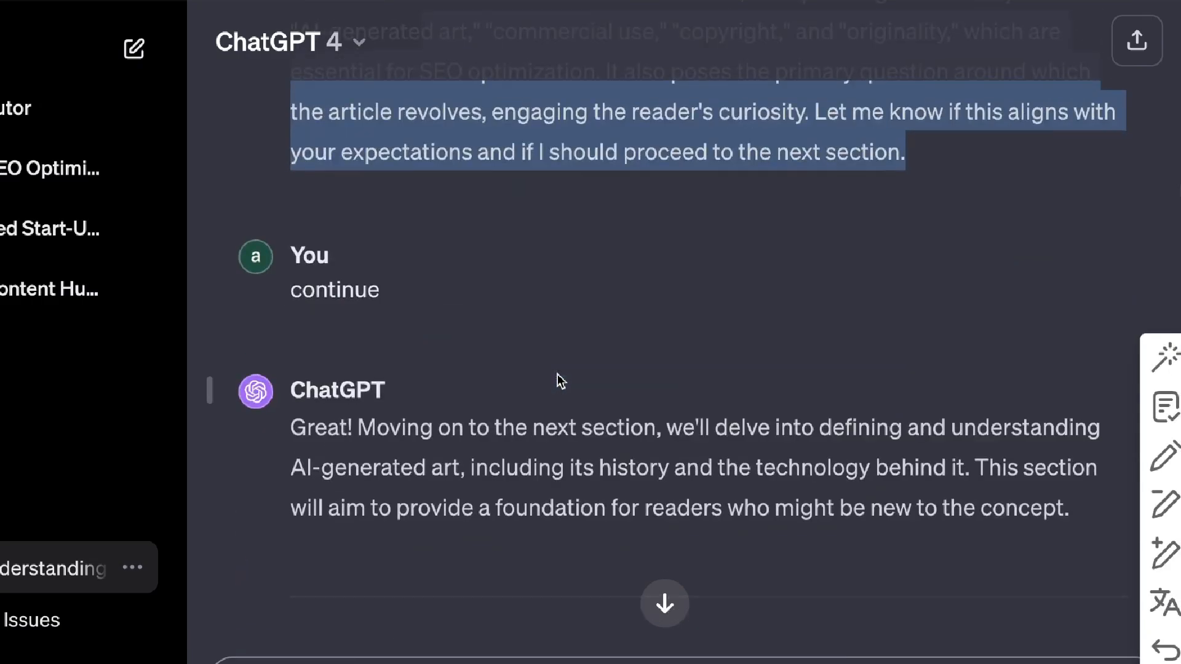
pyautogui.scroll(-3)
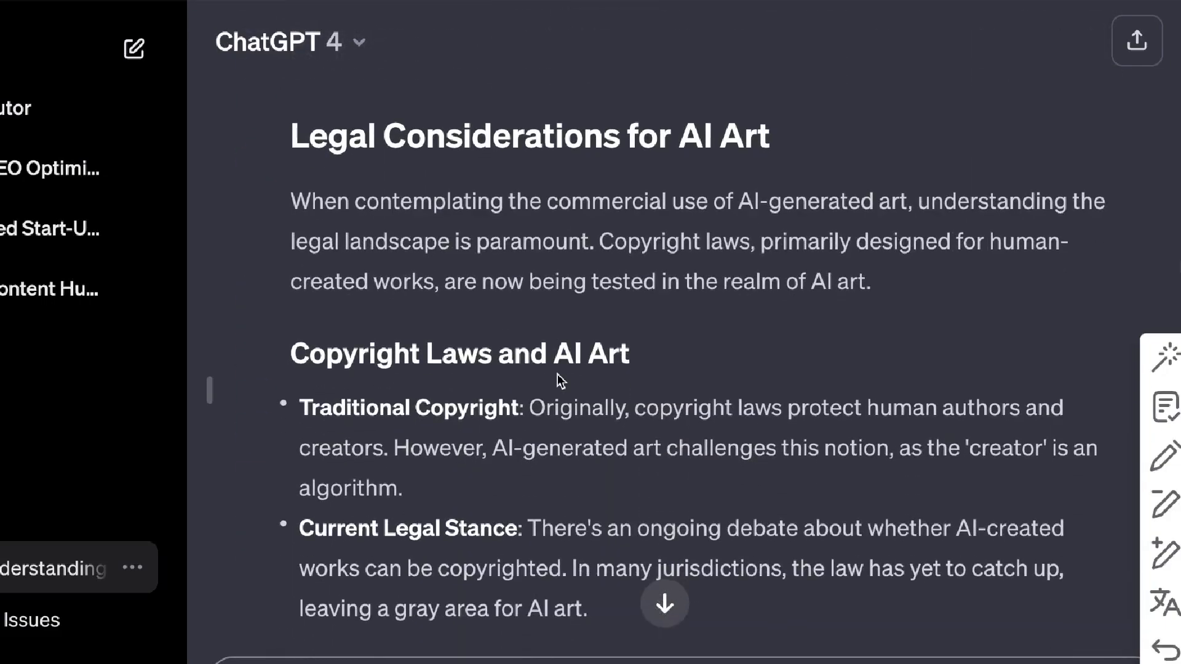
pyautogui.scroll(-3)
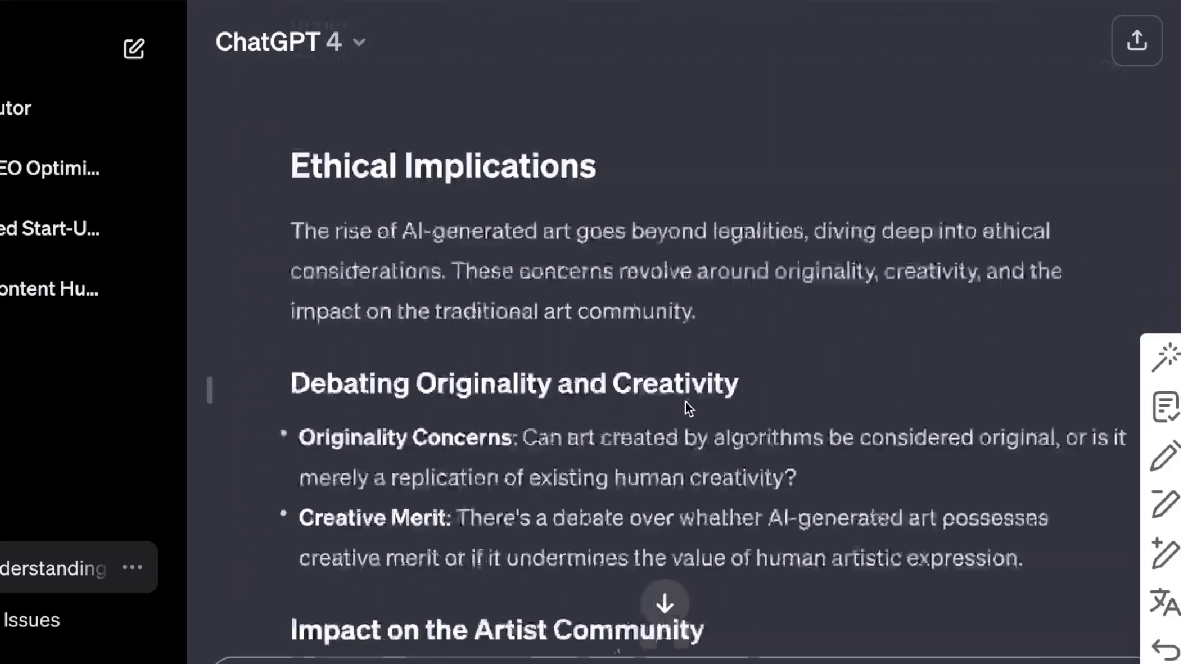
pyautogui.scroll(-3)
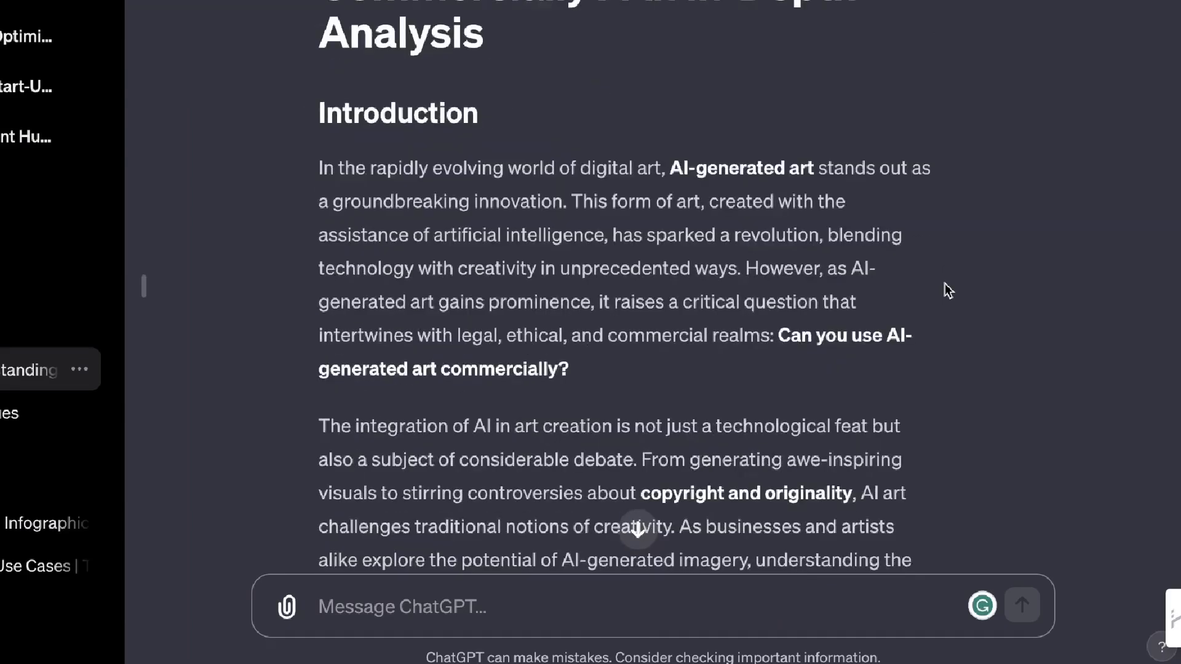
pyautogui.scroll(-3)
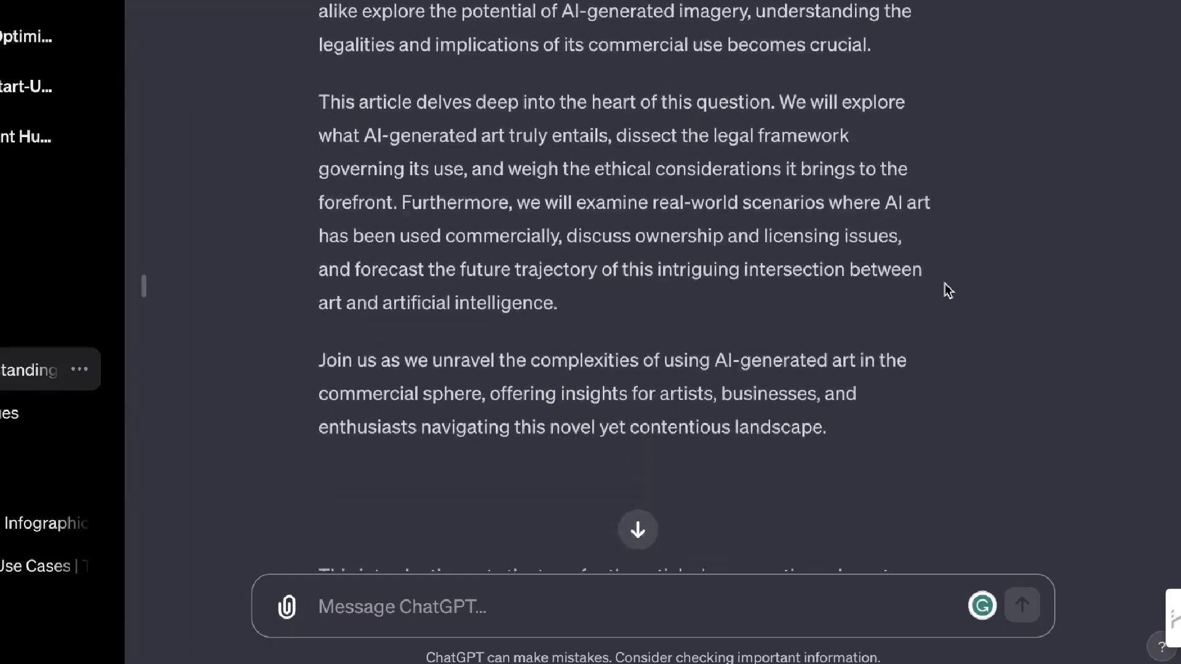
pyautogui.scroll(-3)
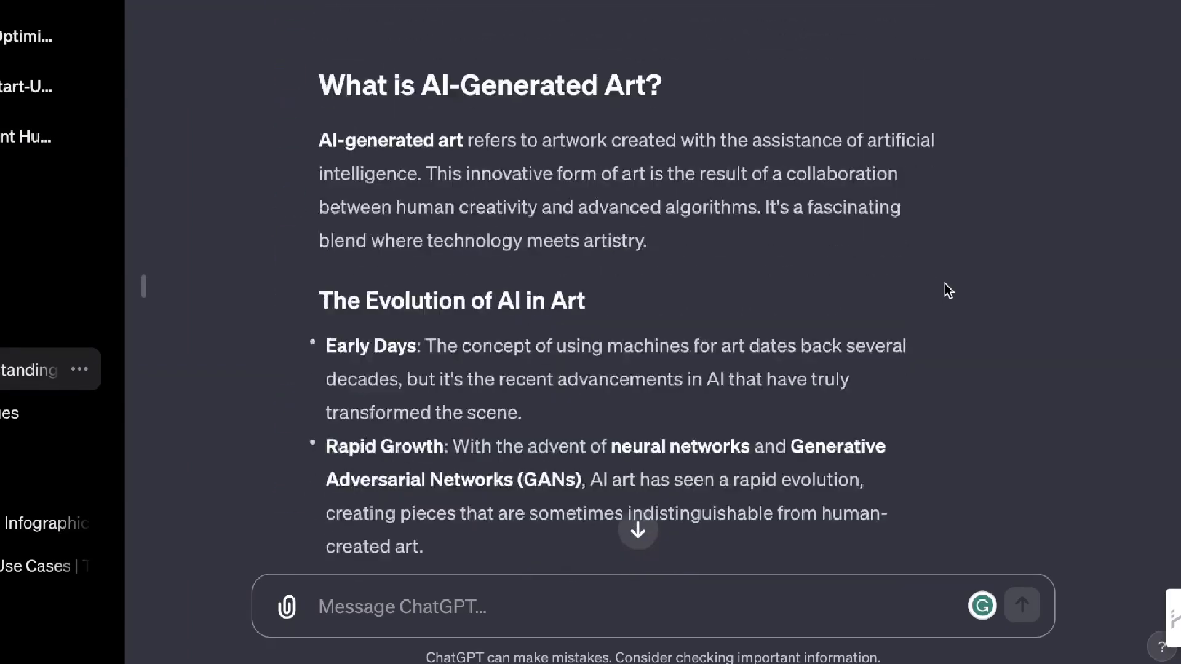
pyautogui.scroll(-3)
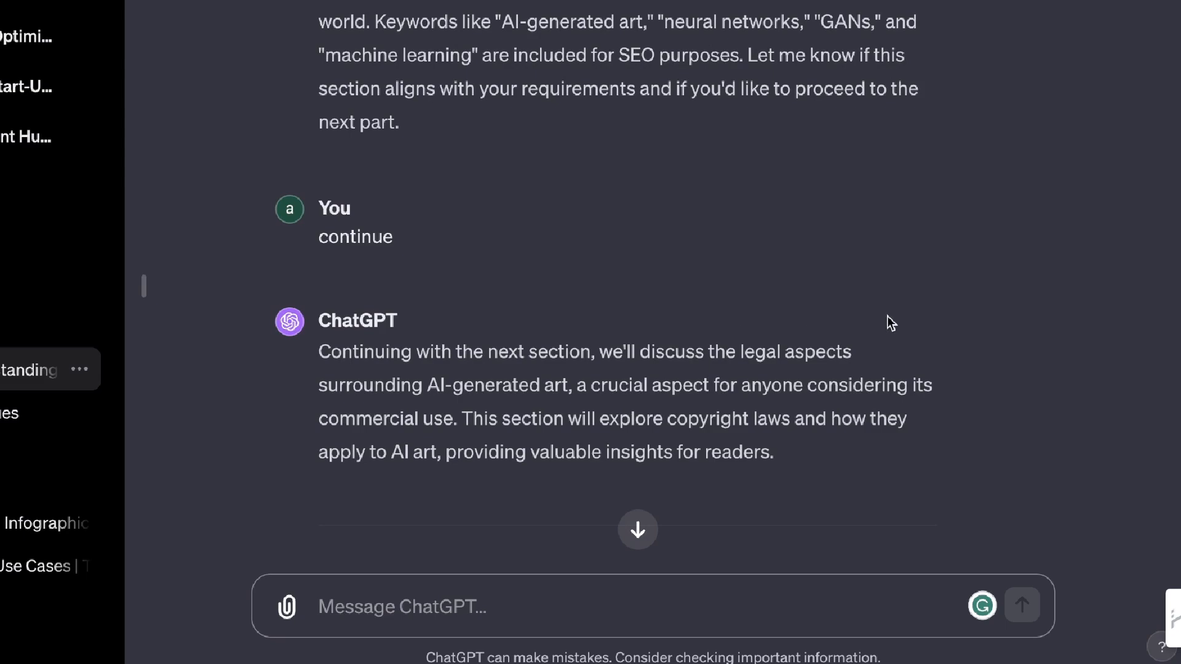
pyautogui.scroll(-3)
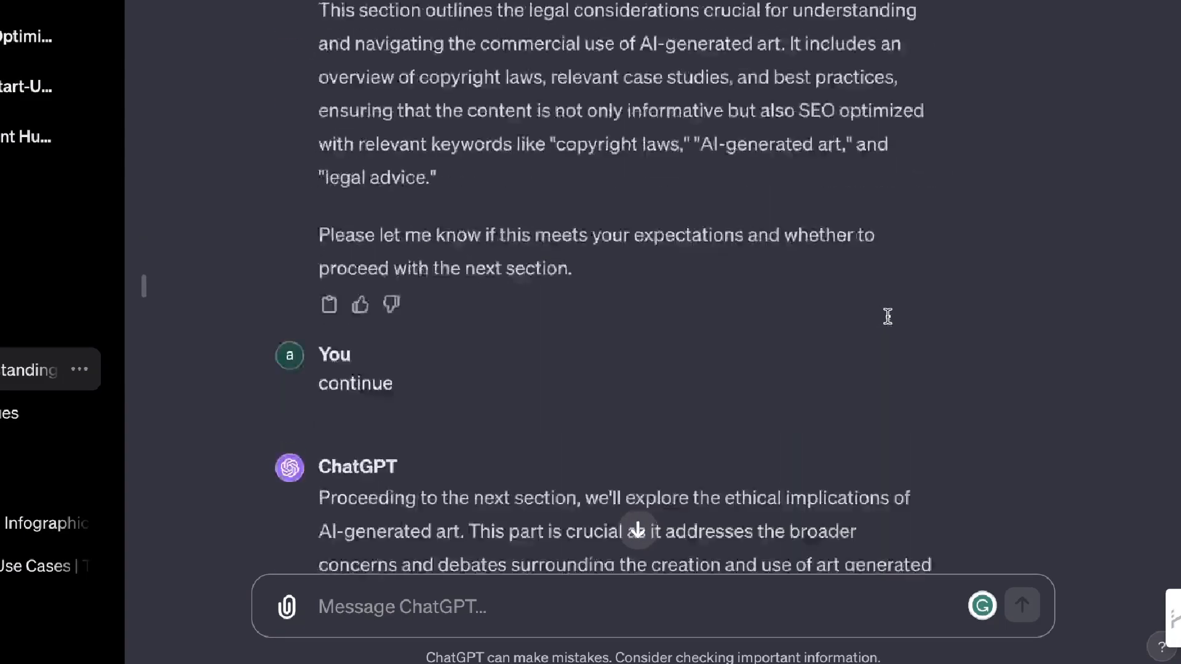
pyautogui.scroll(-3)
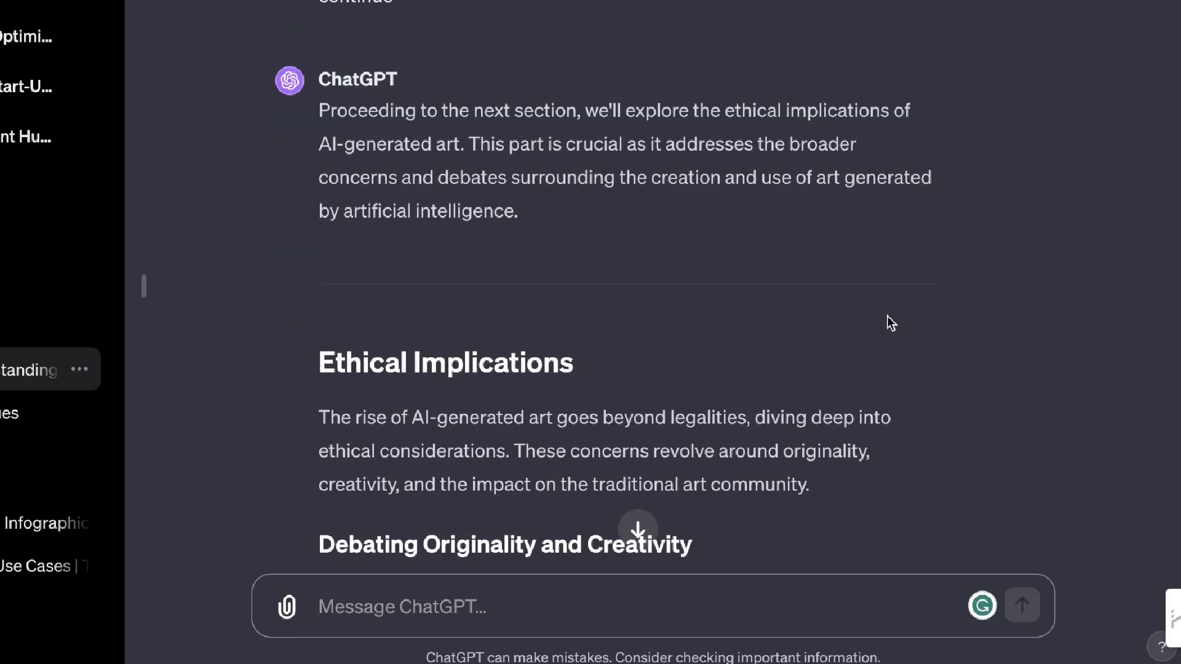
pyautogui.scroll(-3)
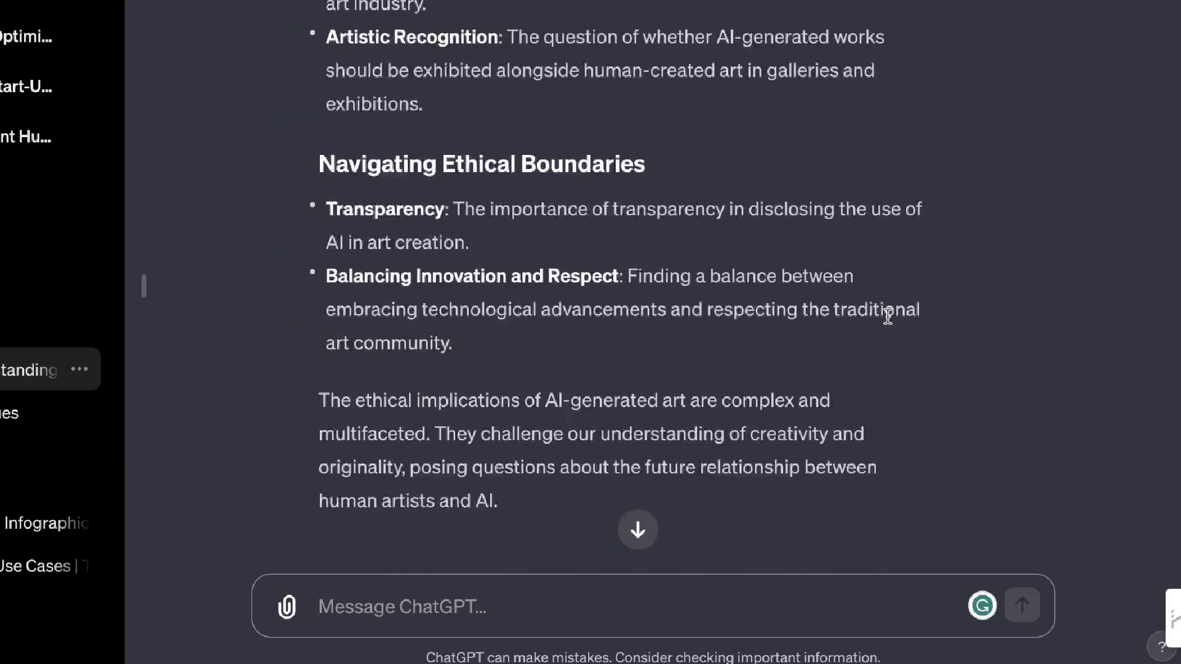
pyautogui.scroll(-3)
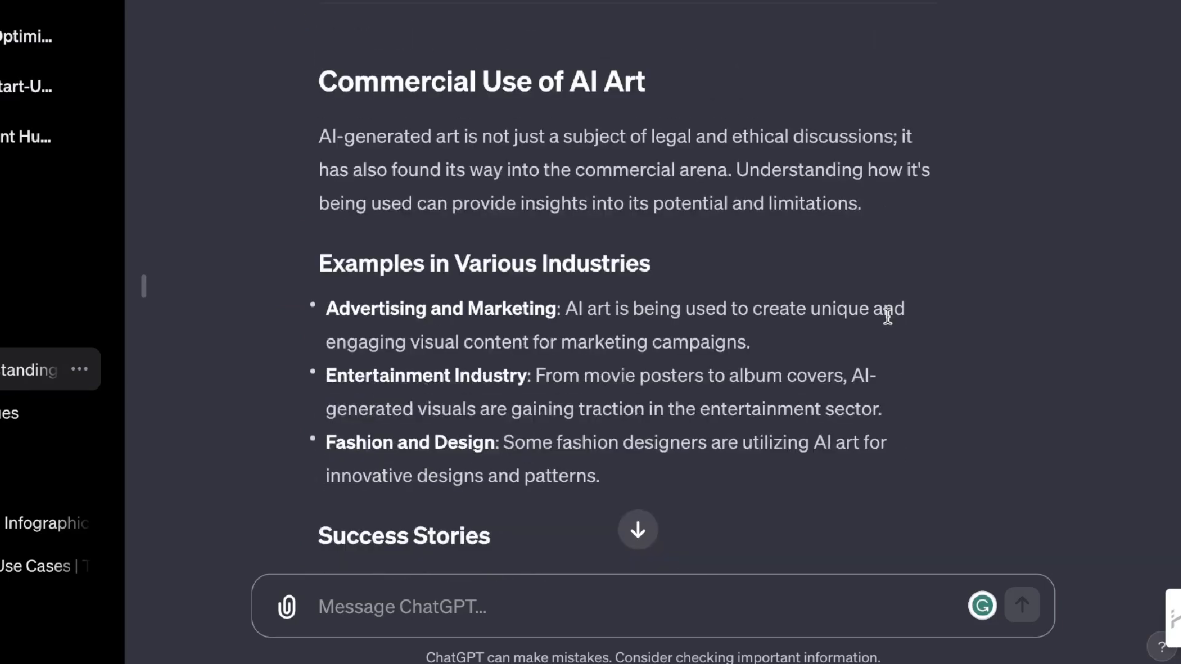
pyautogui.scroll(-3)
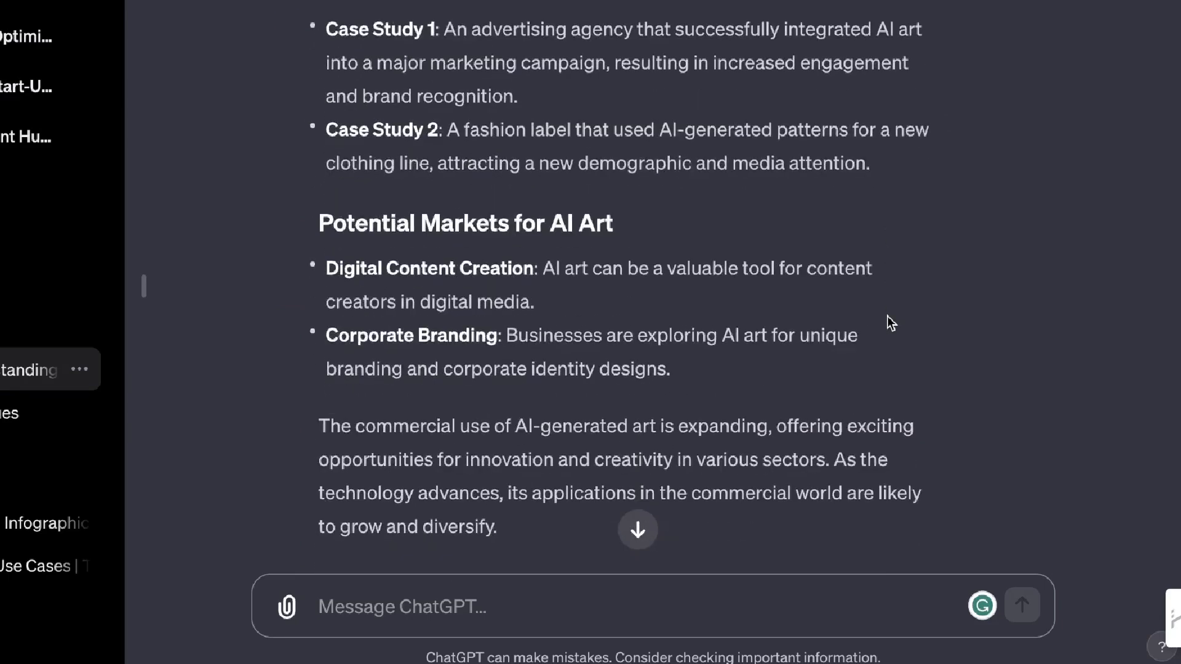
pyautogui.scroll(-3)
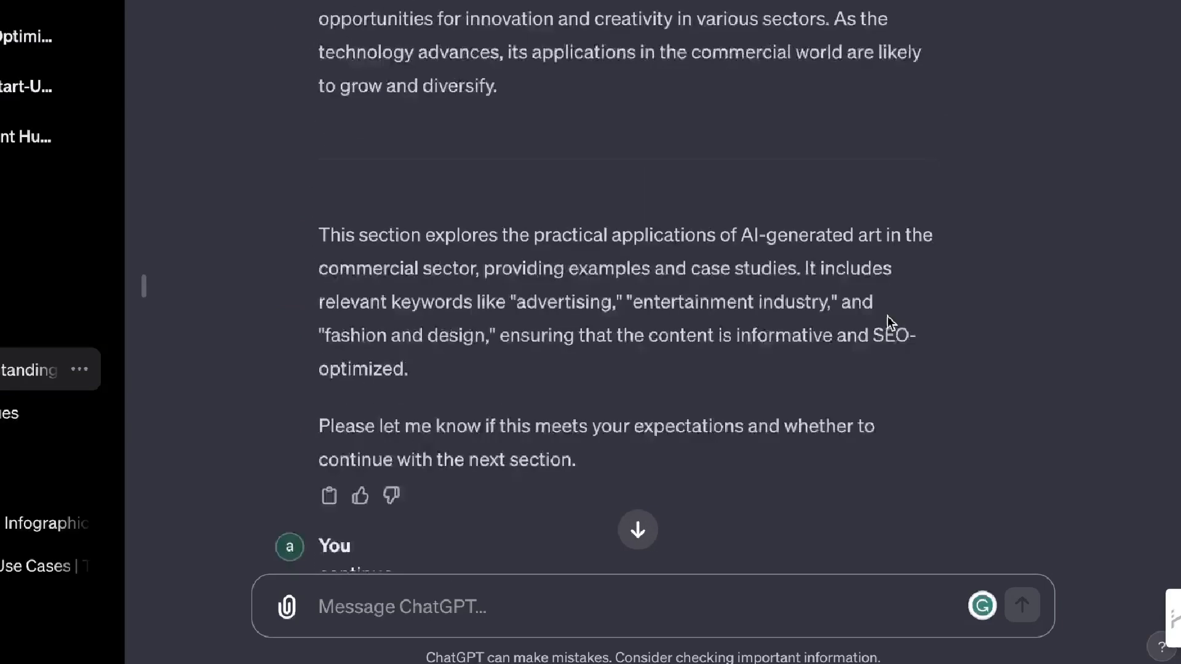
pyautogui.scroll(-3)
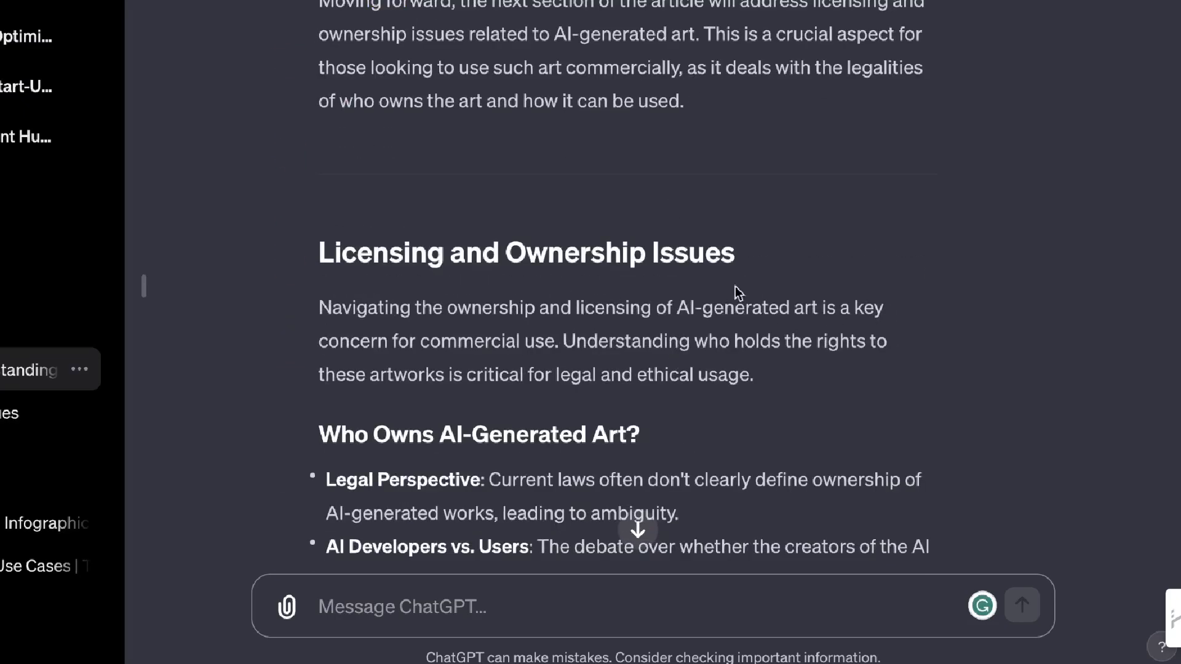
pyautogui.moveTo(794, 133)
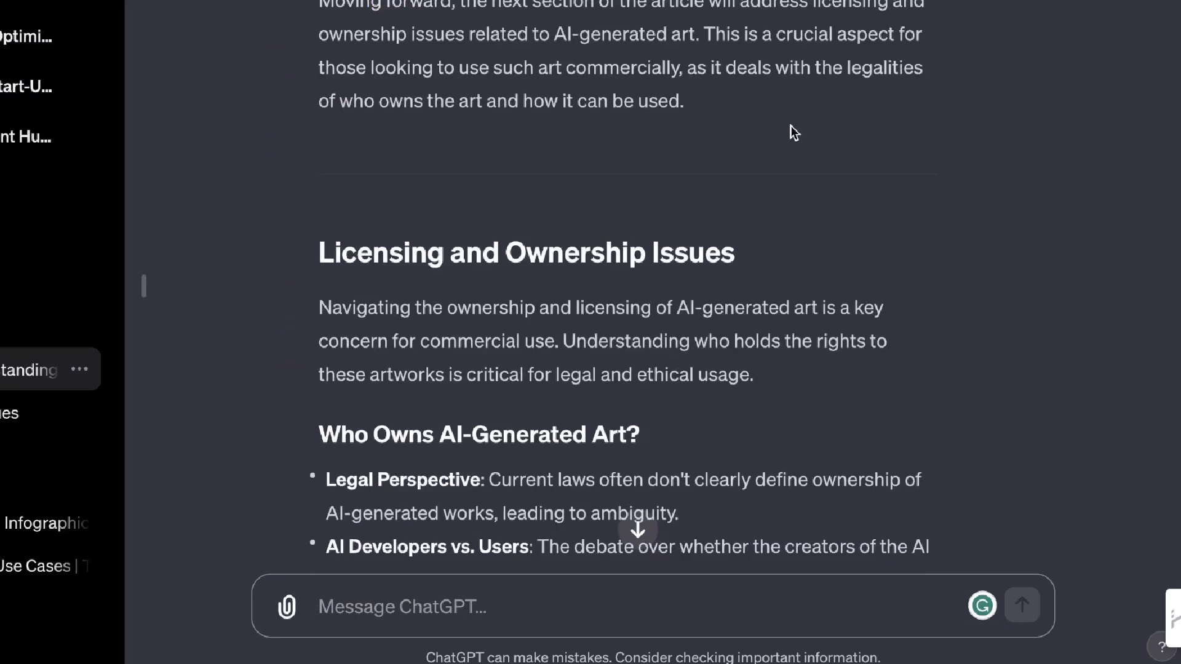
pyautogui.scroll(-3)
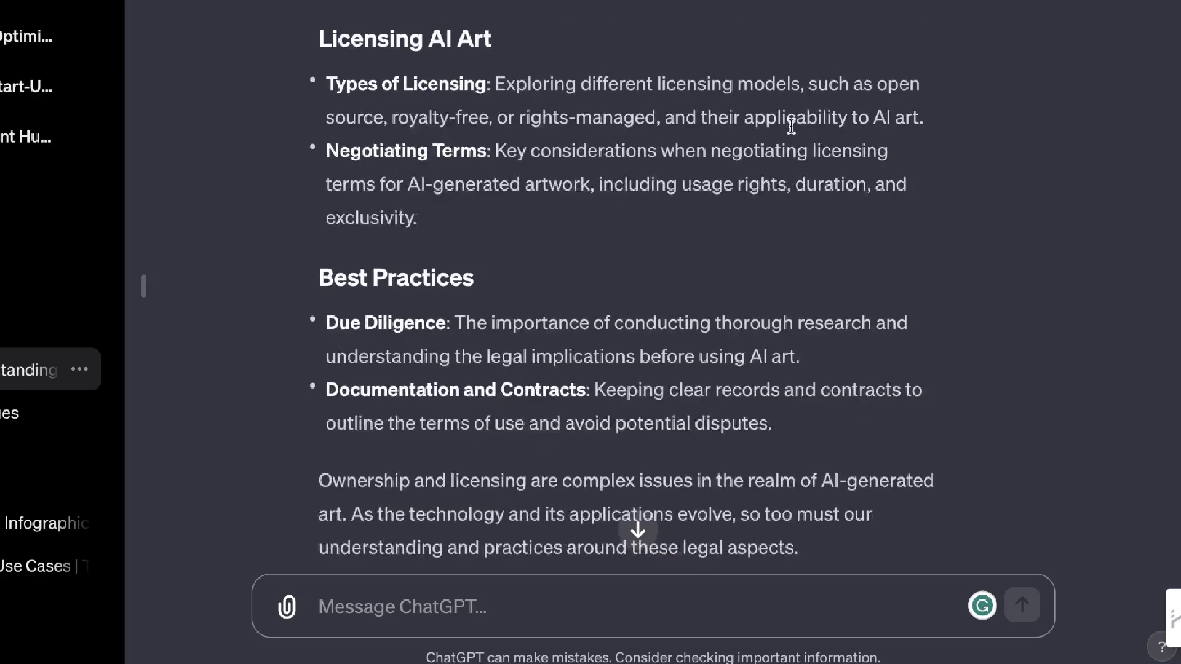
pyautogui.scroll(-3)
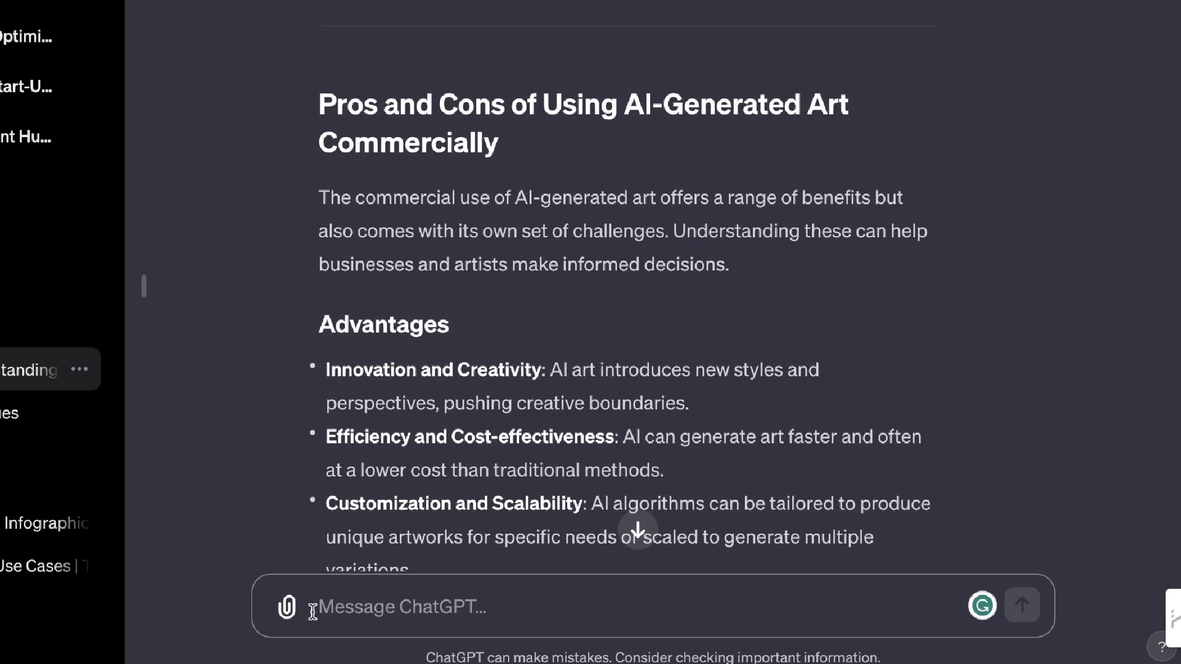
pyautogui.scroll(-3)
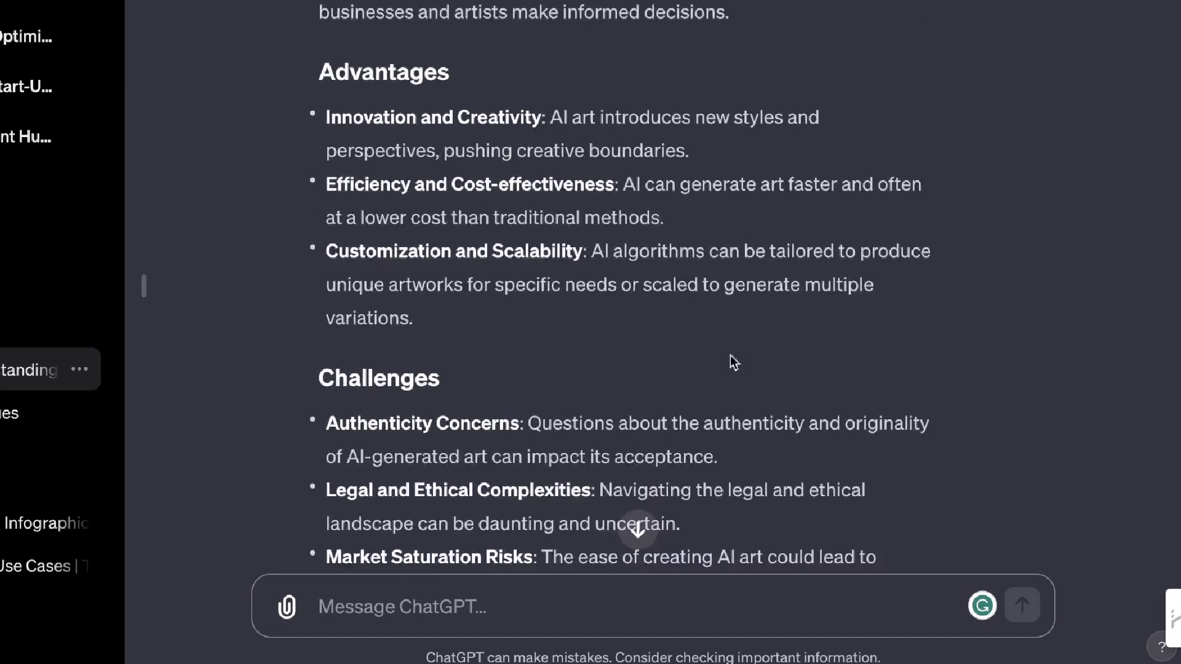
pyautogui.moveTo(924, 343)
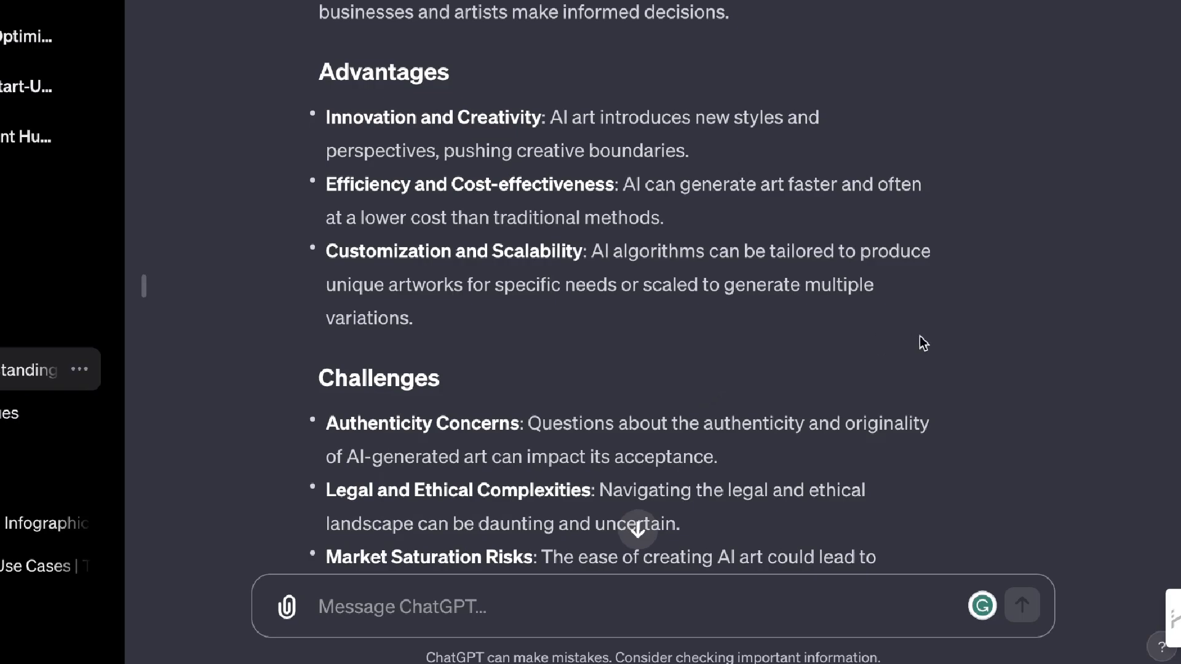
pyautogui.scroll(-3)
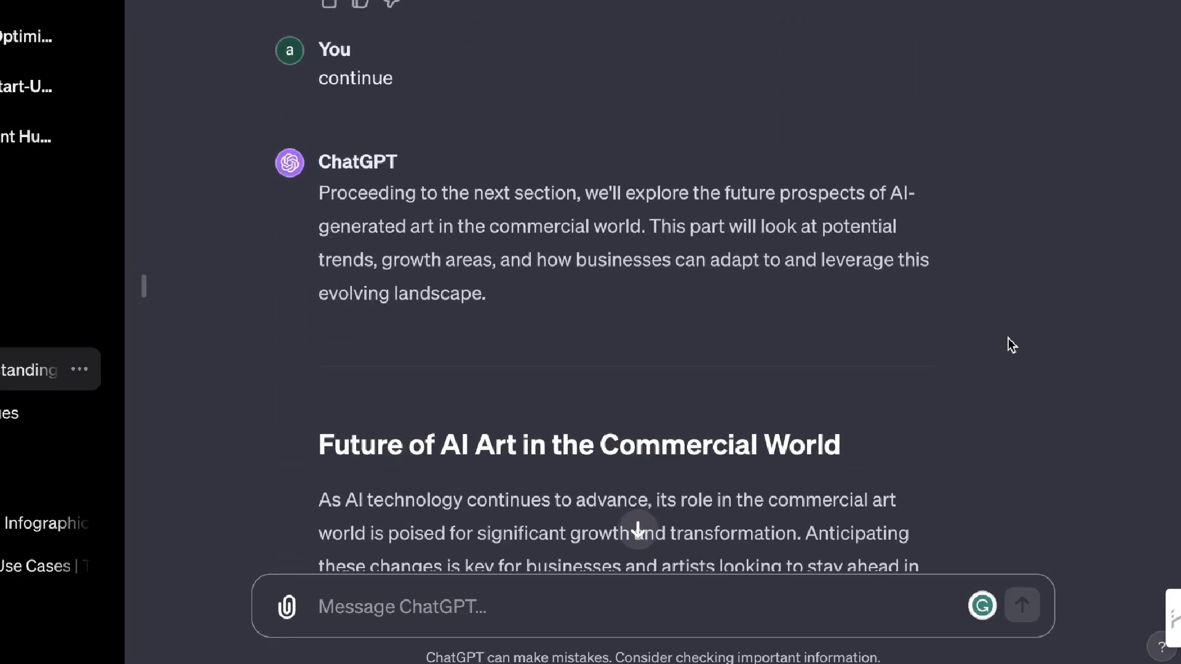
pyautogui.scroll(-3)
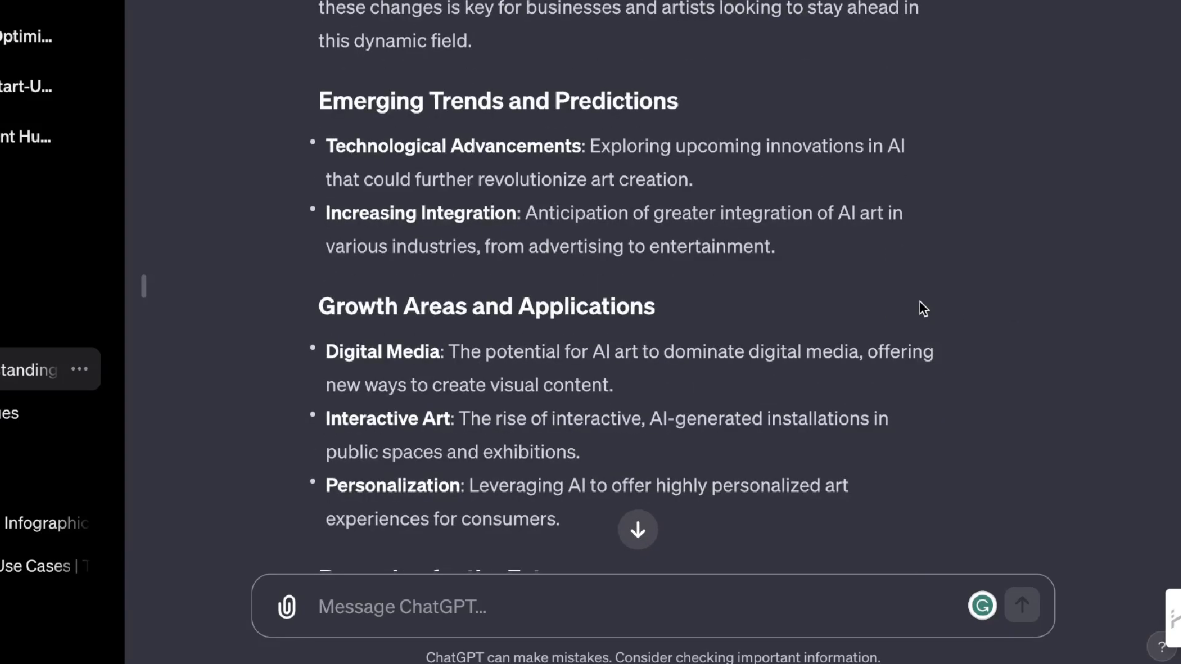
pyautogui.scroll(-3)
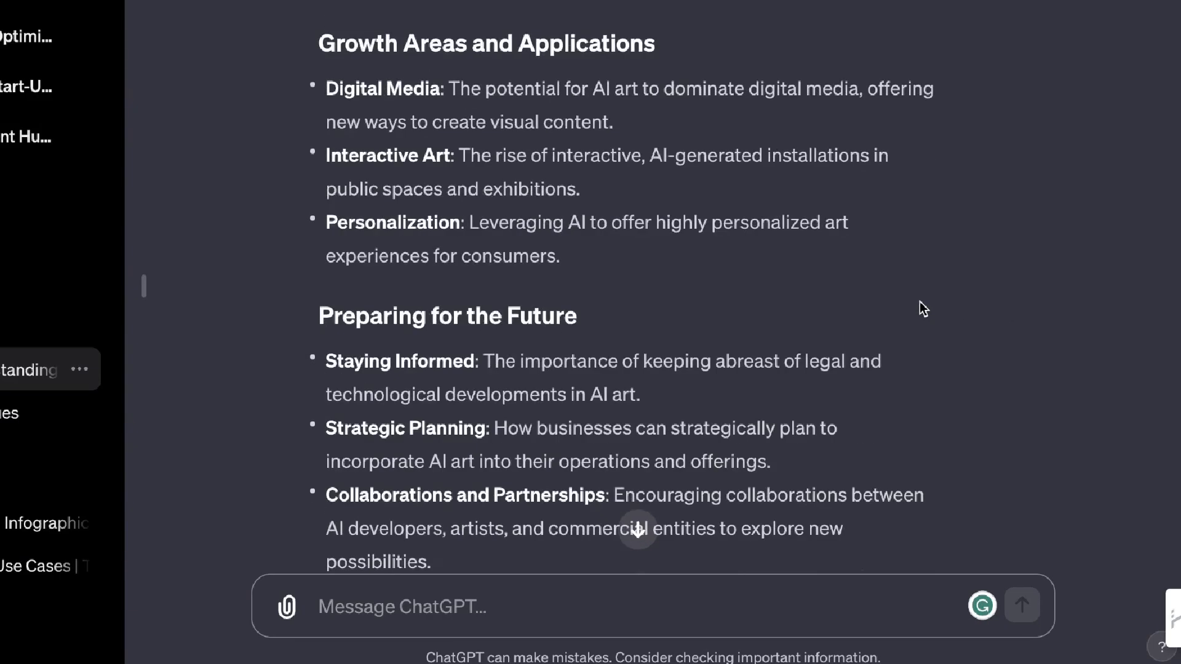
pyautogui.scroll(-3)
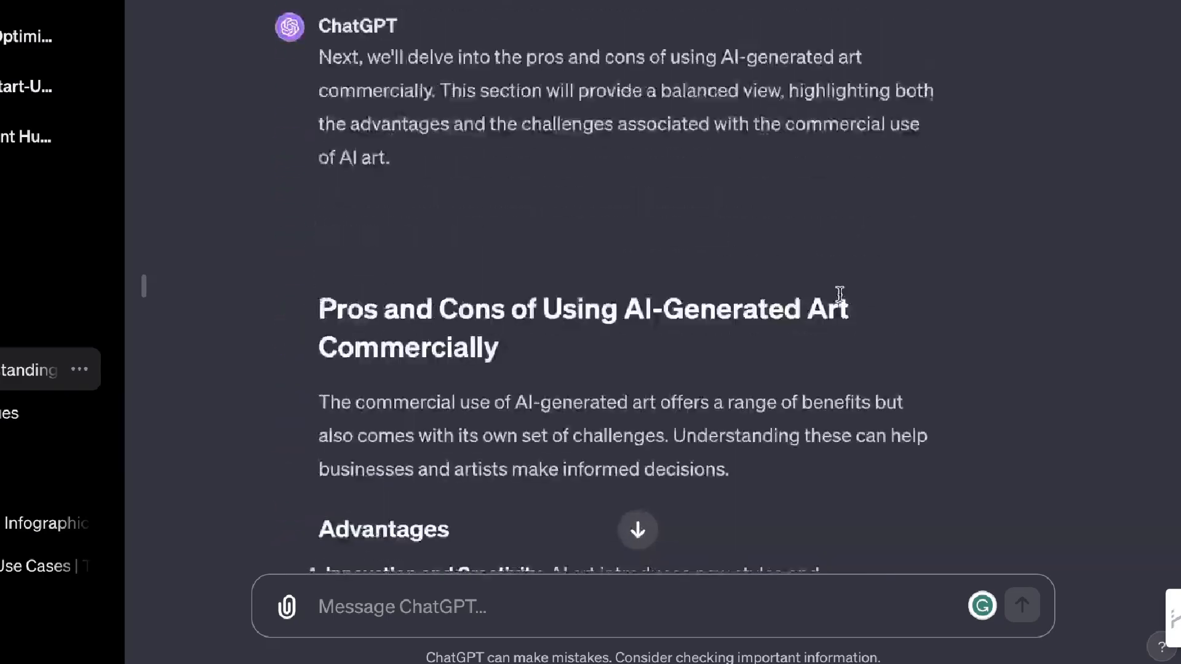
pyautogui.scroll(-3)
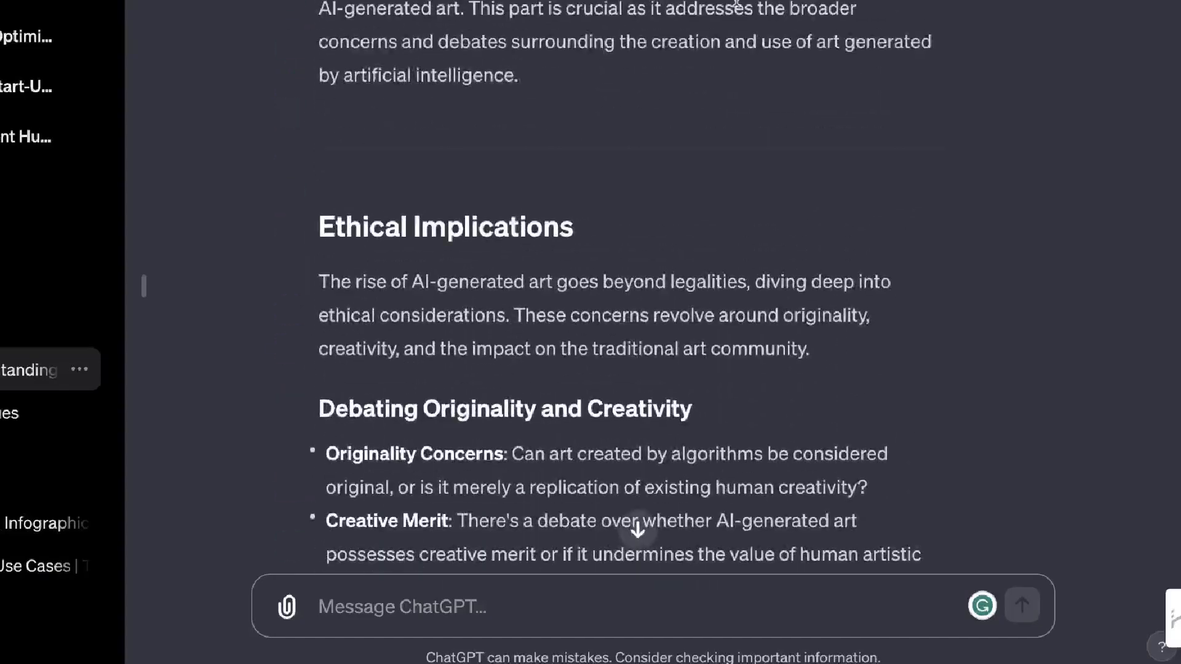